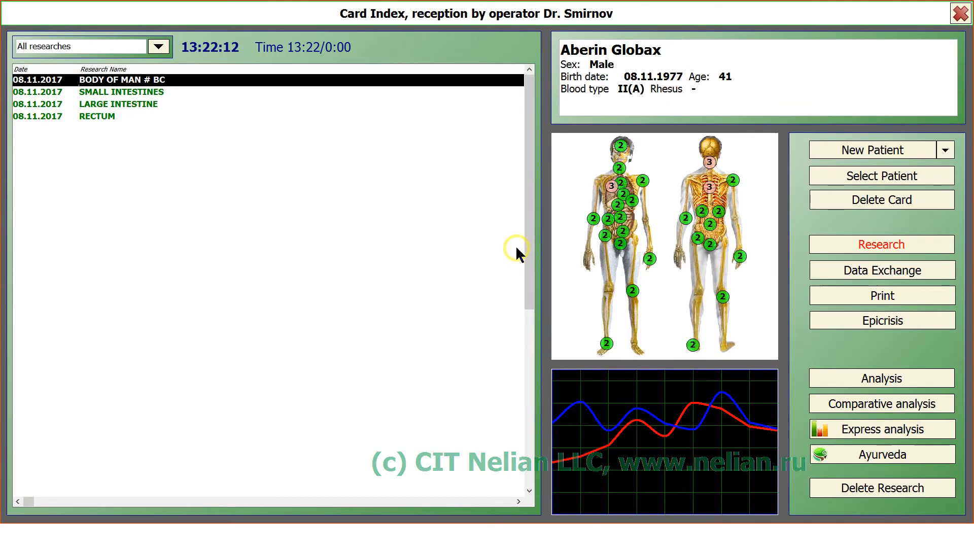
mouse_move(432, 173)
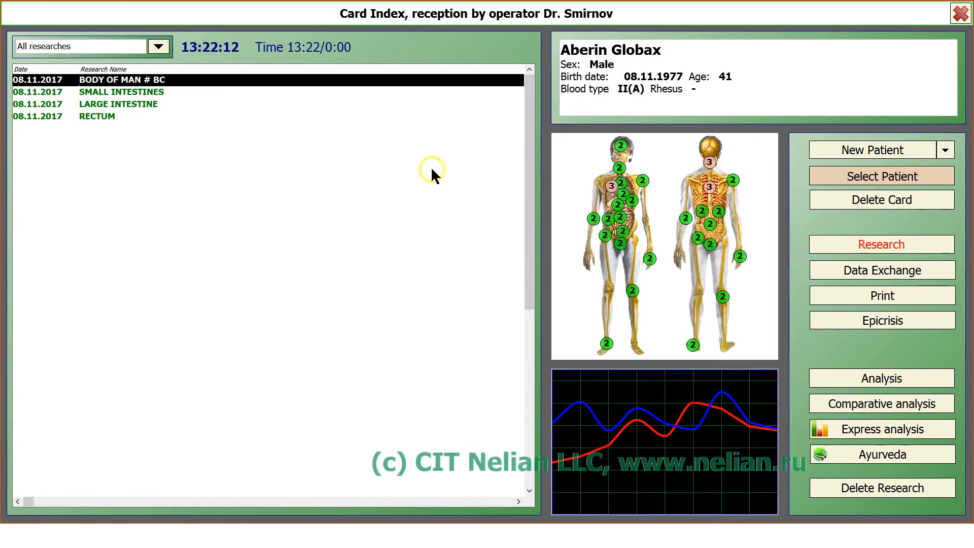
Select the patient with 1583 records from the patient list and confirm
left_click(881, 176)
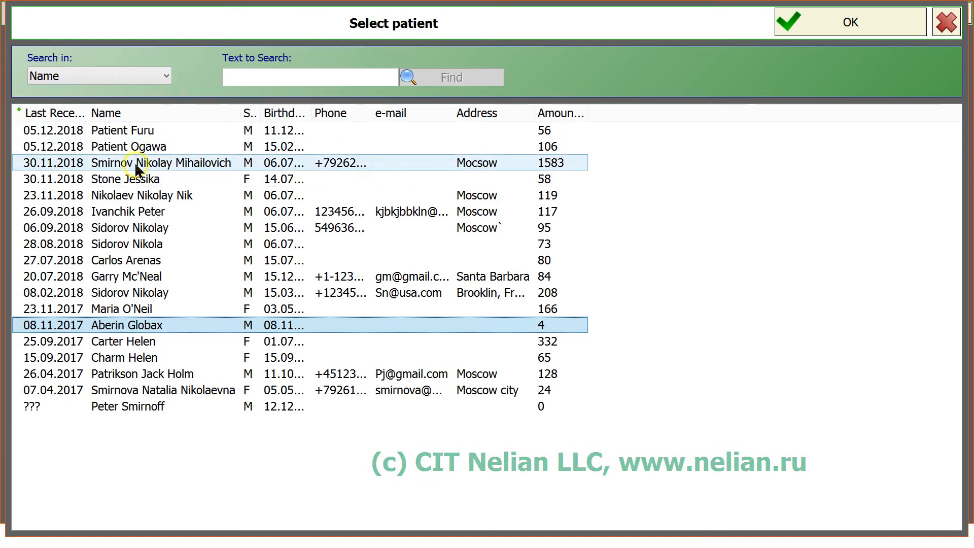
left_click(155, 162)
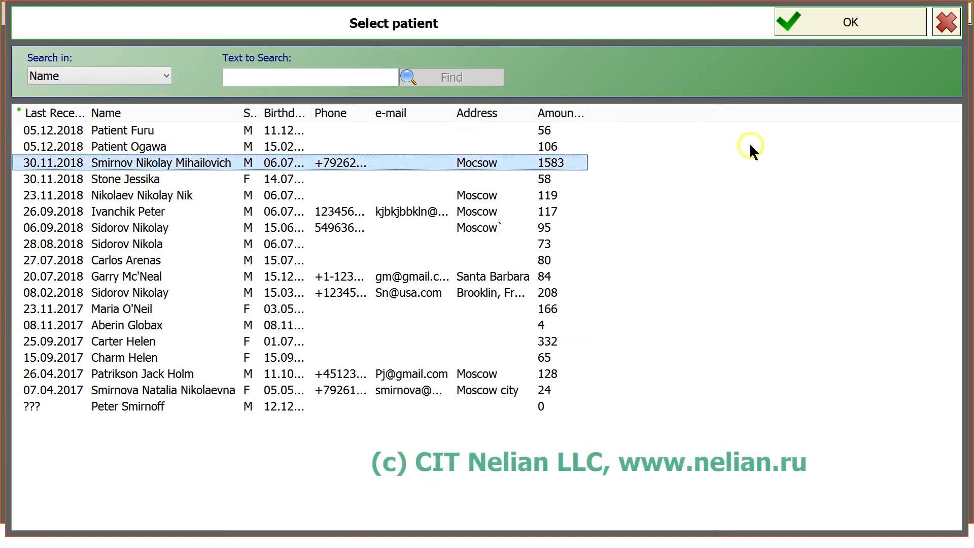
left_click(850, 21)
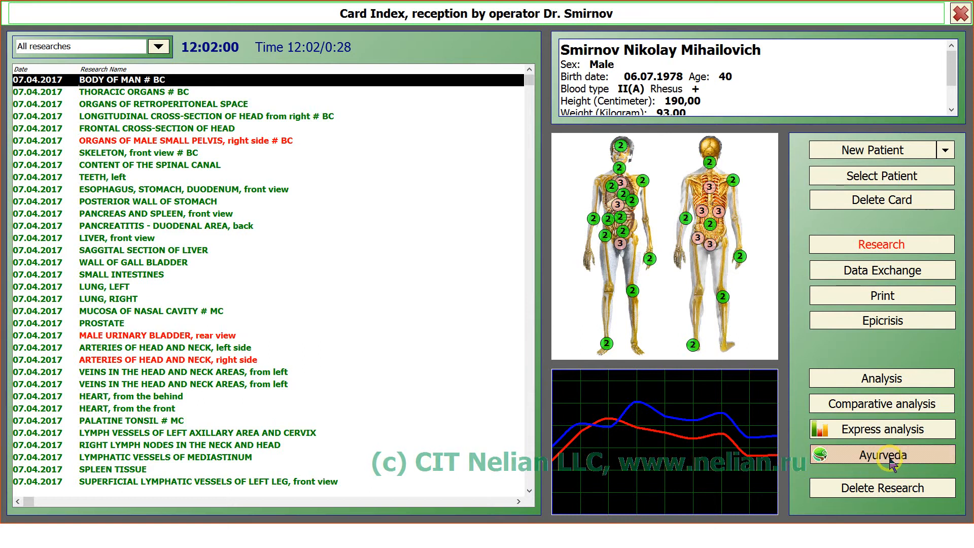
Set the Ayurveda comparison to initial date 07.04.2017 against 19.07.2017
left_click(881, 455)
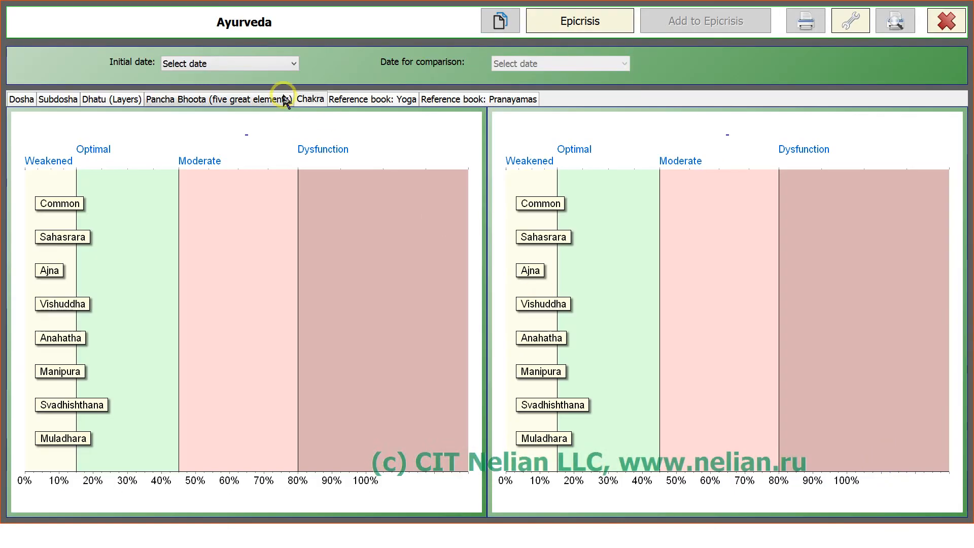
left_click(228, 63)
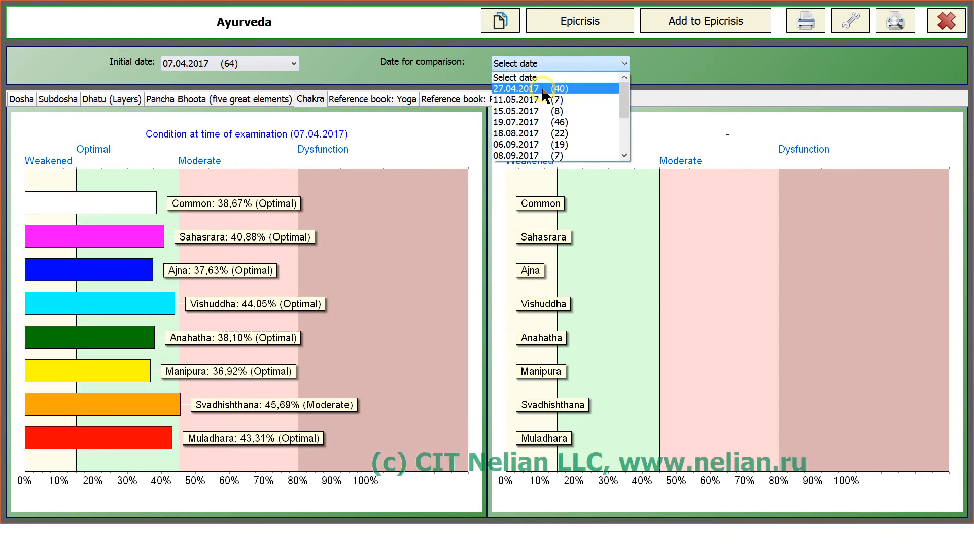
left_click(514, 89)
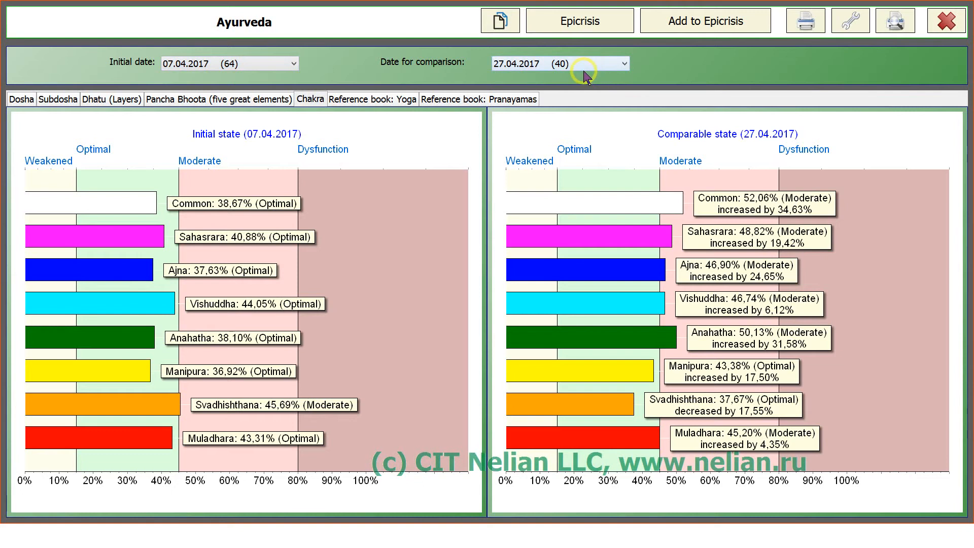
left_click(628, 63)
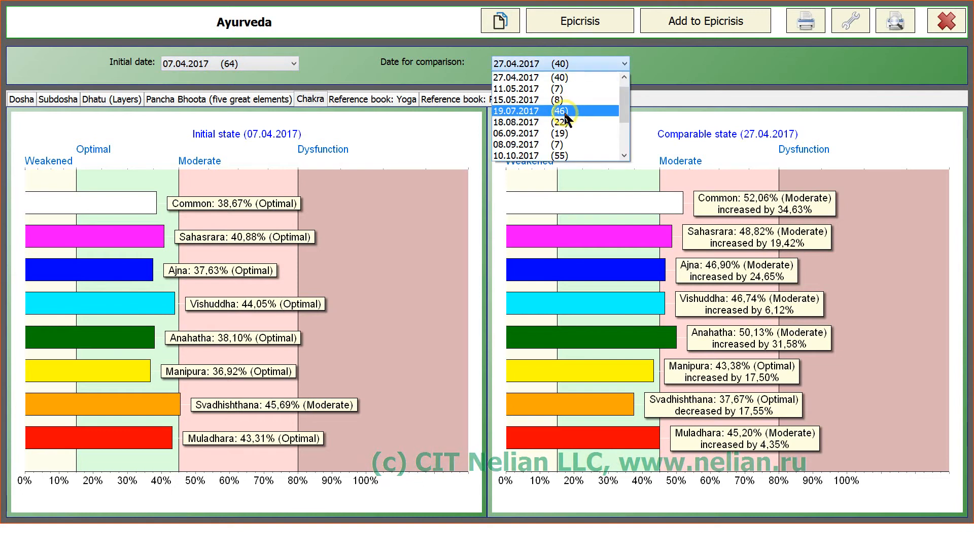
left_click(516, 111)
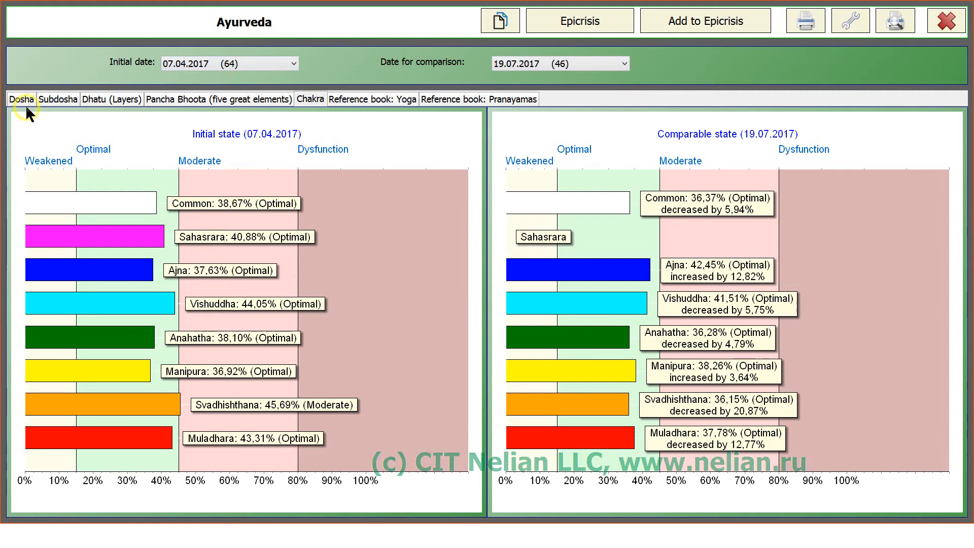
mouse_move(679, 364)
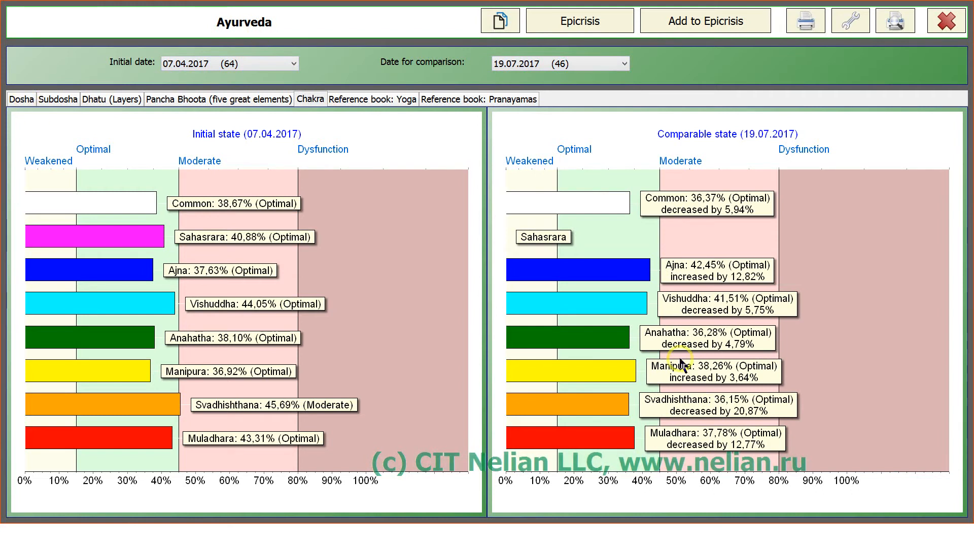
Review the Subdosha and Pancha Bhoota comparisons, returning to the Chakra view
left_click(57, 98)
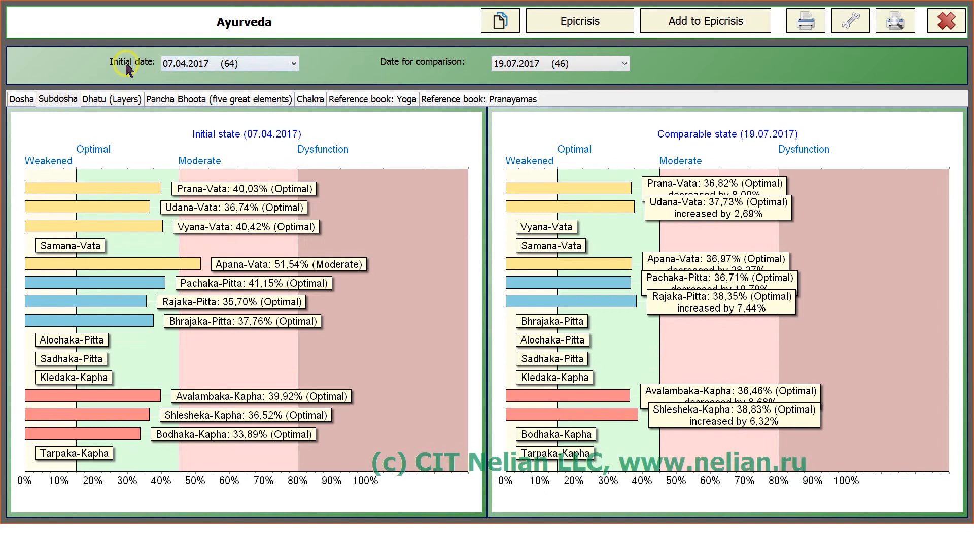
mouse_move(96, 102)
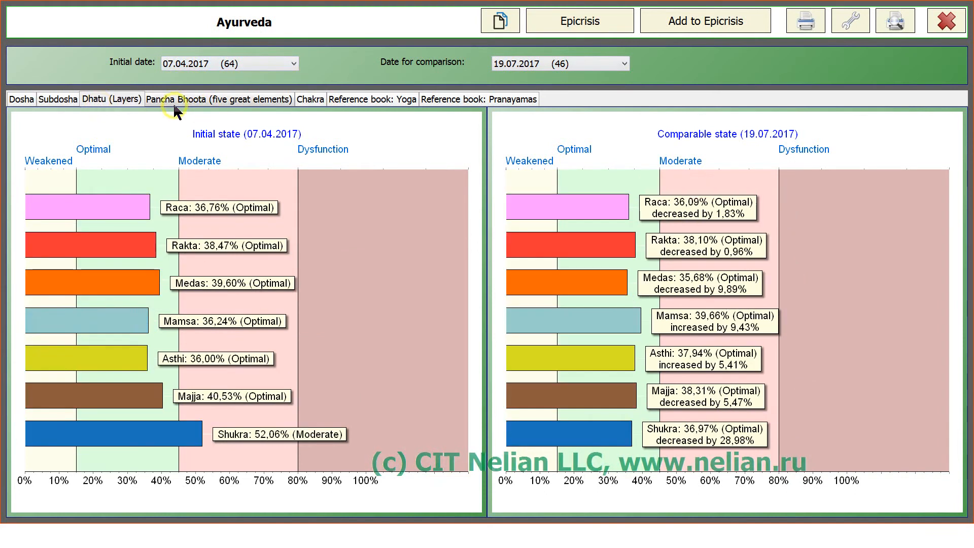
left_click(217, 99)
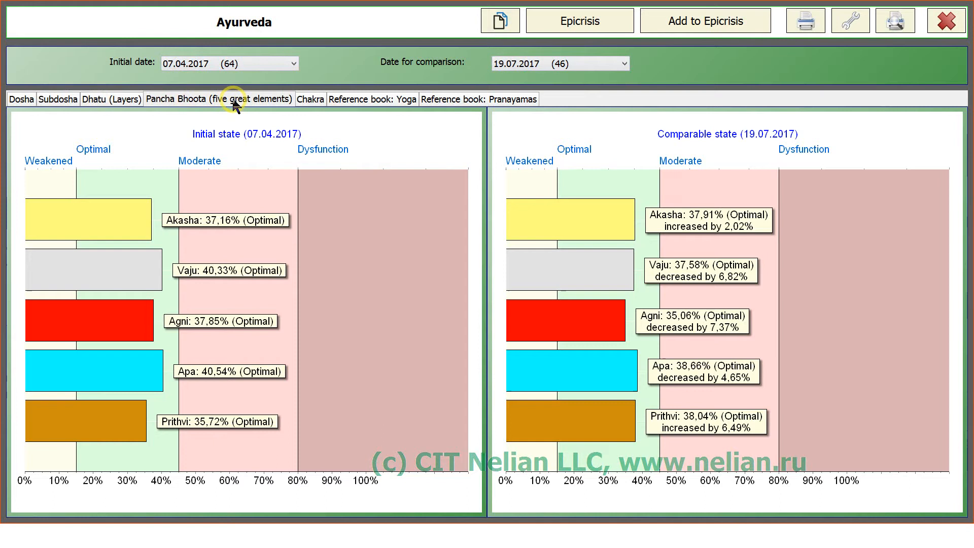
left_click(310, 98)
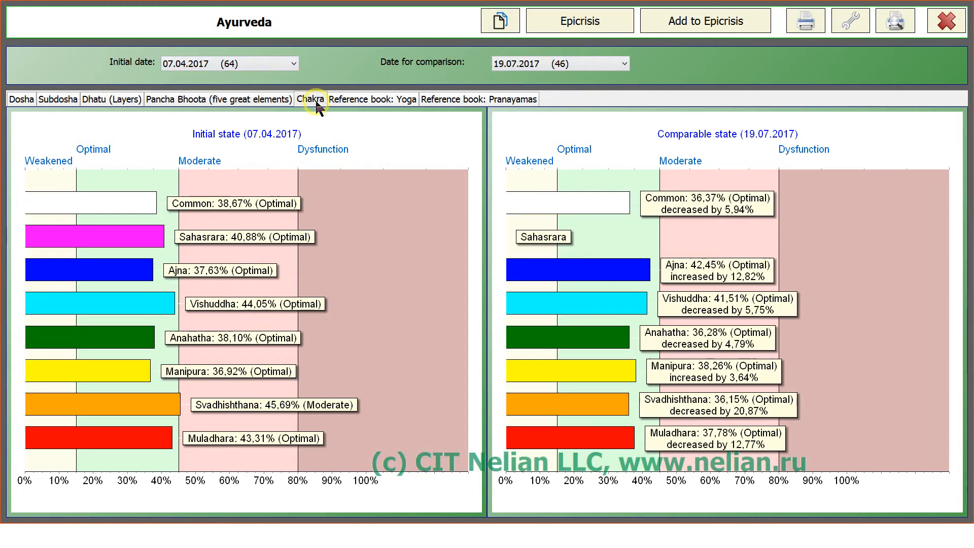
mouse_move(372, 106)
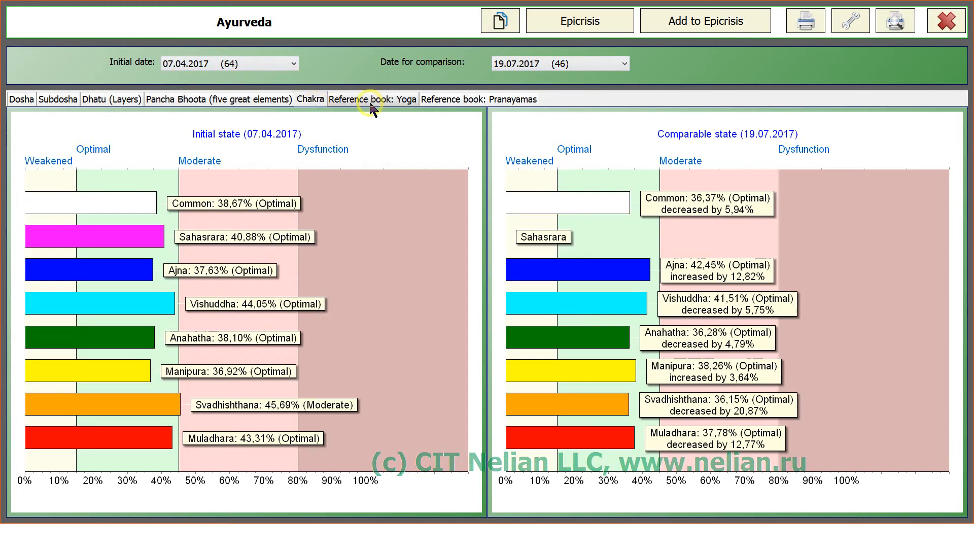
Tick Arjuna Utthita Hasta Trivikramasana, Baddha Konasana and Bakasana in the yoga reference
left_click(373, 98)
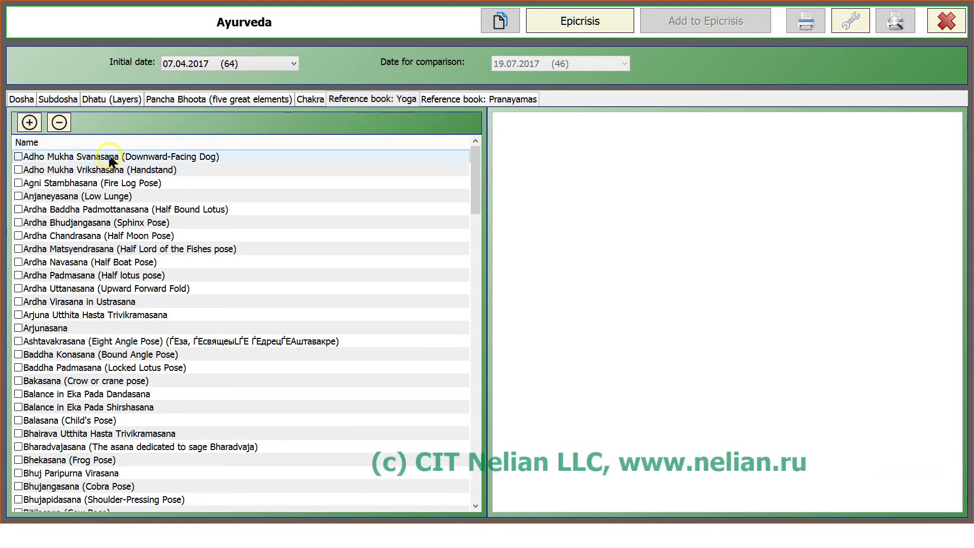
mouse_move(43, 162)
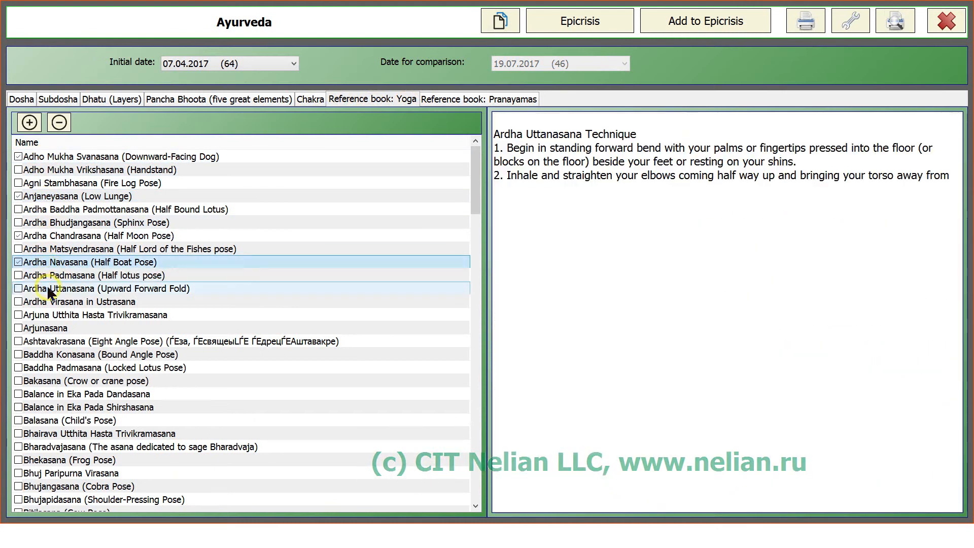
left_click(94, 314)
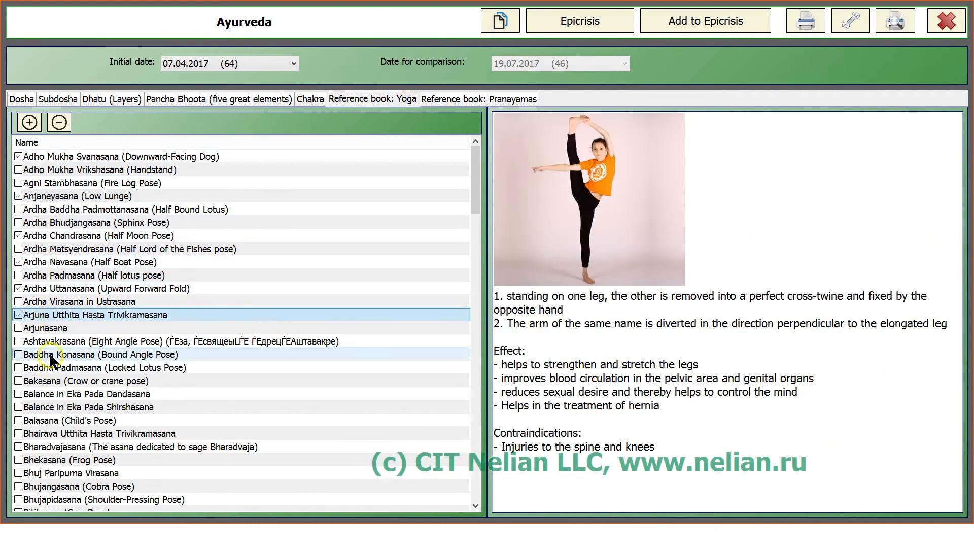
left_click(100, 354)
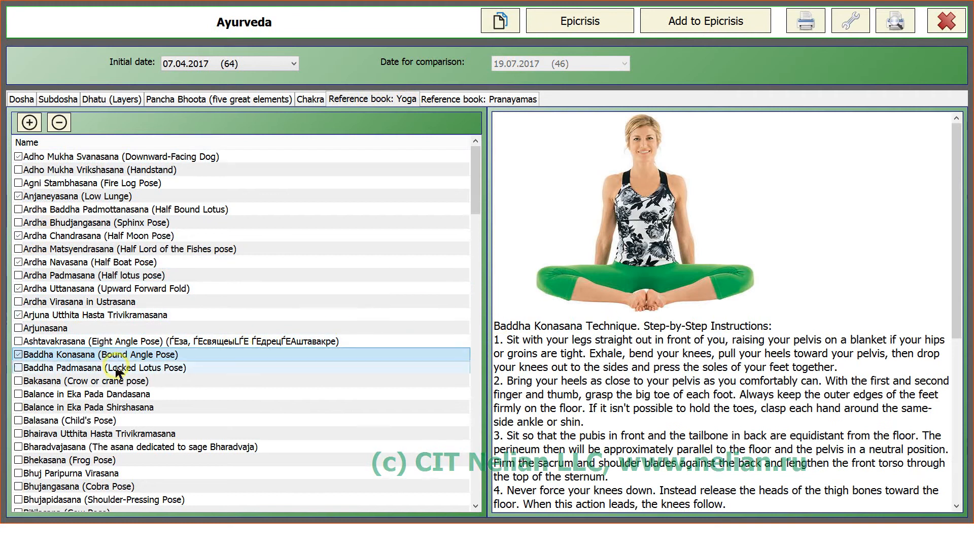
left_click(81, 381)
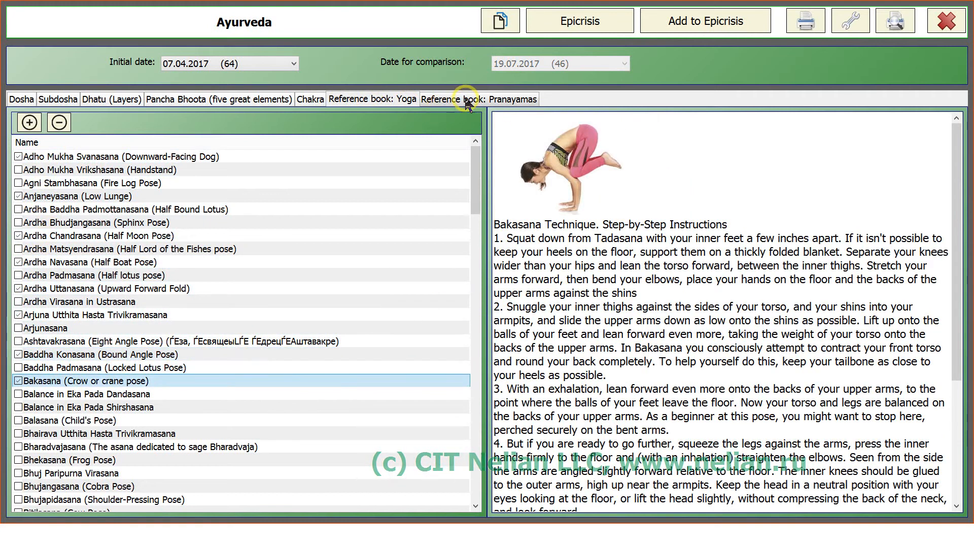
Tick Bhastrika and Murcha pranayamas in the Pranayamas reference, then return to Yoga
left_click(480, 98)
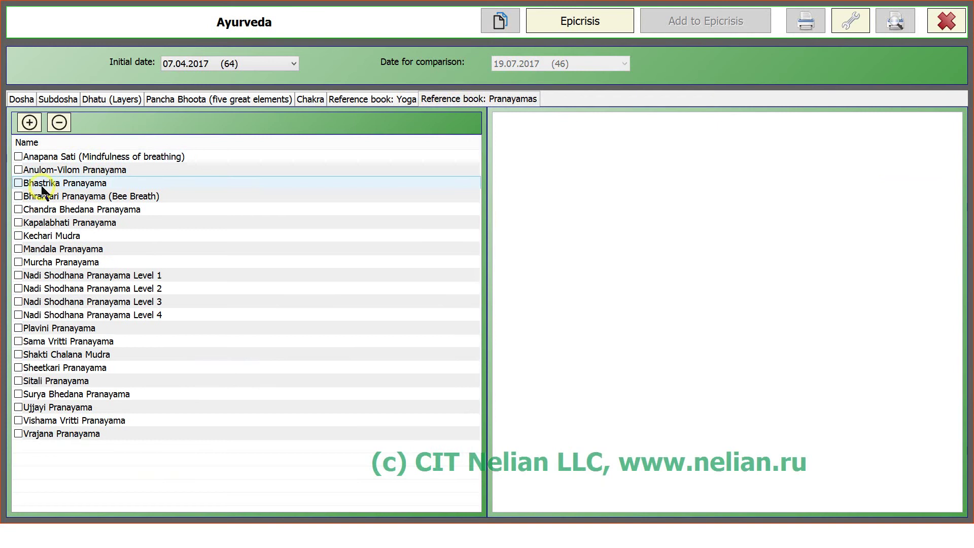
left_click(74, 223)
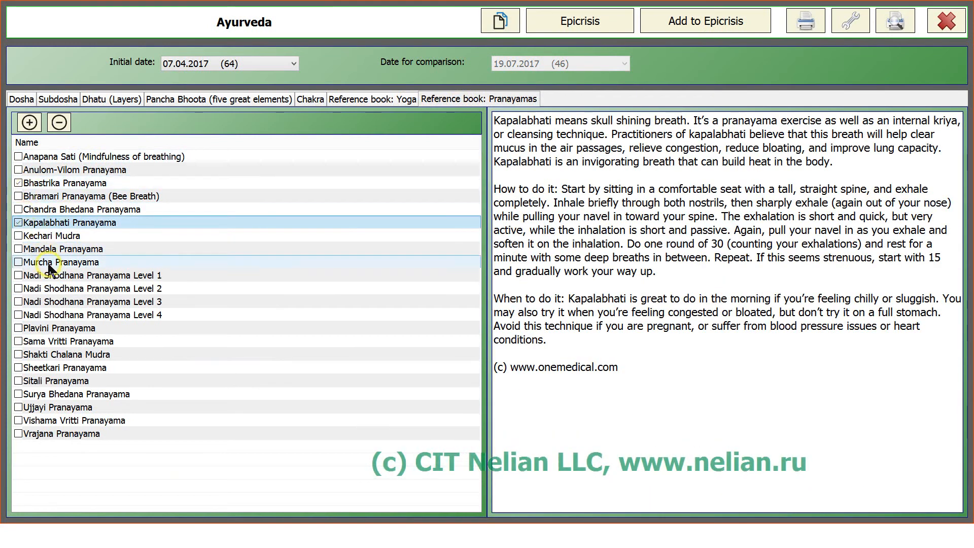
left_click(90, 288)
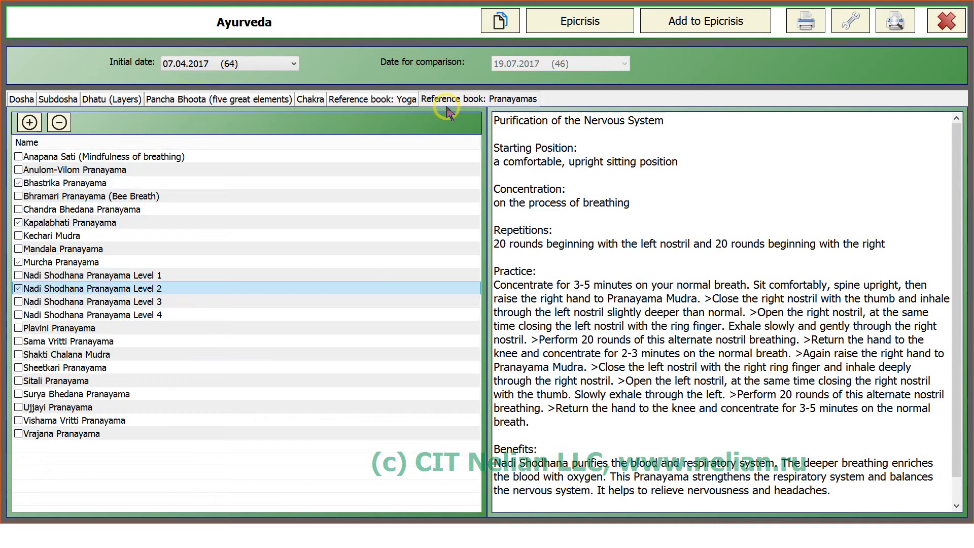
left_click(373, 99)
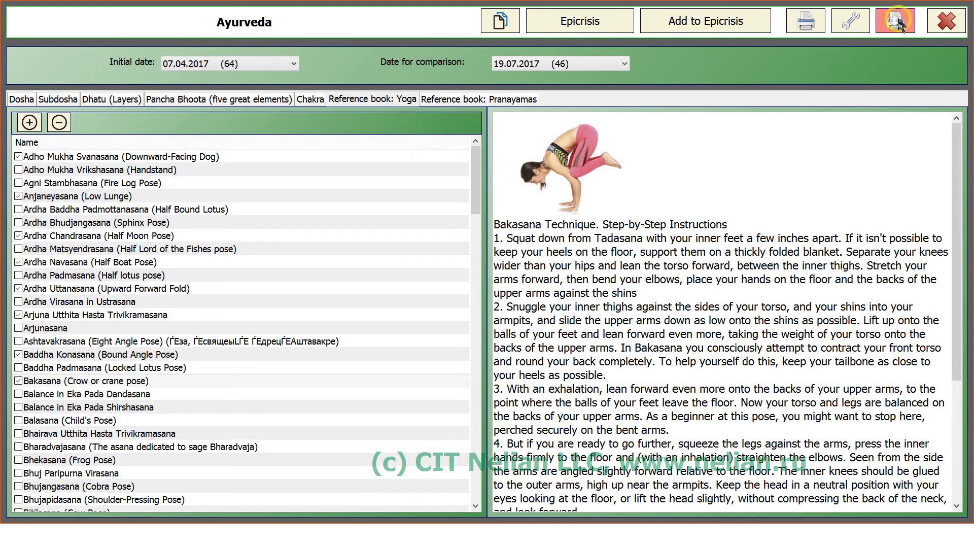
Preview the yoga poses report and page through it from page 2 into page 3
left_click(894, 21)
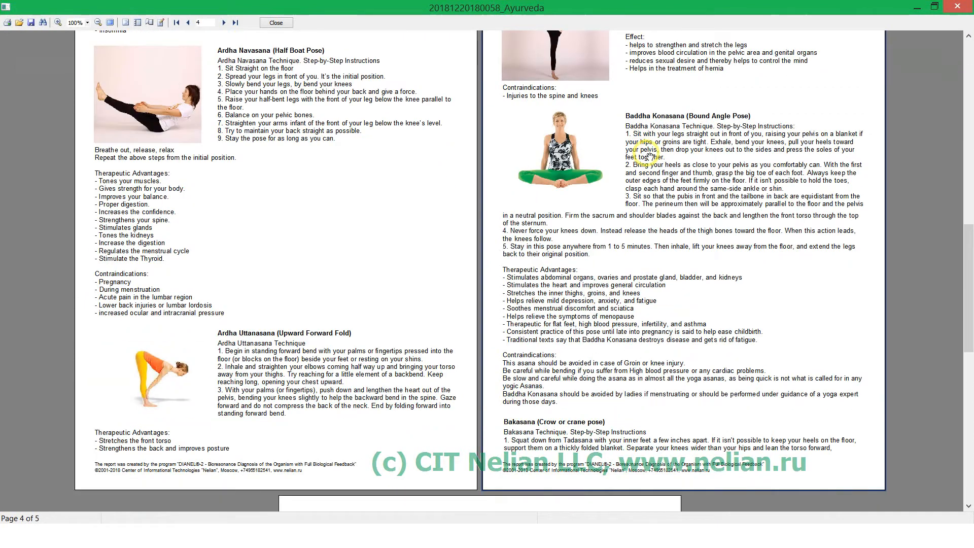
left_click(224, 23)
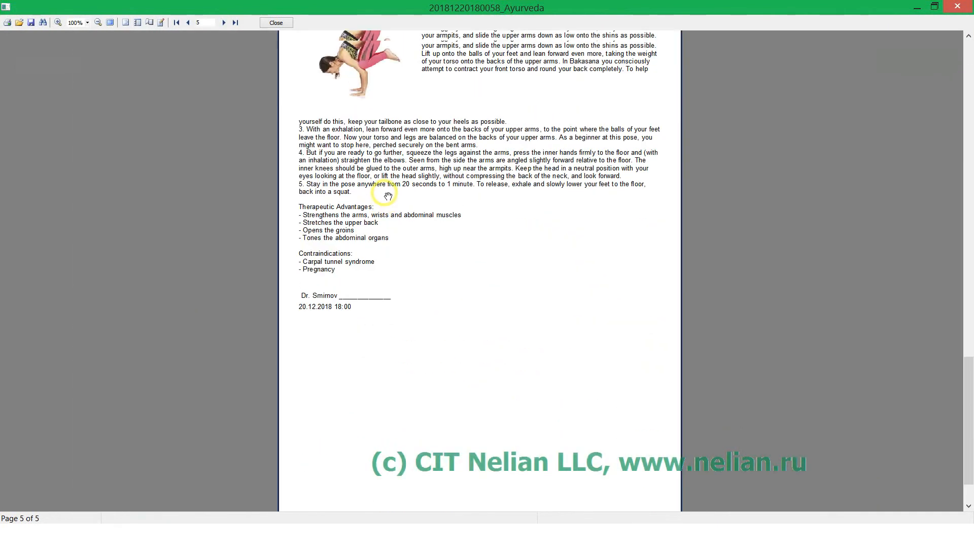
left_click(57, 22)
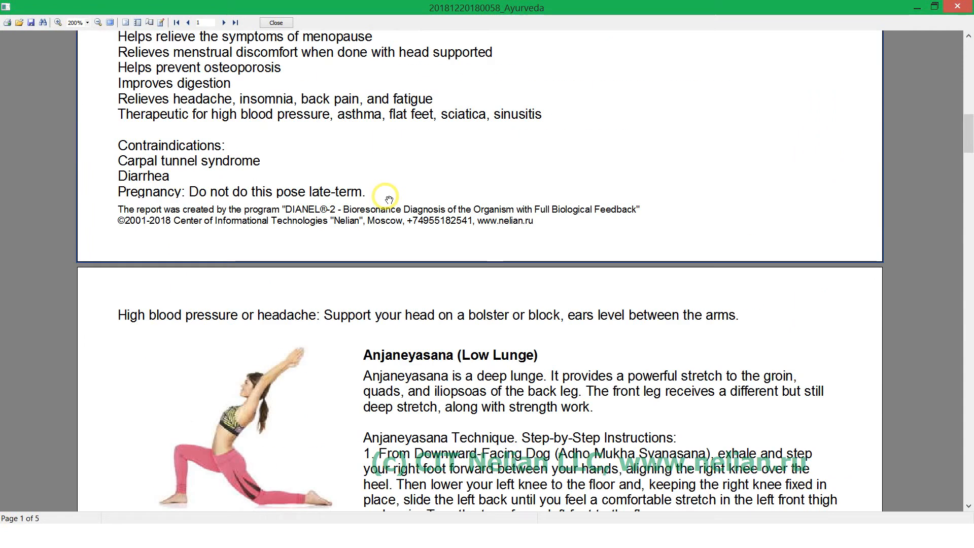
scroll("down", 3)
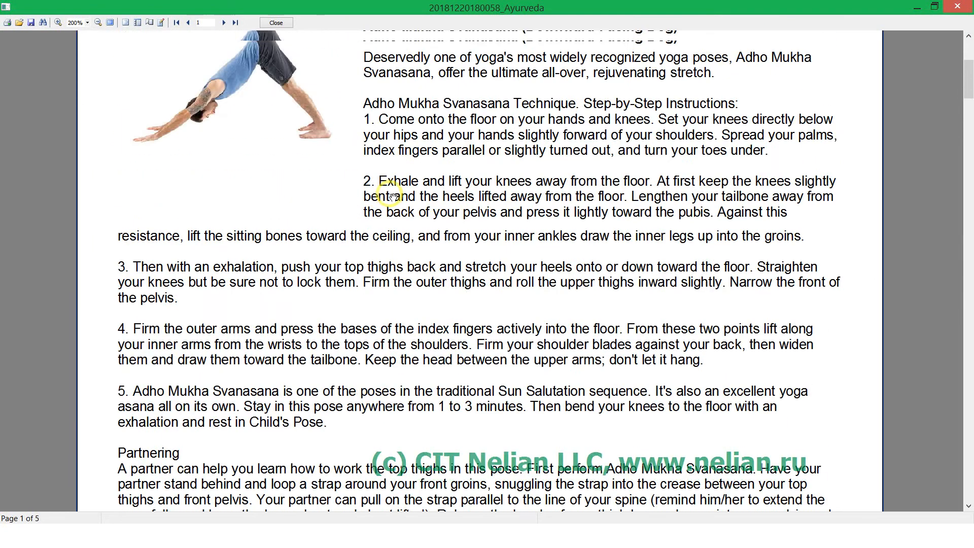
scroll("down", 3)
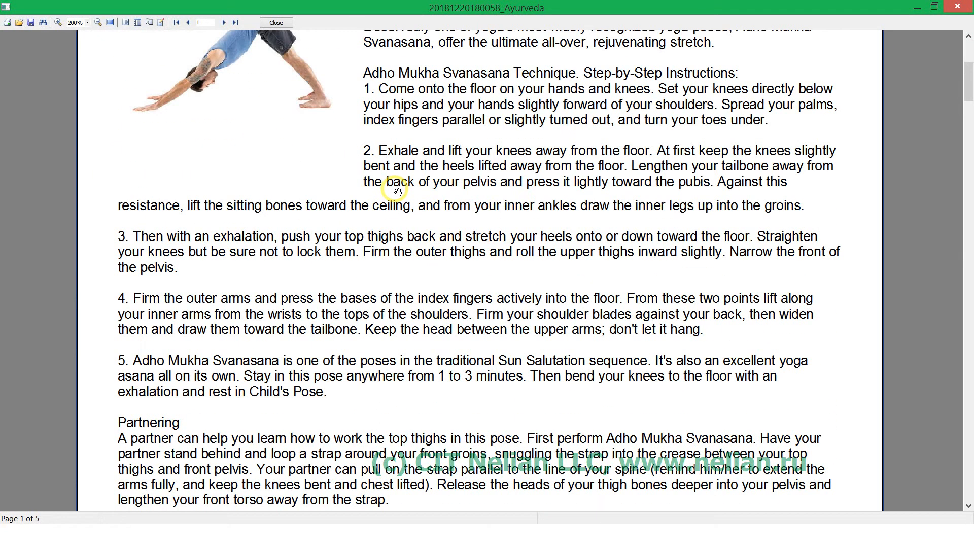
left_click(223, 23)
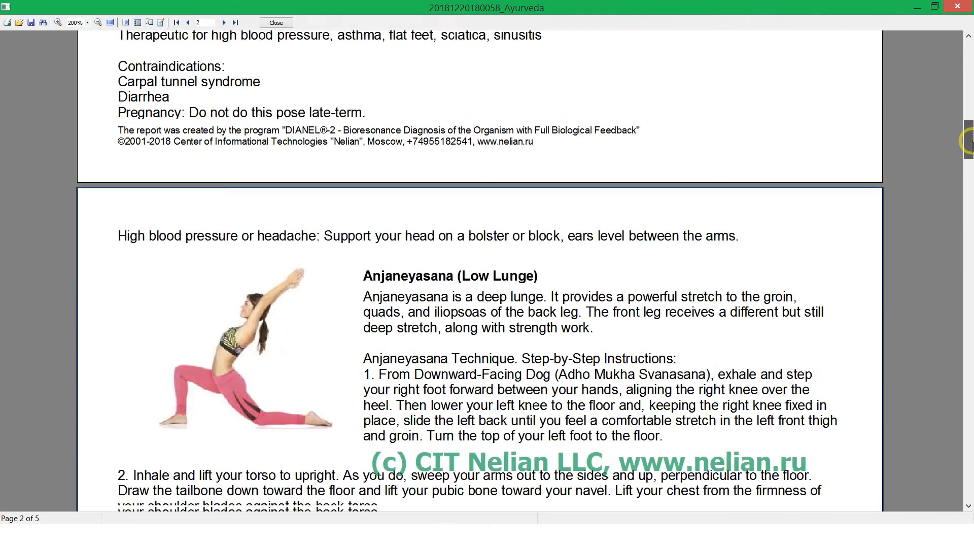
scroll("down", 3)
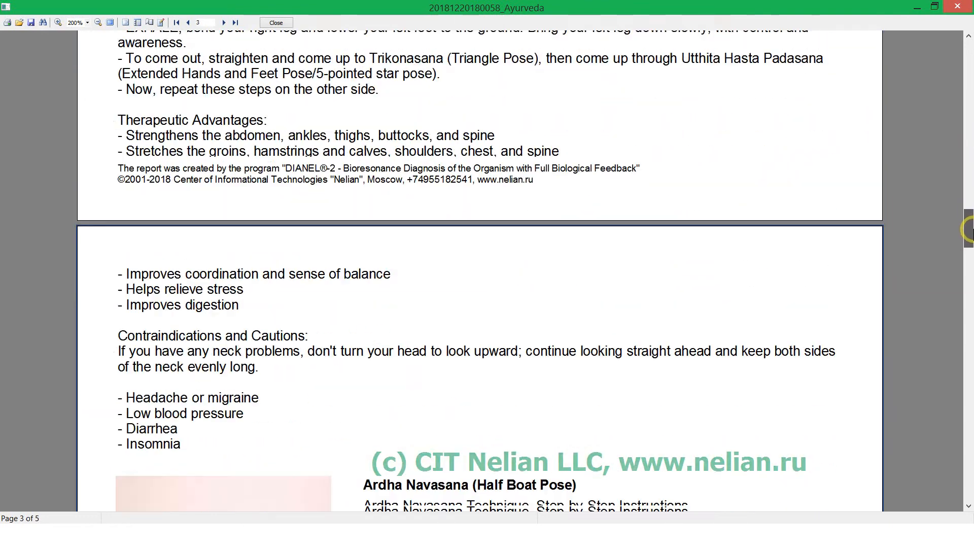
scroll("down", 3)
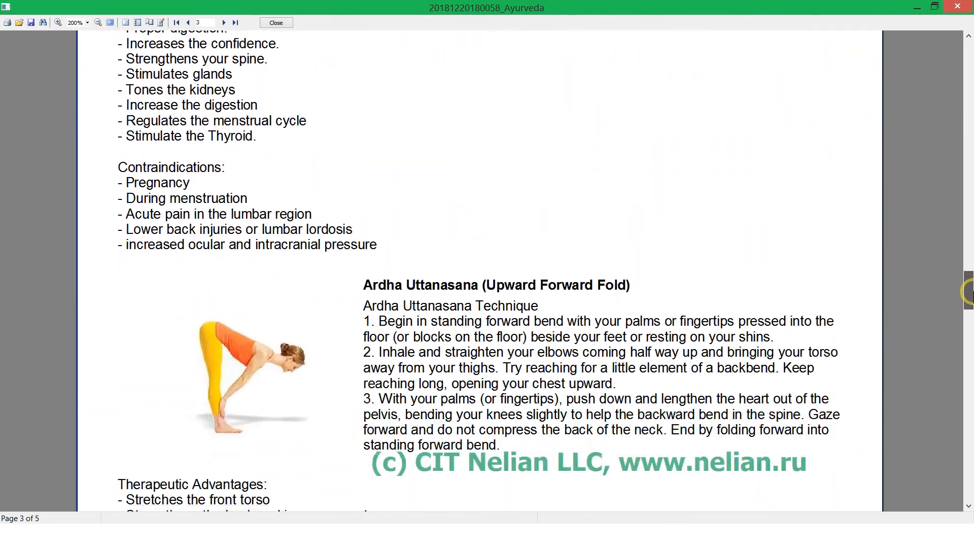
Preview the selected pranayama report at 150% down to page 2, then close it
left_click(275, 22)
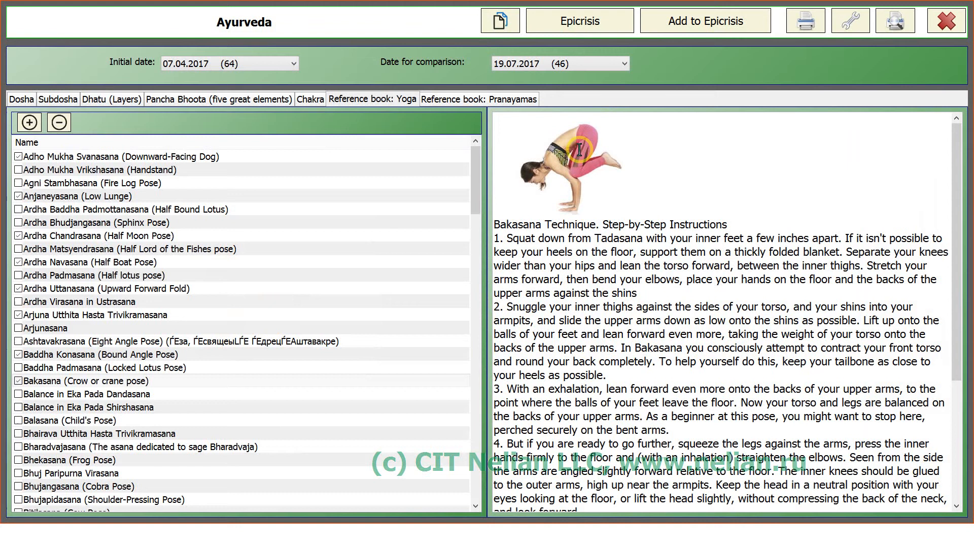
left_click(479, 98)
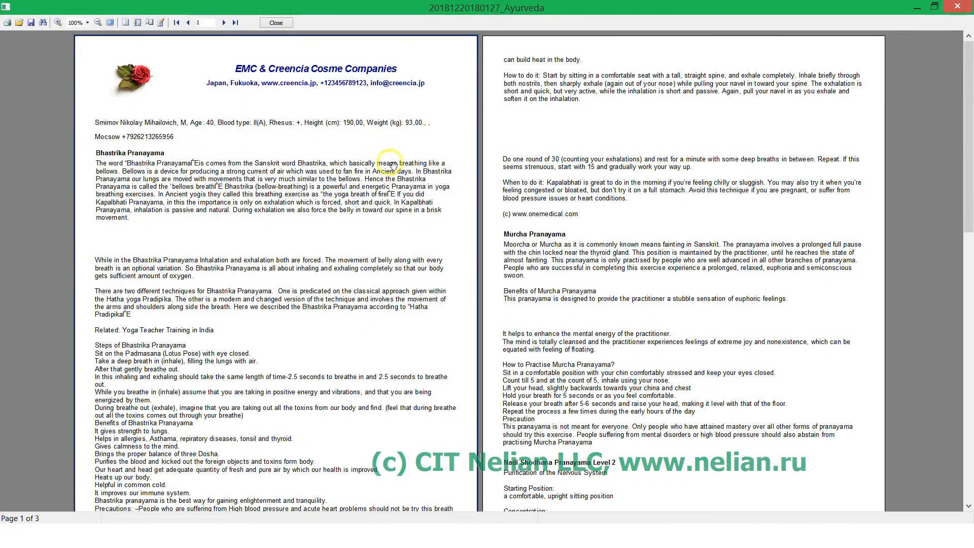
left_click(85, 23)
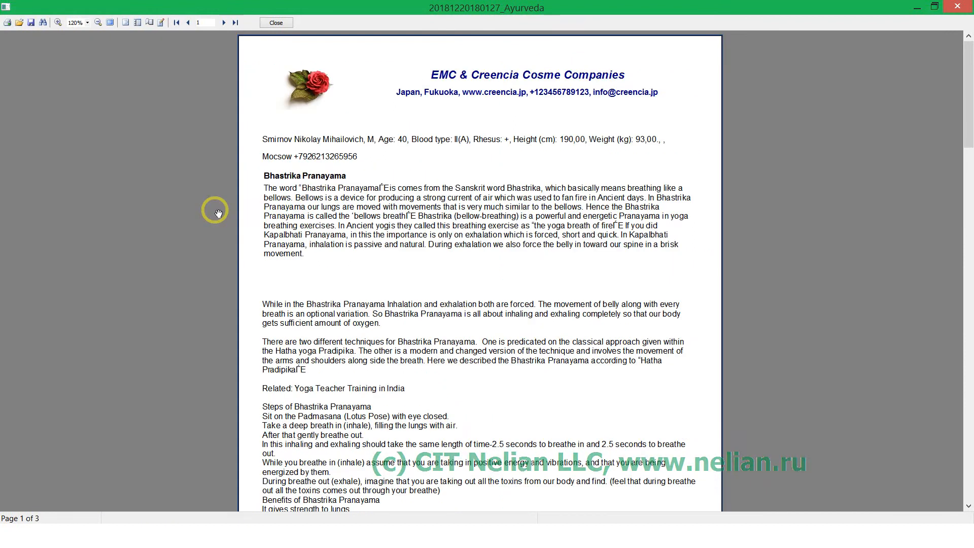
left_click(86, 22)
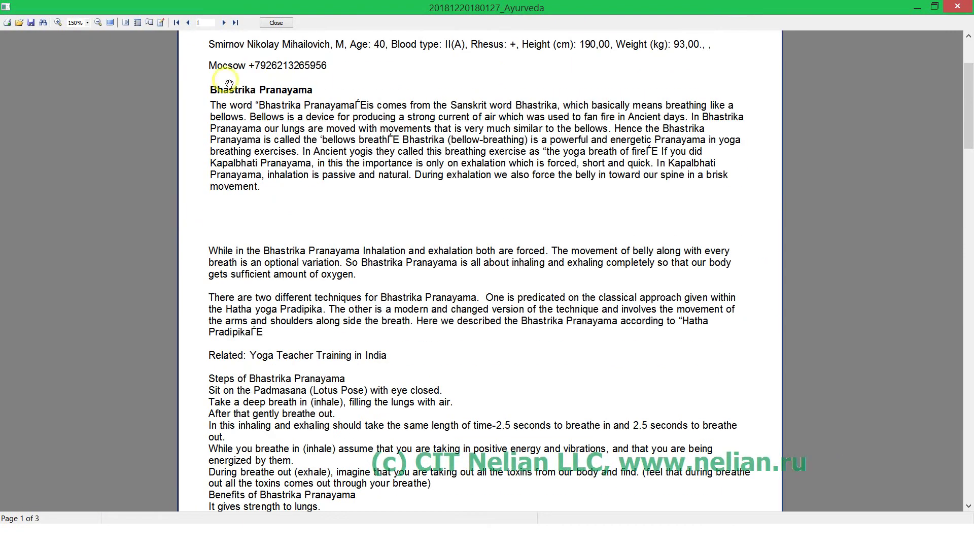
mouse_move(362, 154)
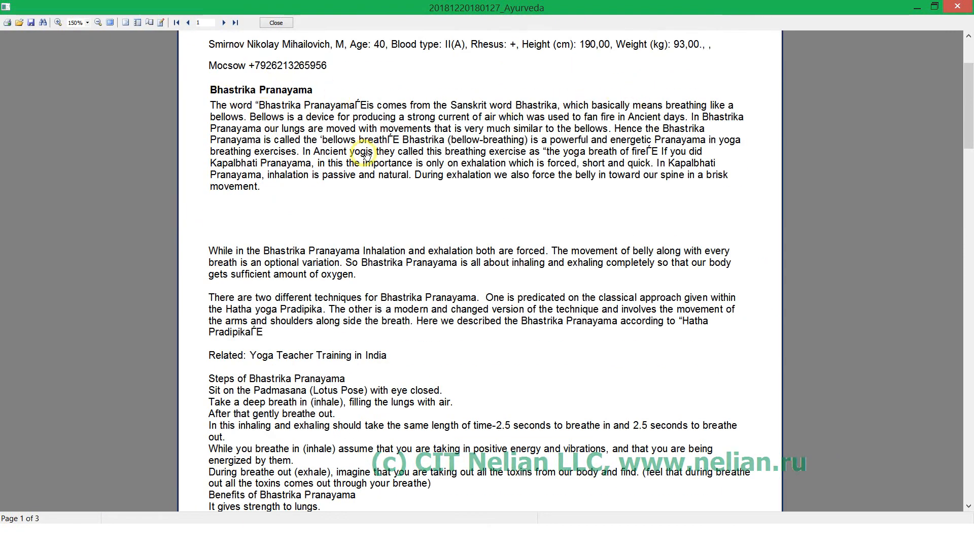
scroll("down", 3)
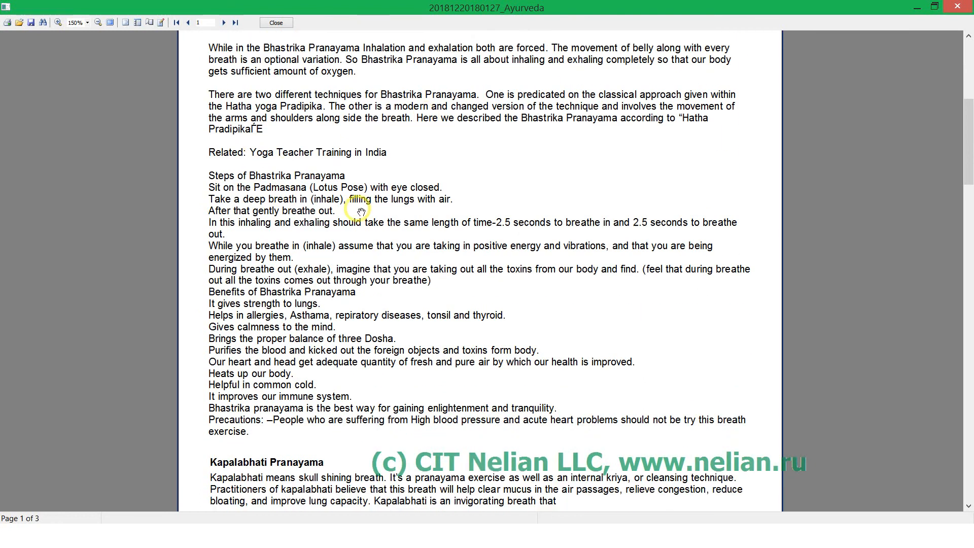
scroll("down", 3)
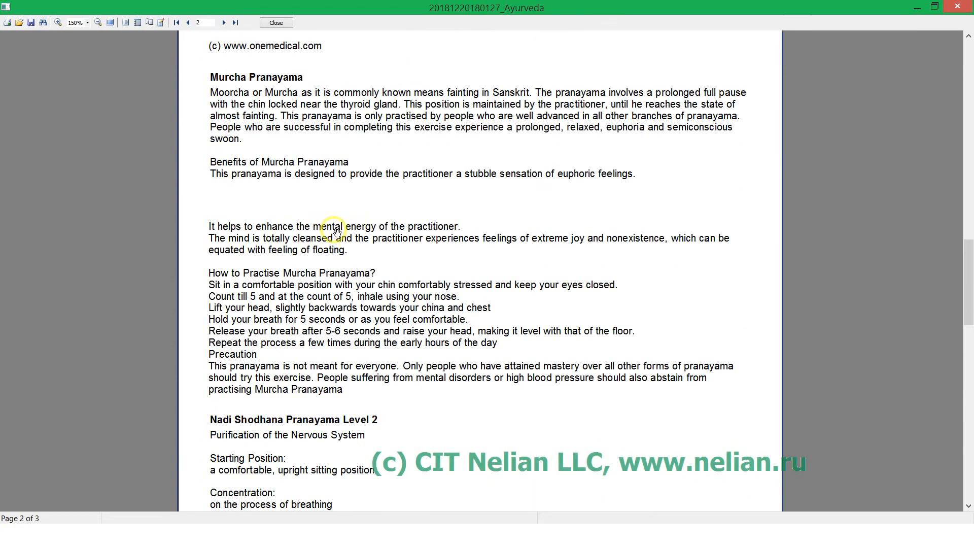
left_click(223, 23)
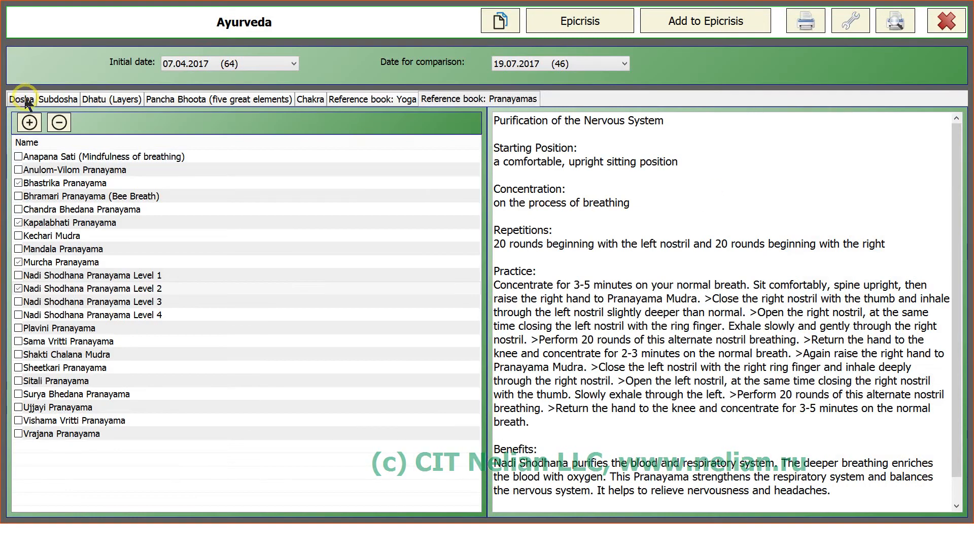
Return from the reference book to the Dosha comparison chart
left_click(58, 98)
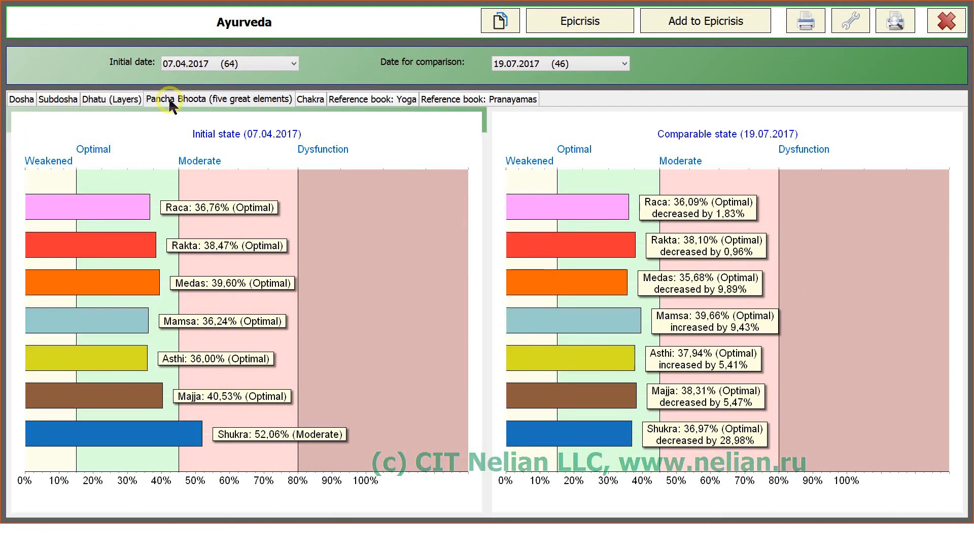
left_click(21, 99)
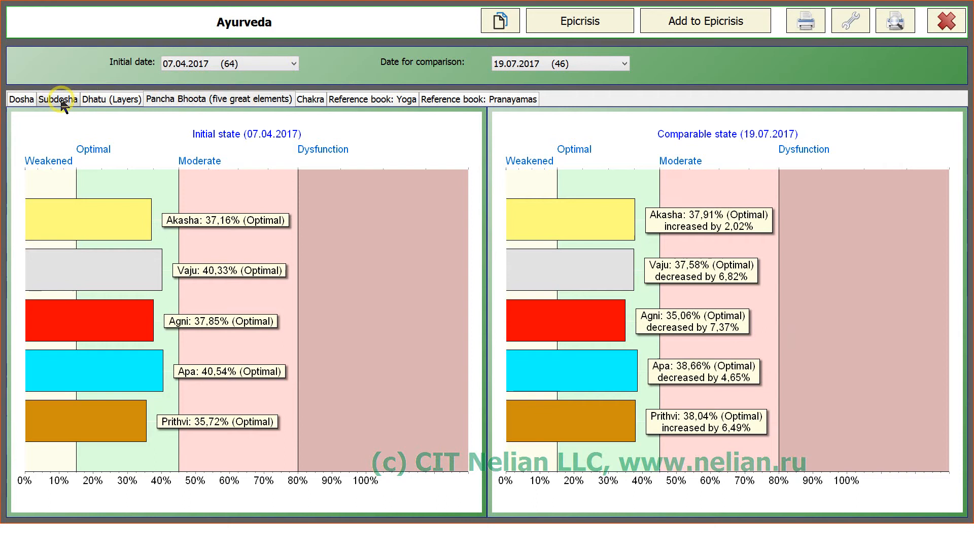
left_click(21, 98)
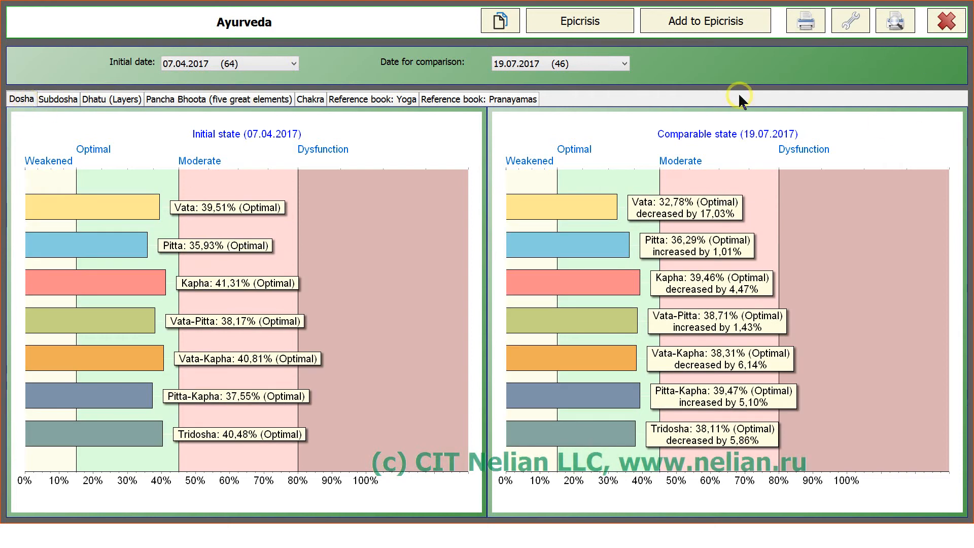
mouse_move(190, 217)
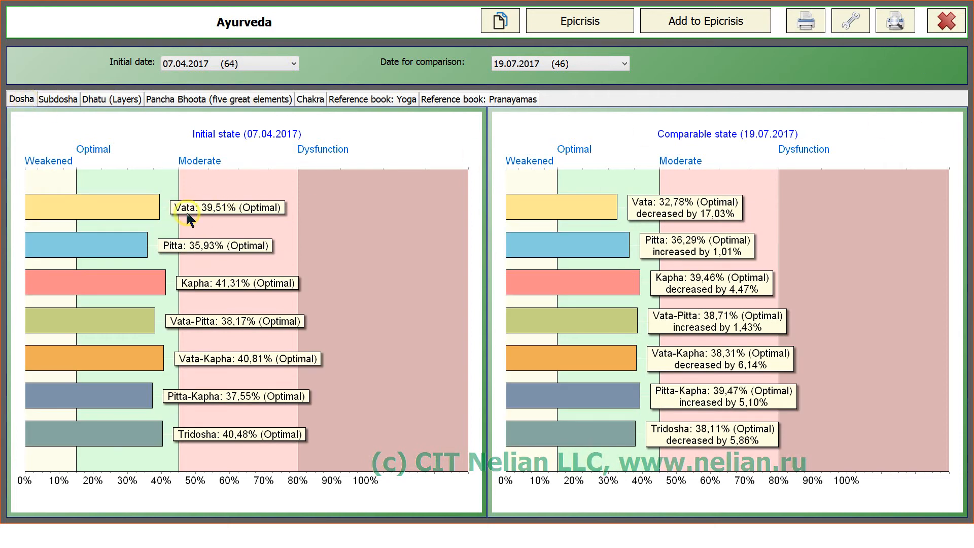
mouse_move(166, 253)
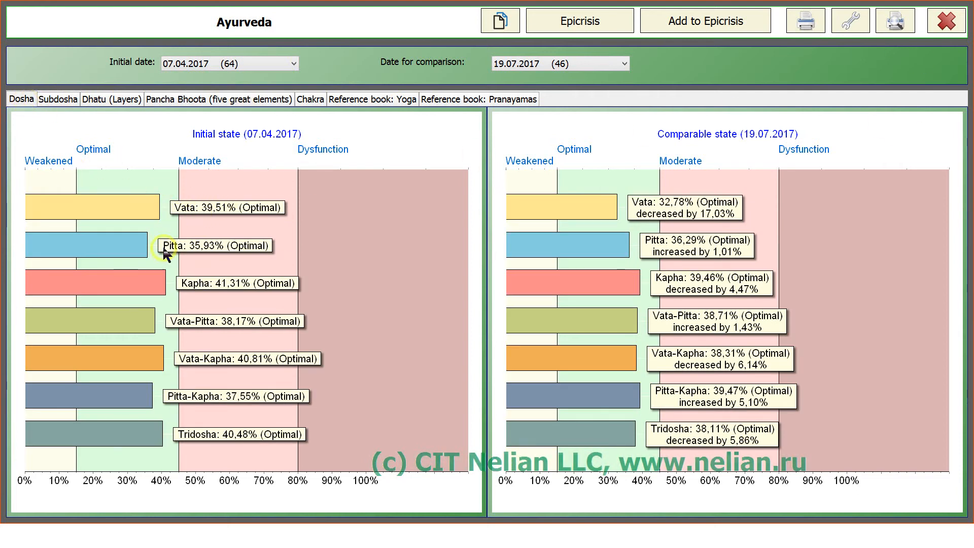
mouse_move(205, 214)
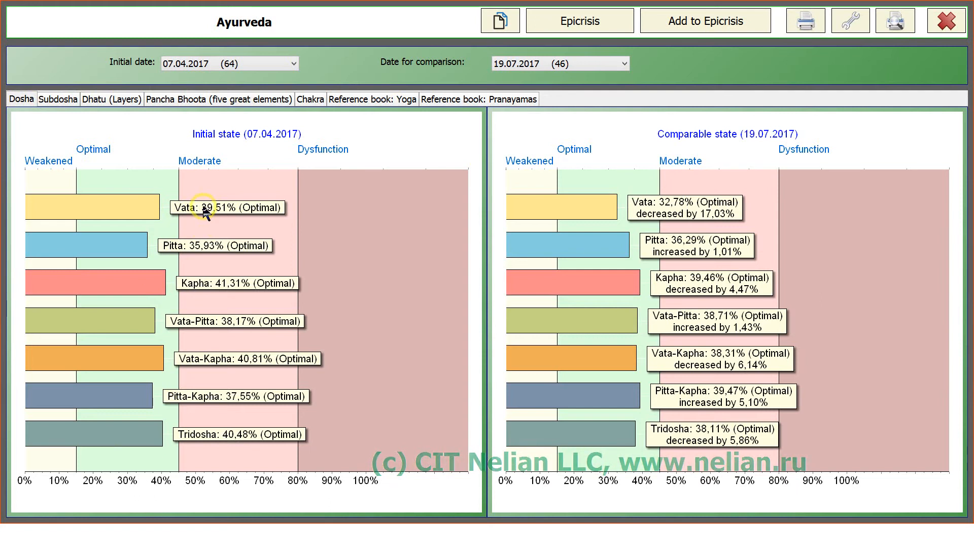
mouse_move(680, 208)
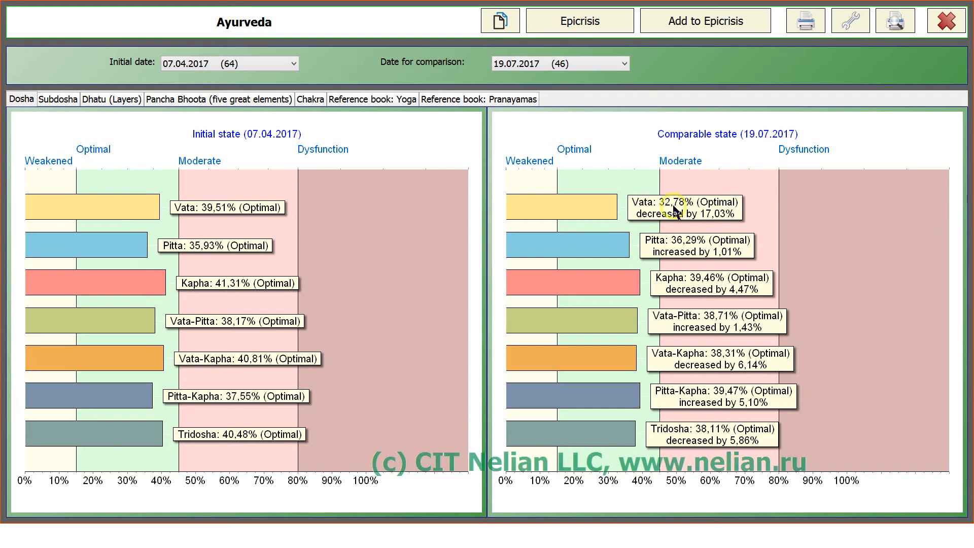
mouse_move(676, 283)
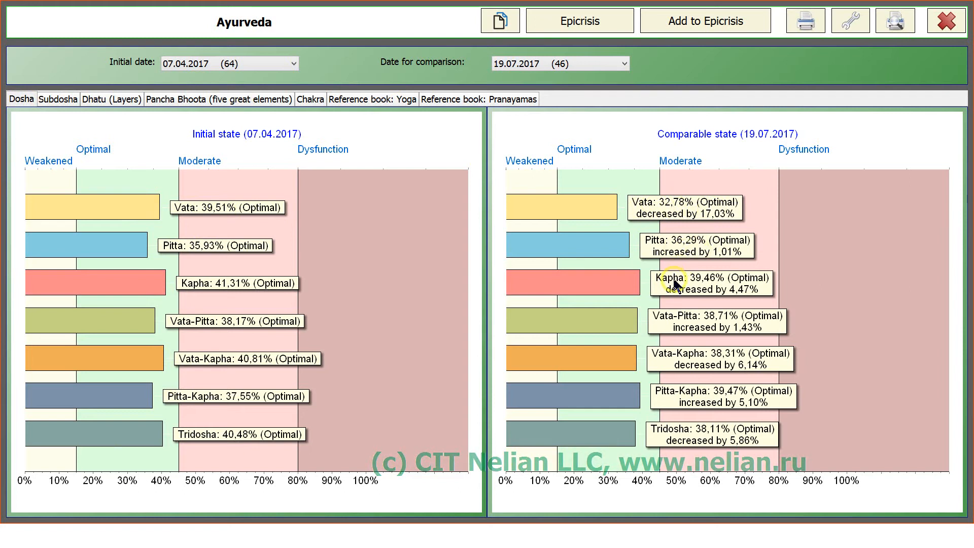
mouse_move(617, 381)
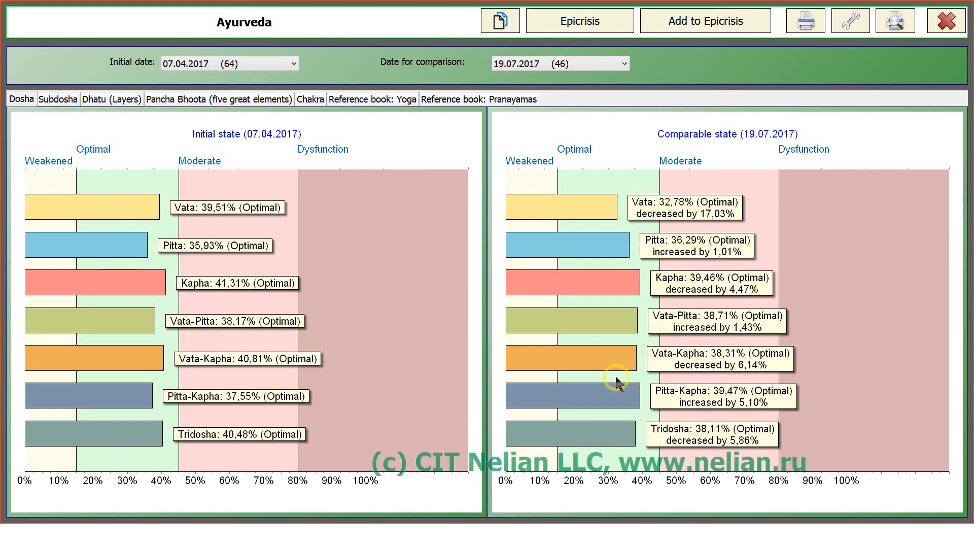
mouse_move(68, 233)
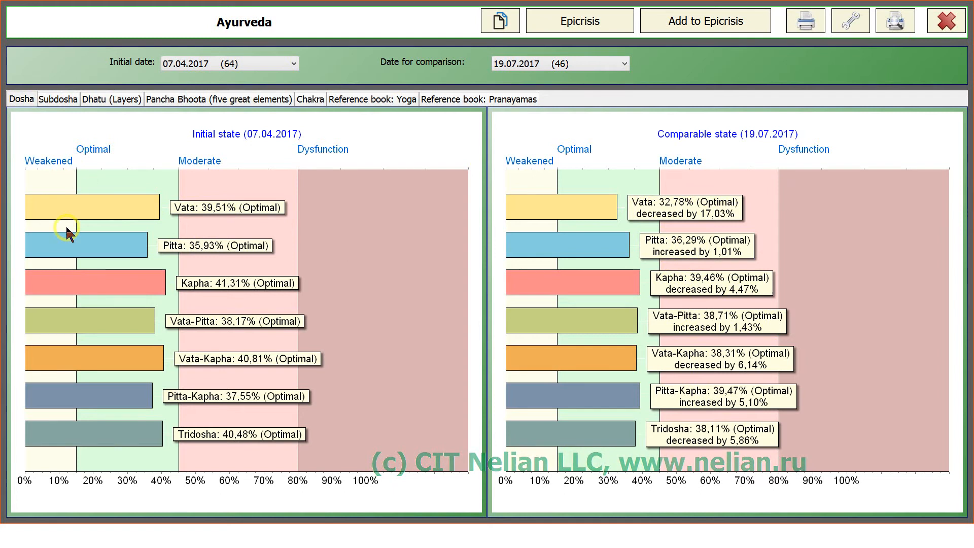
mouse_move(632, 248)
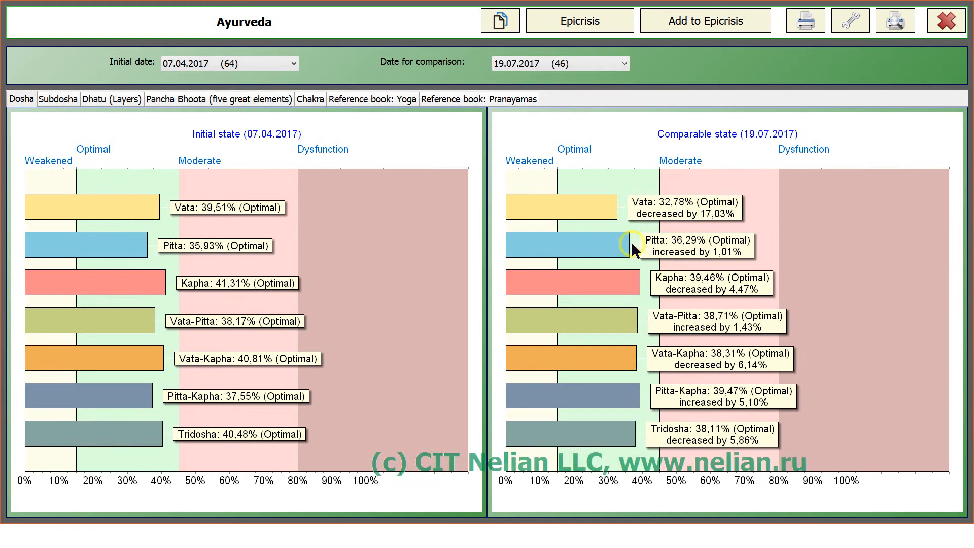
mouse_move(176, 152)
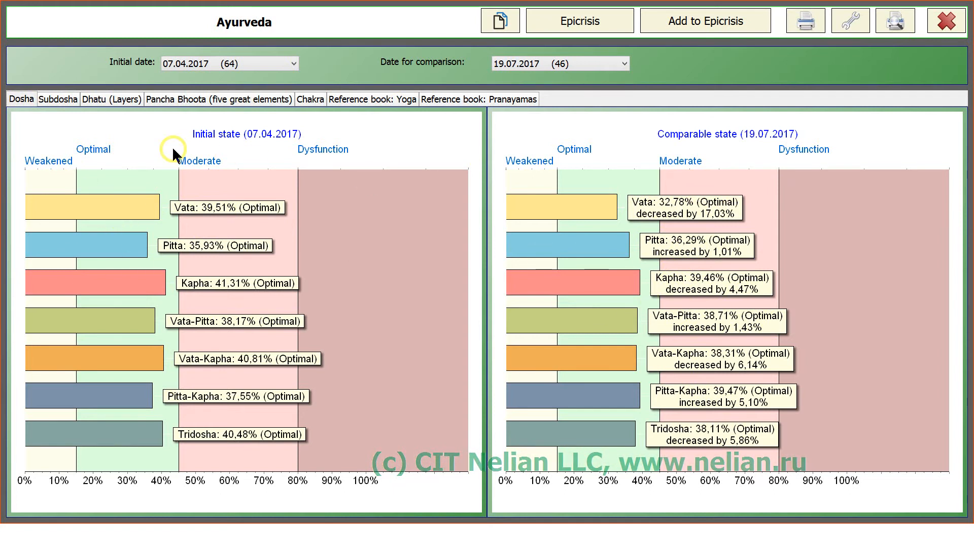
mouse_move(667, 264)
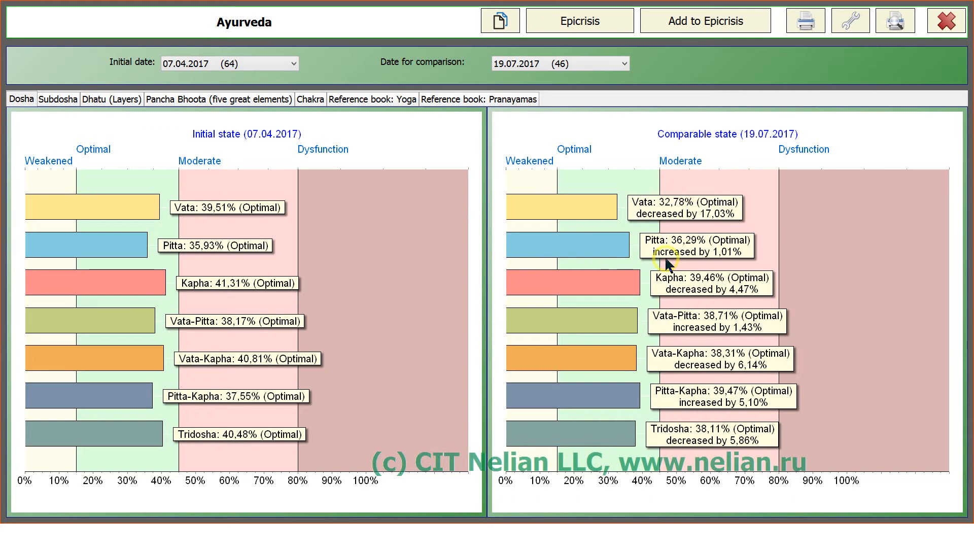
mouse_move(664, 404)
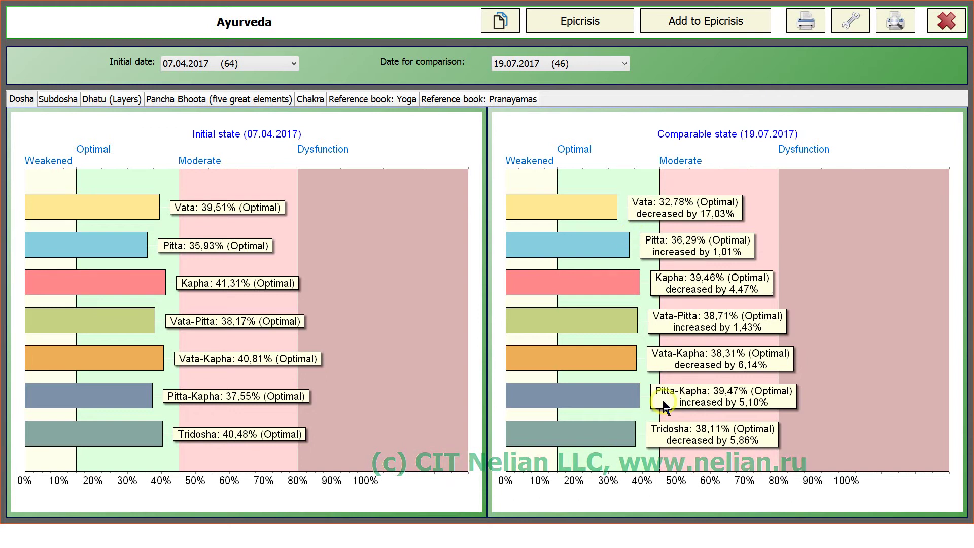
mouse_move(693, 292)
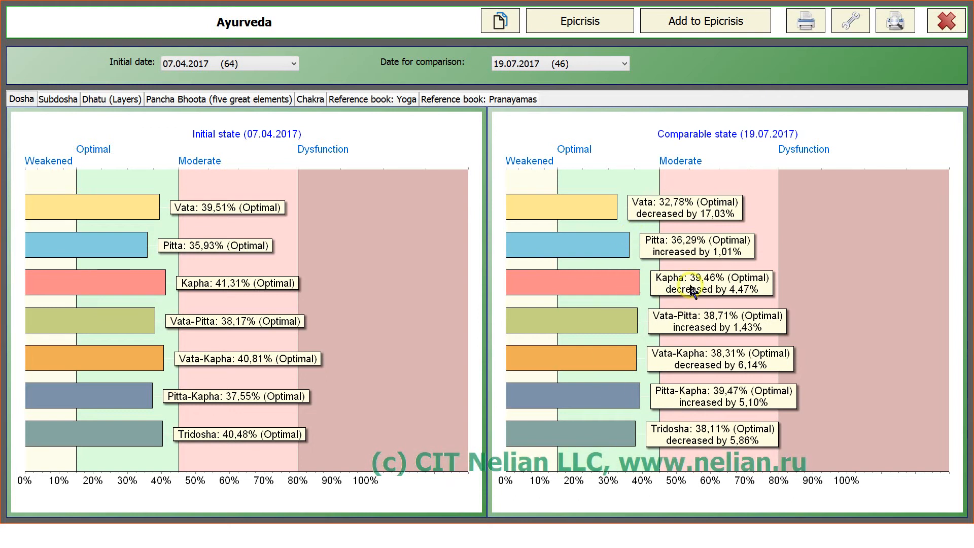
mouse_move(857, 67)
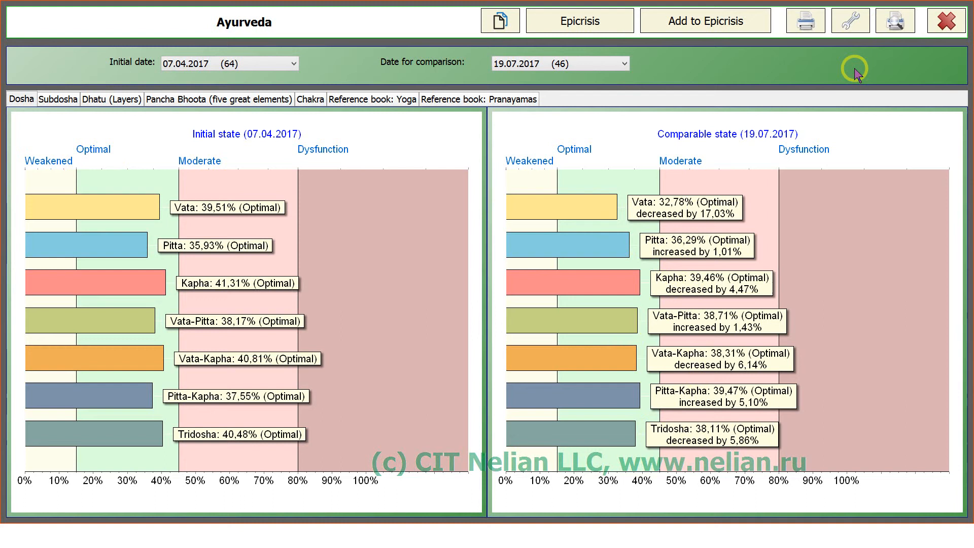
mouse_move(132, 204)
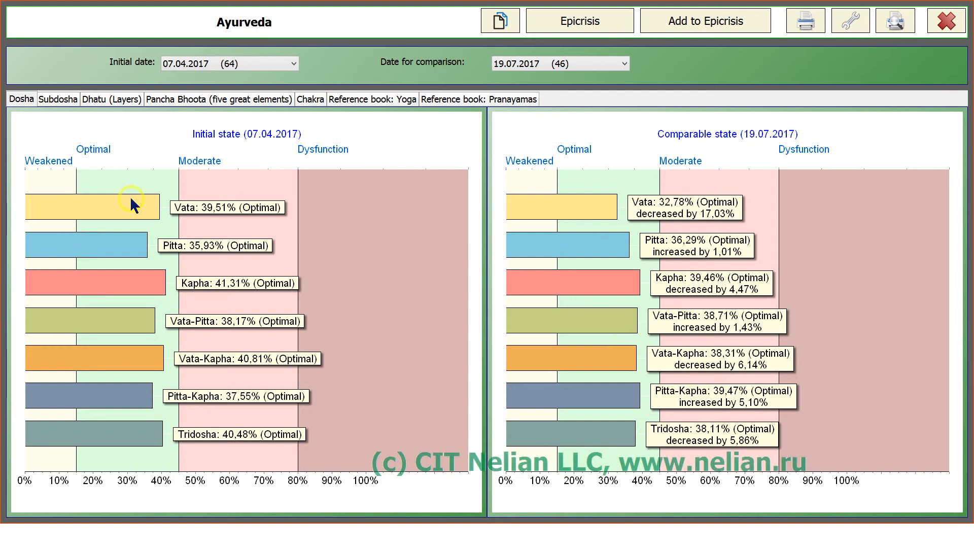
mouse_move(219, 141)
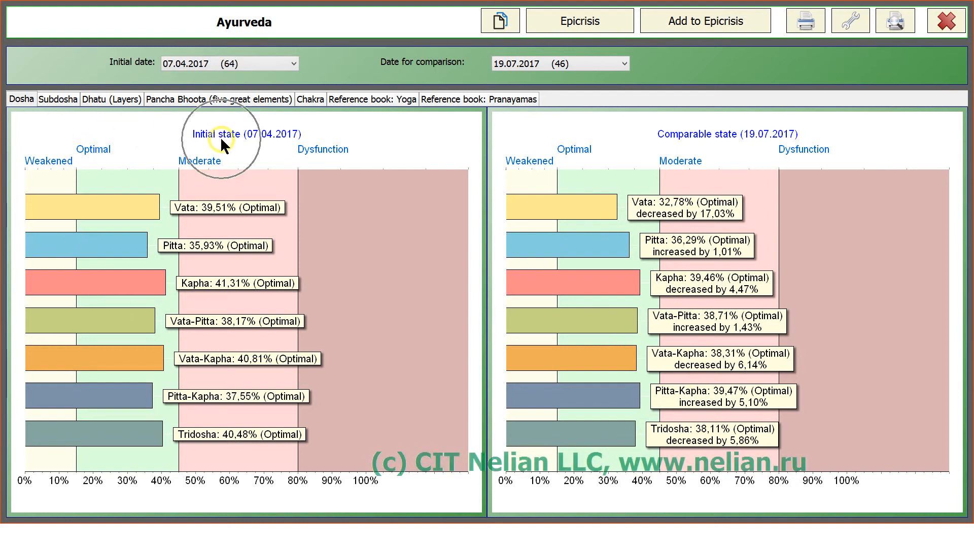
mouse_move(705, 146)
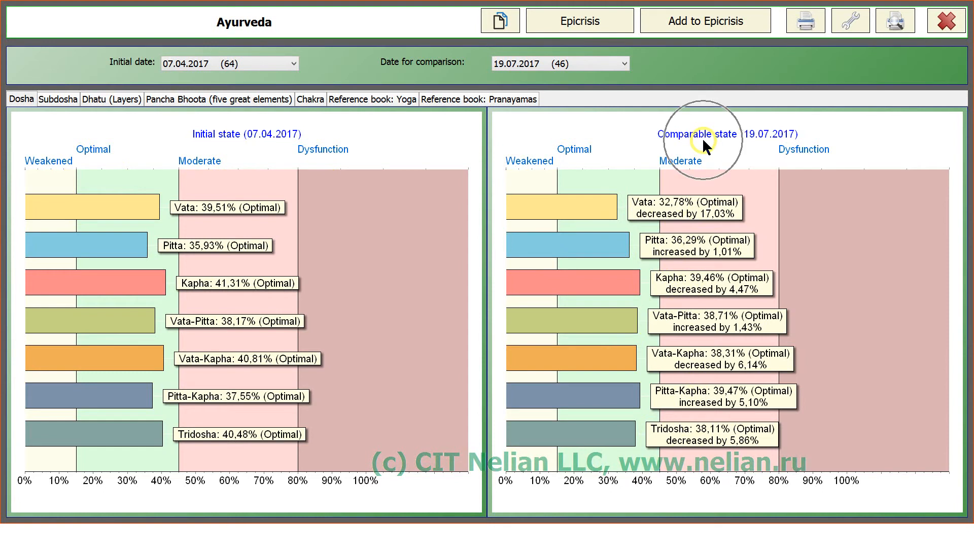
mouse_move(65, 114)
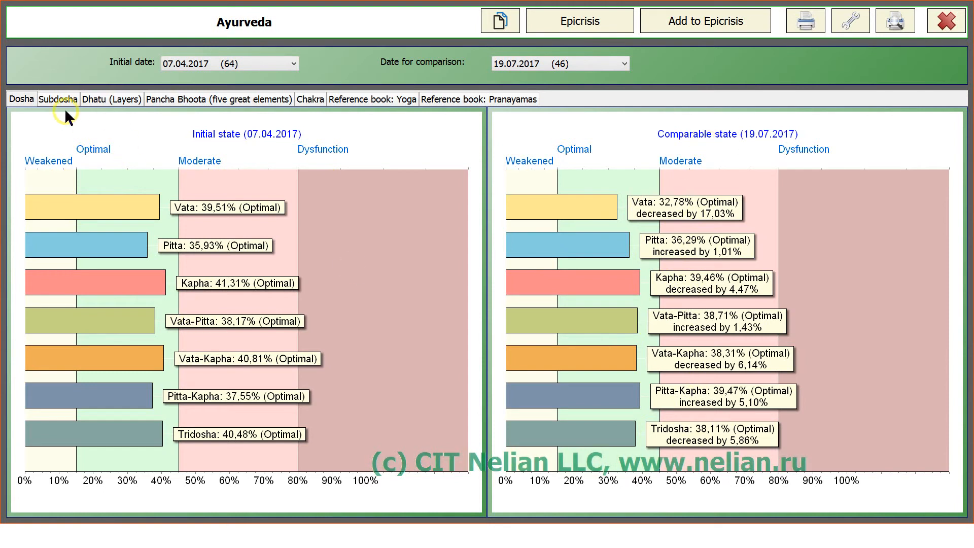
Show the Subdosha comparison and read the enlarged first page of its report preview
left_click(57, 98)
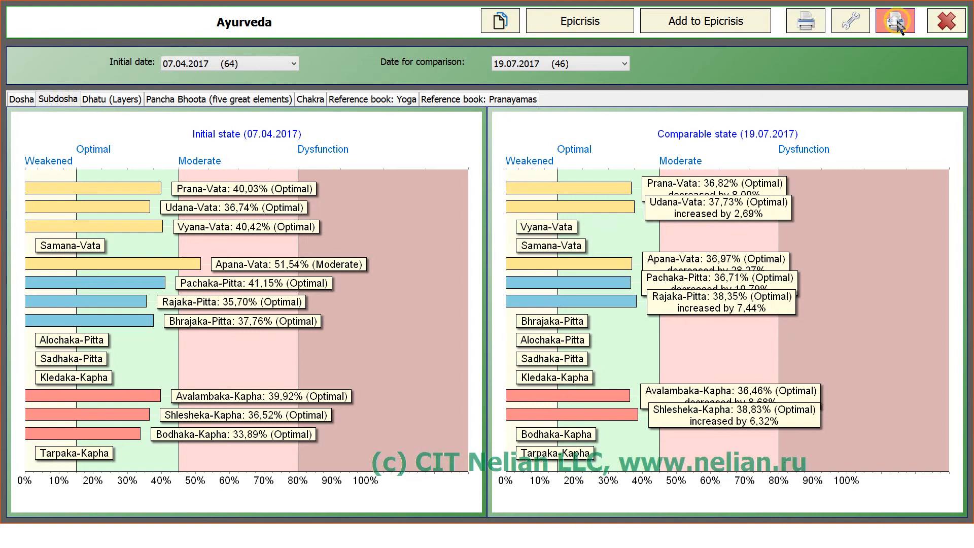
mouse_move(308, 331)
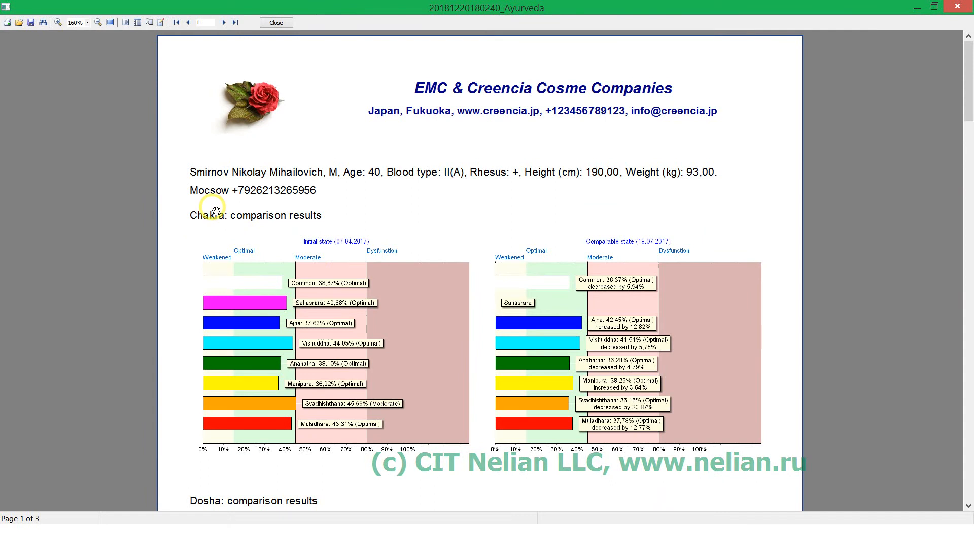
scroll("down", 3)
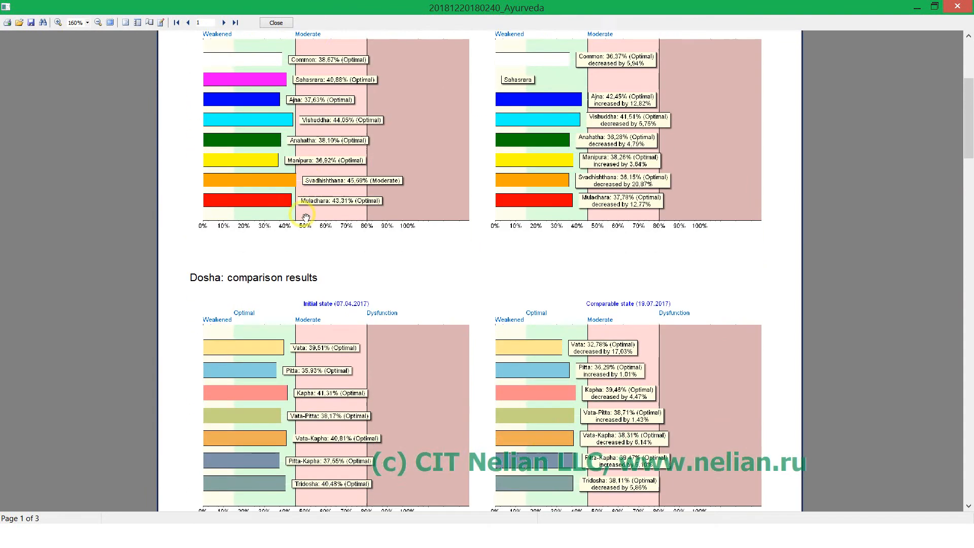
scroll("down", 3)
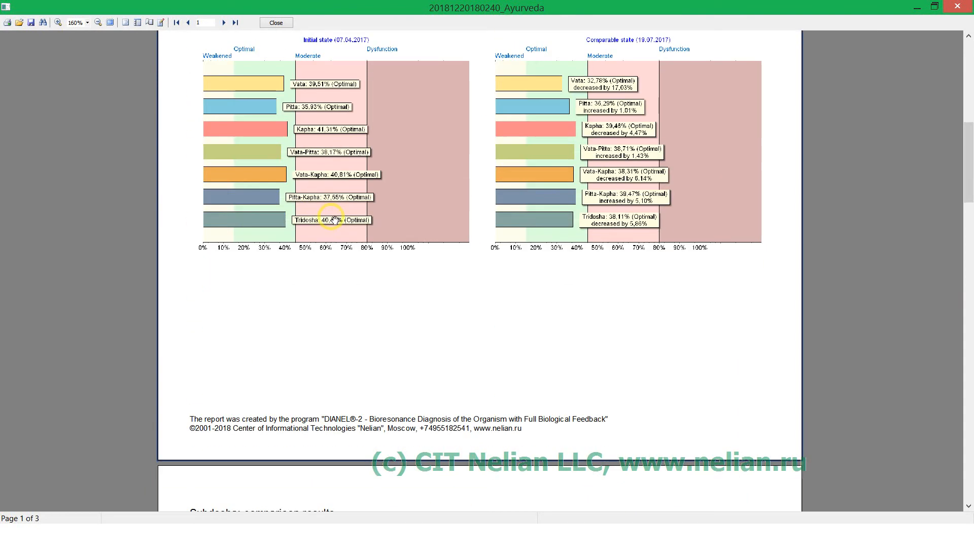
left_click(73, 24)
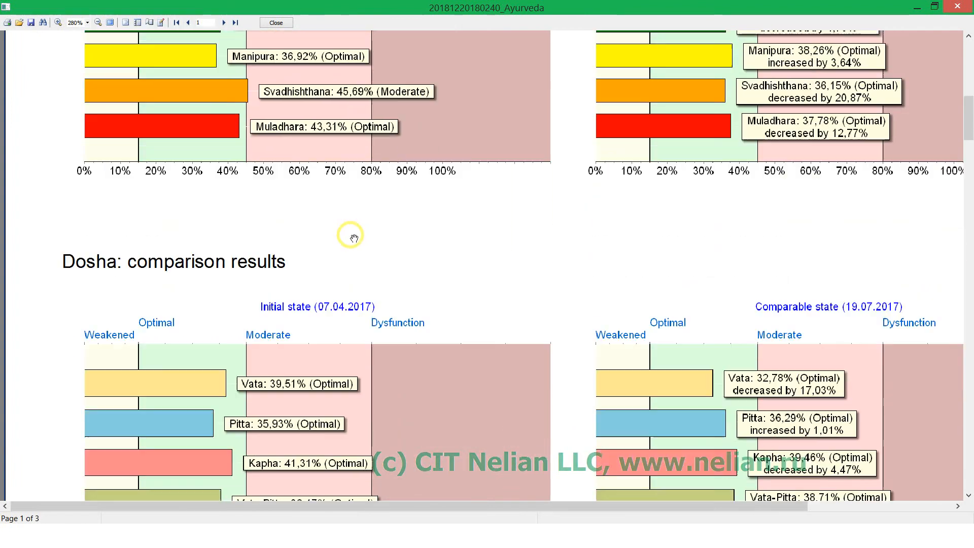
scroll("down", 3)
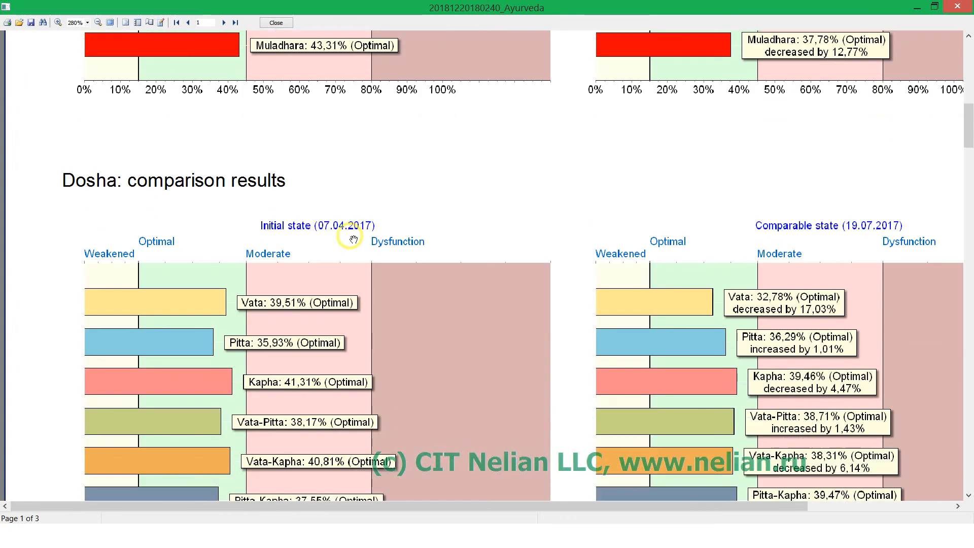
scroll("down", 3)
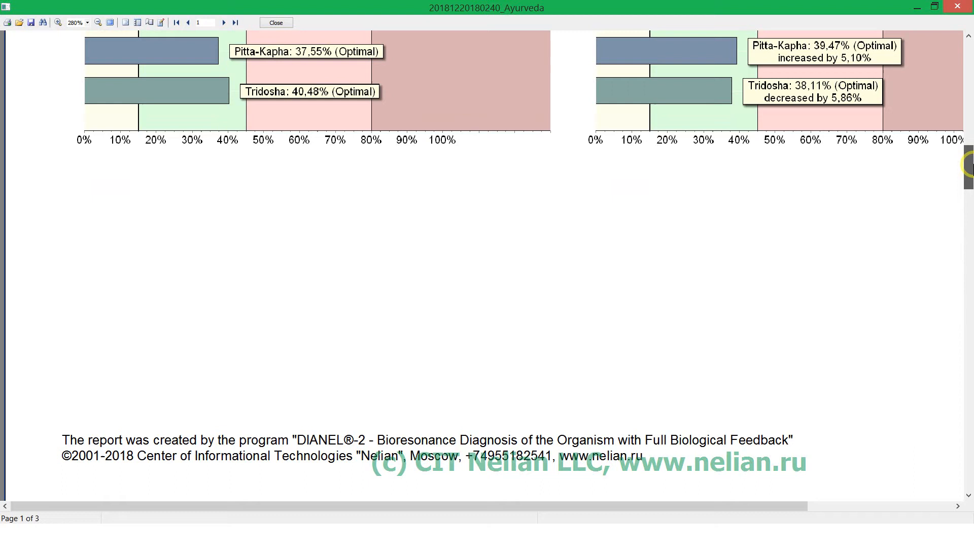
Page through the remaining pages of the 3-page Ayurveda report and close the preview
left_click(223, 22)
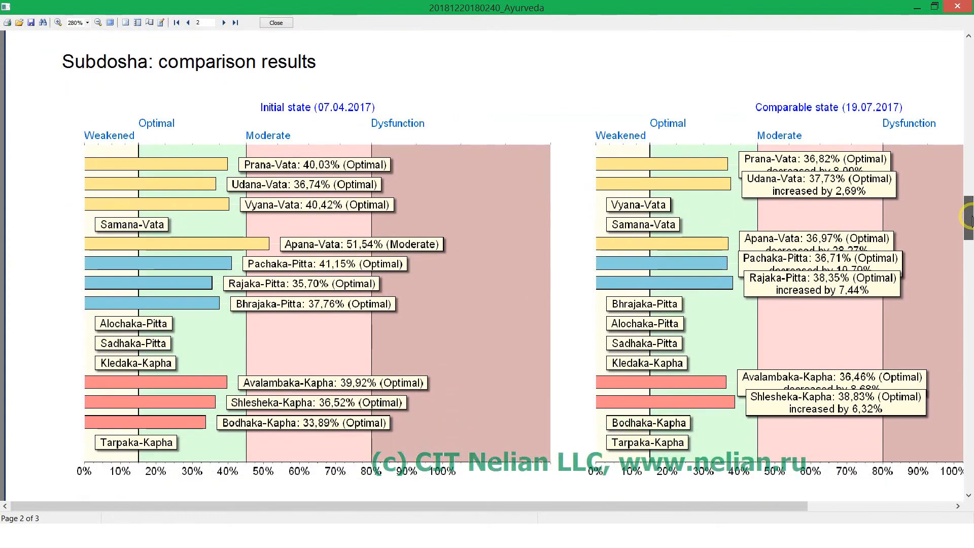
scroll("down", 3)
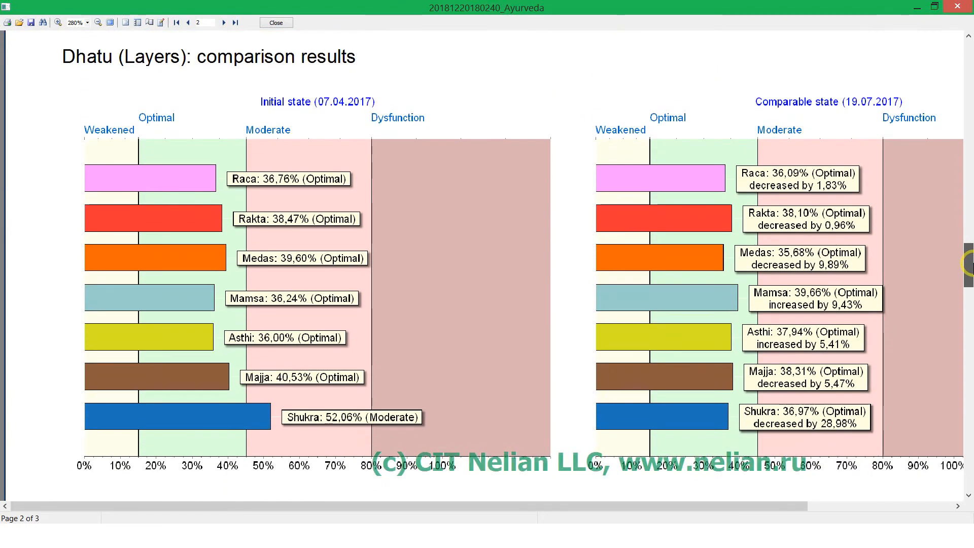
left_click(222, 22)
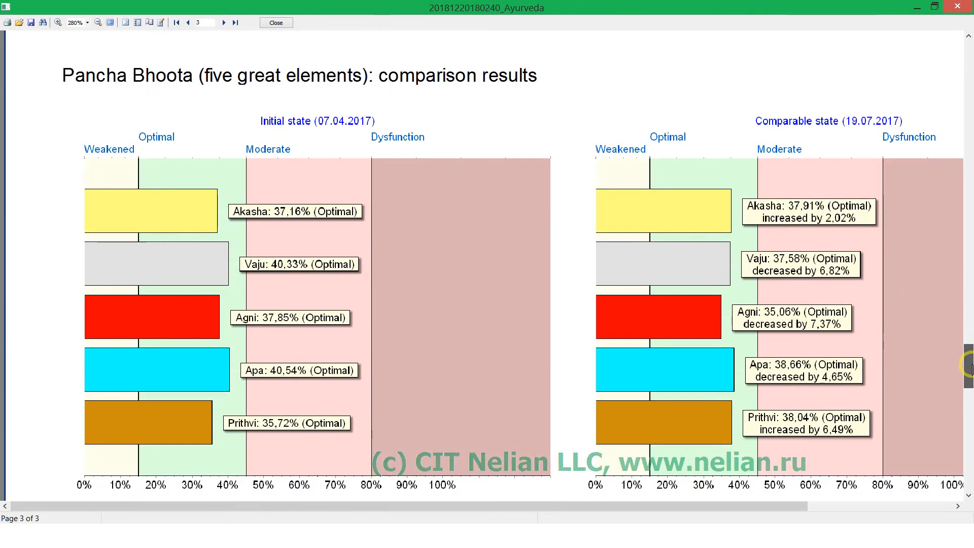
scroll("down", 3)
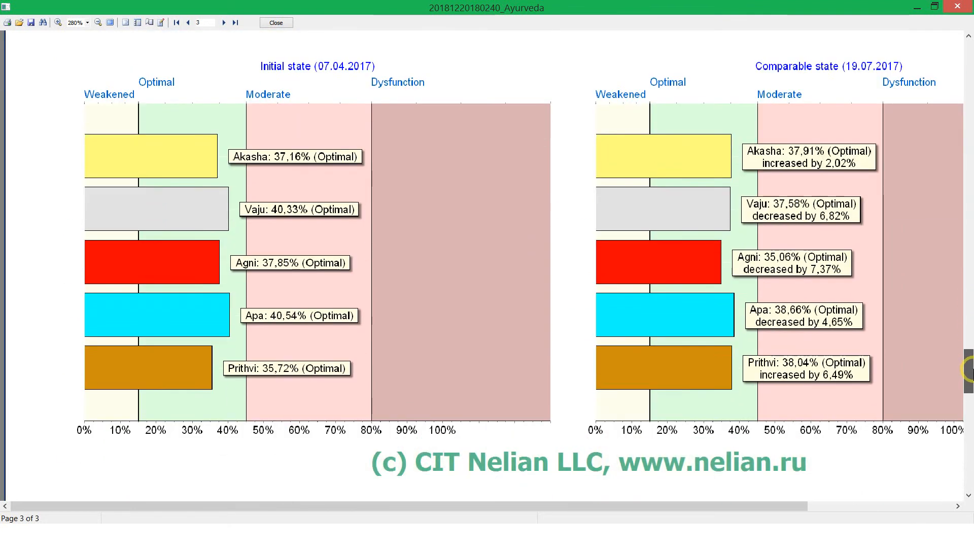
scroll("down", 3)
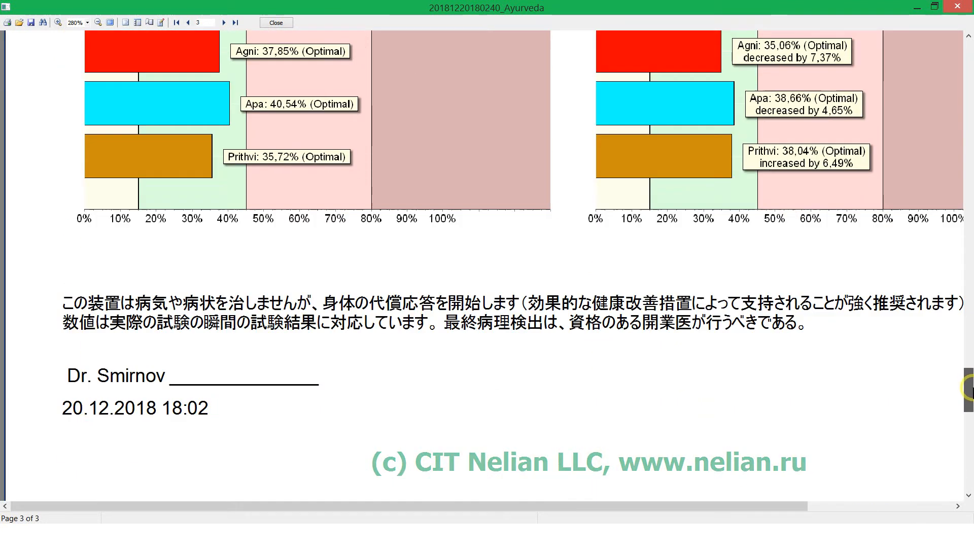
left_click(274, 22)
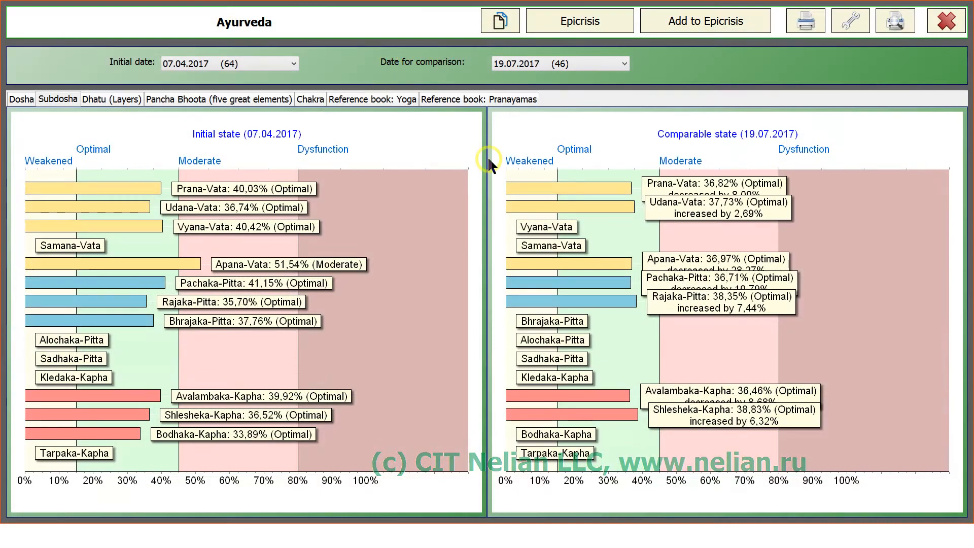
mouse_move(631, 127)
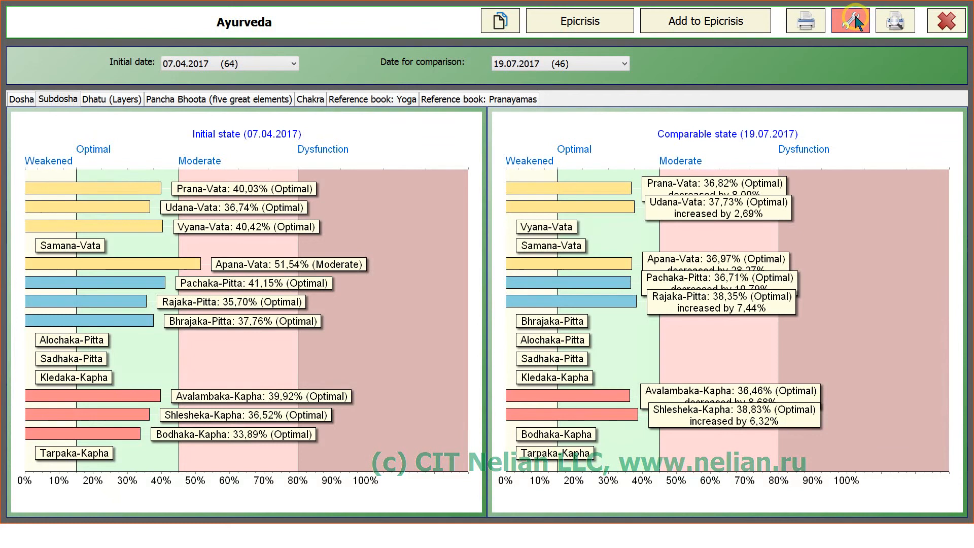
Set the print options to 'Print current tab' only
left_click(850, 20)
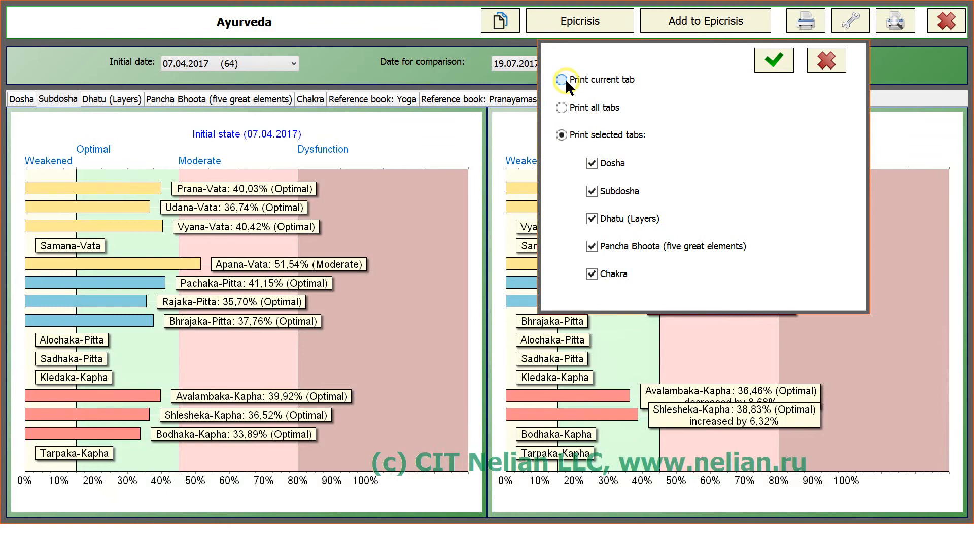
left_click(563, 79)
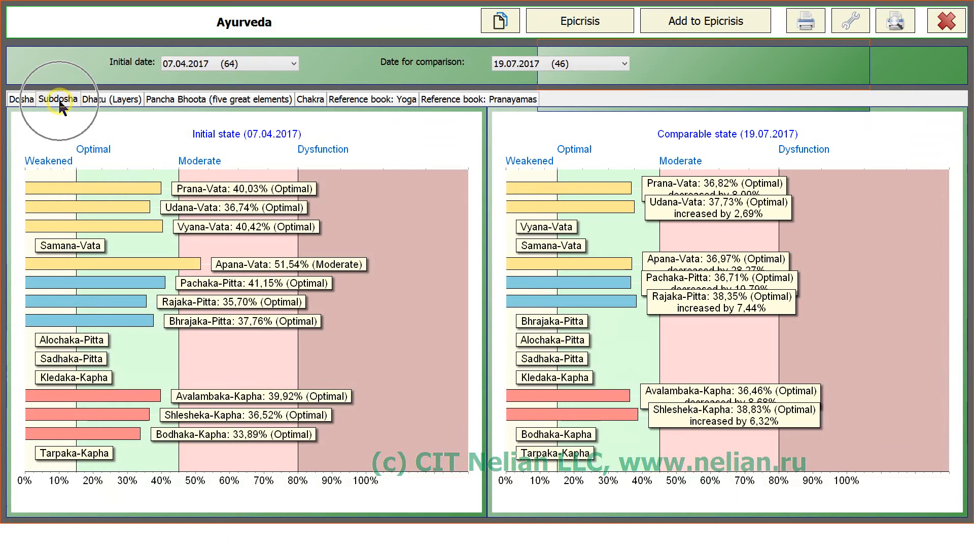
mouse_move(88, 162)
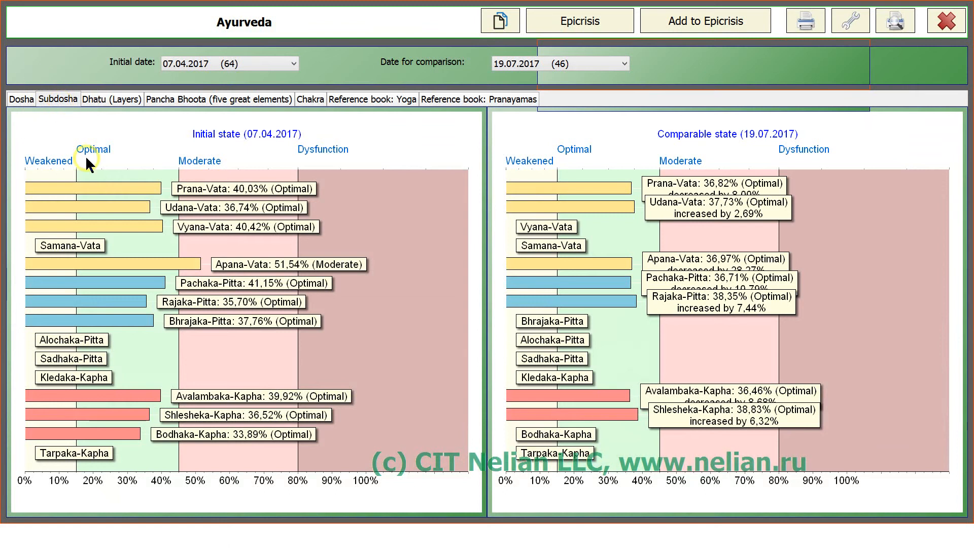
mouse_move(214, 311)
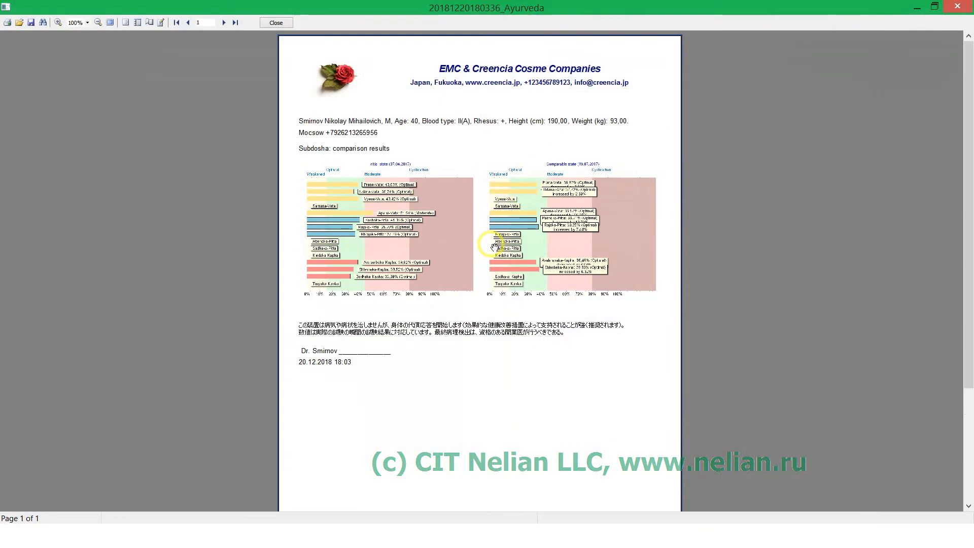
left_click(85, 23)
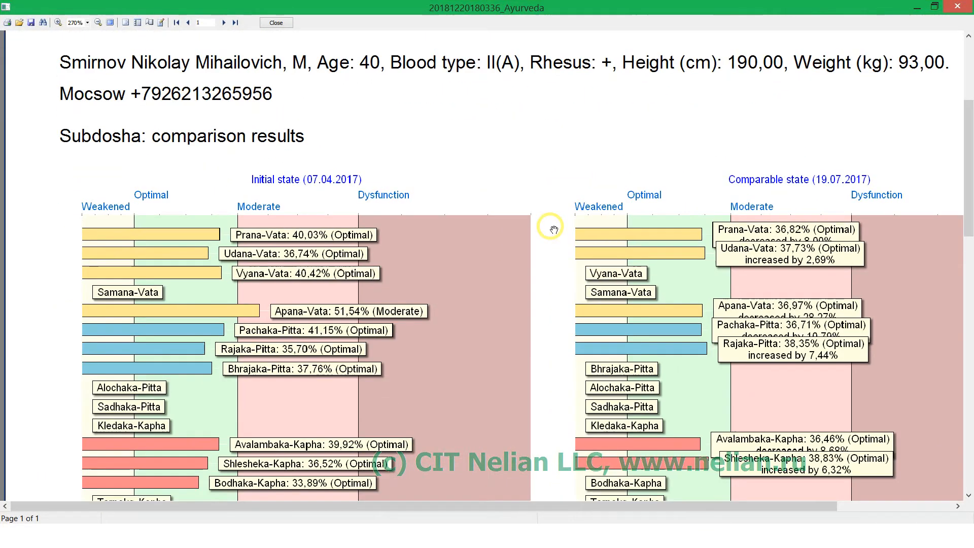
scroll("down", 3)
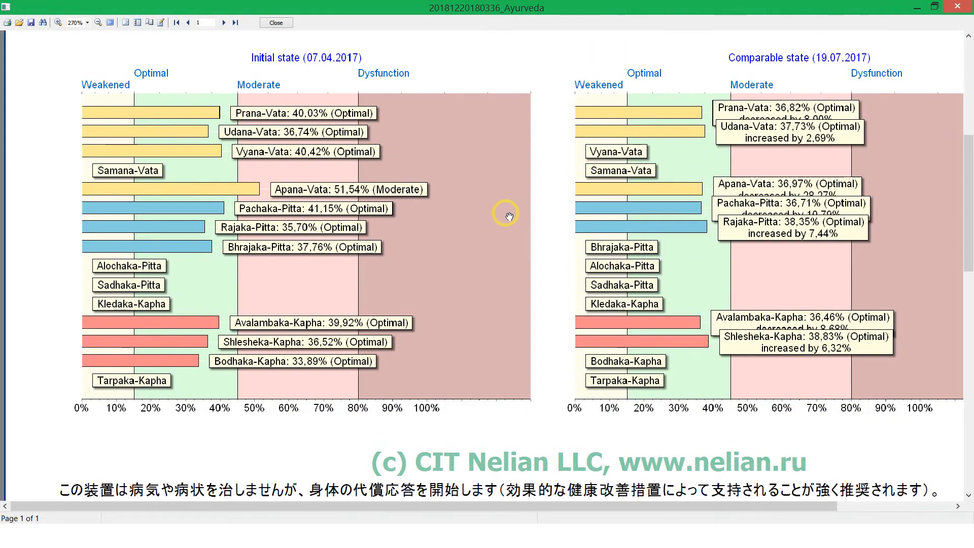
scroll("down", 3)
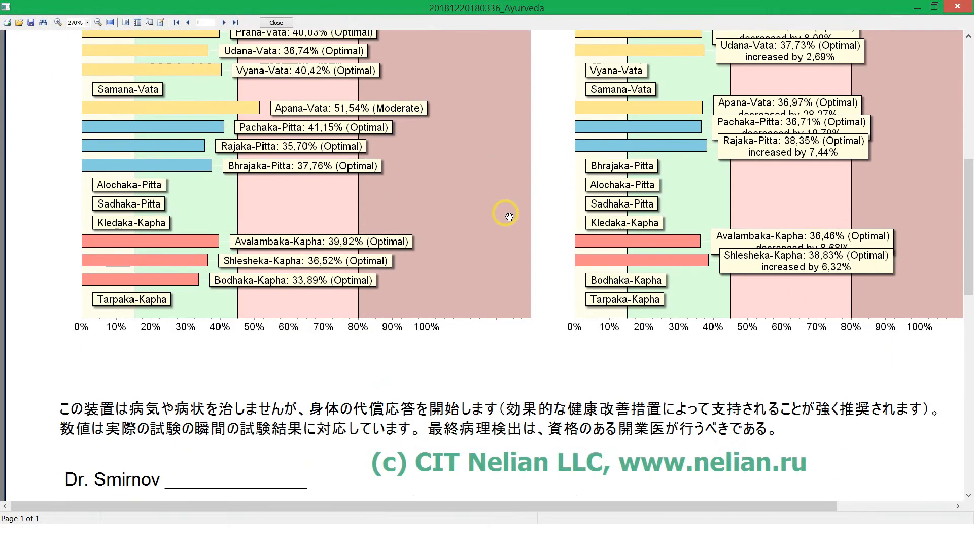
scroll("down", 3)
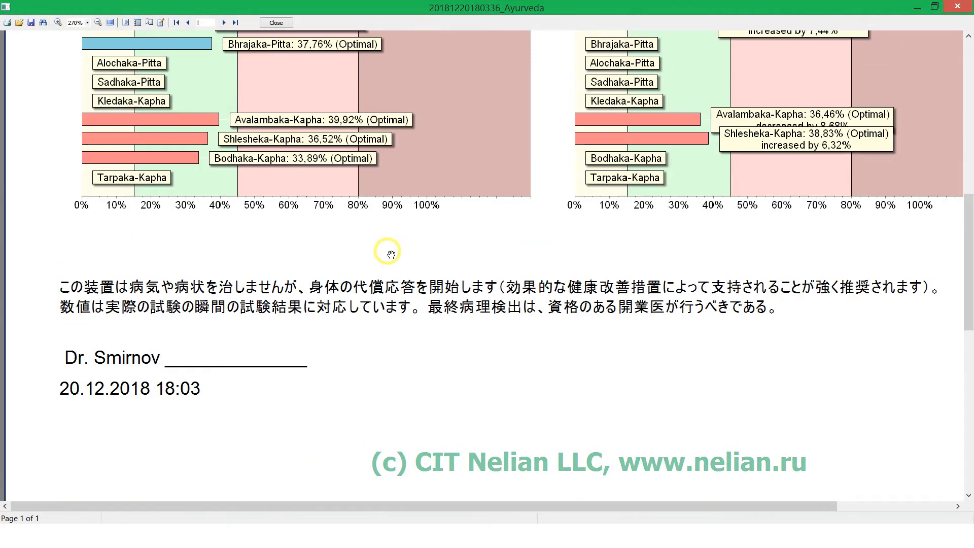
left_click(275, 21)
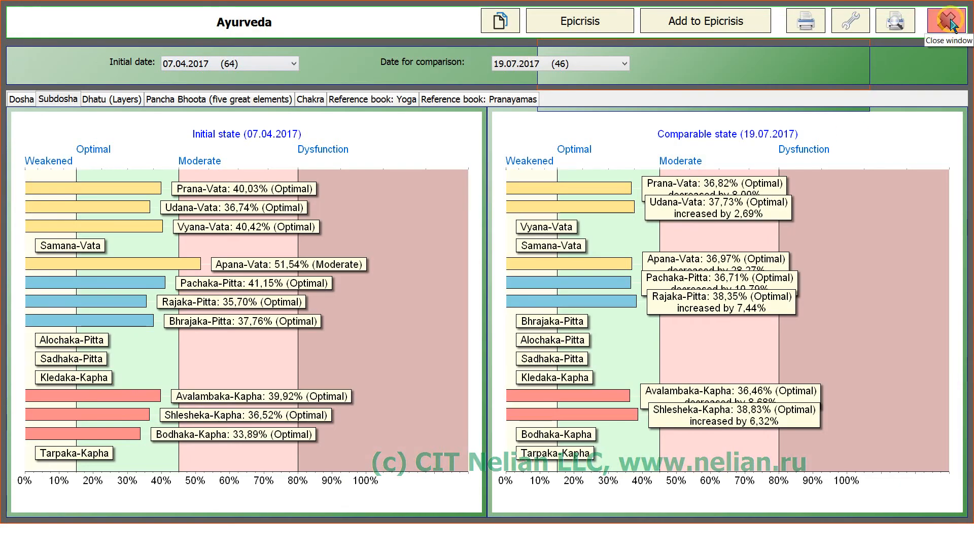
Close the Ayurveda window and the patient card index
left_click(964, 20)
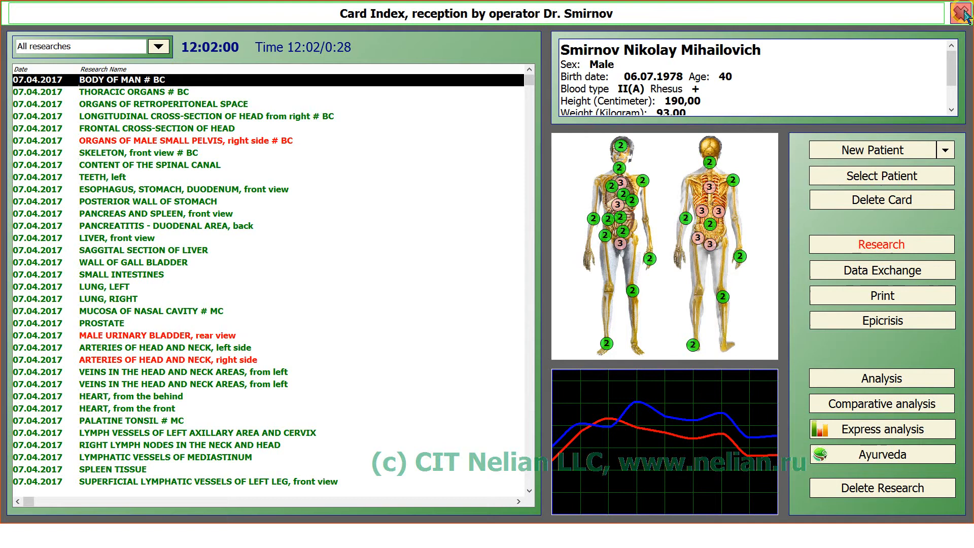
left_click(964, 12)
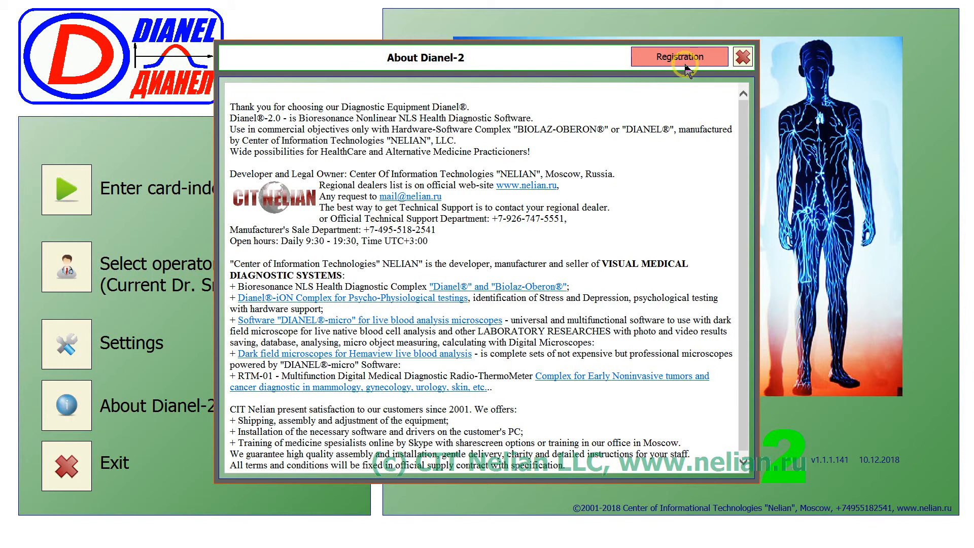
Bring up a new license request via Registration > Request in About Dianel-2
left_click(680, 56)
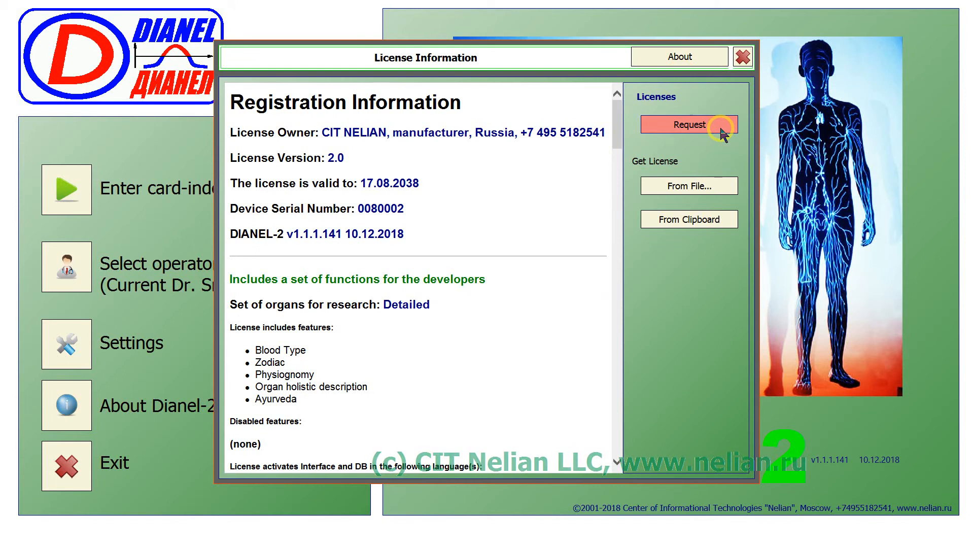
left_click(689, 124)
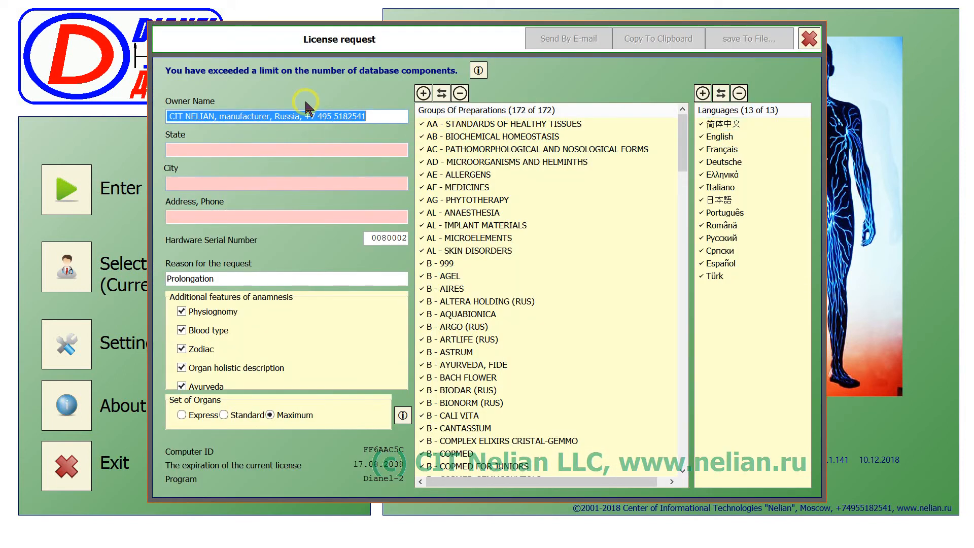
mouse_move(327, 131)
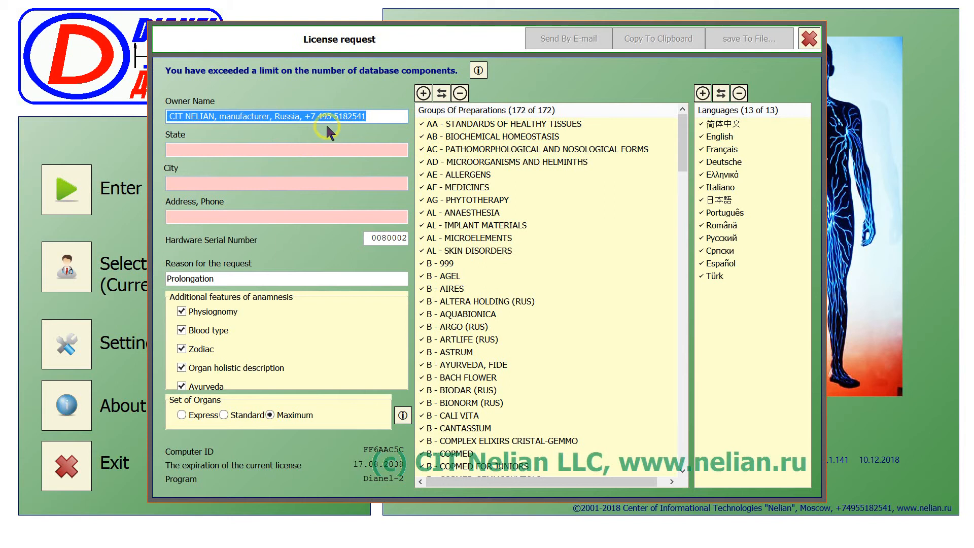
left_click(286, 149)
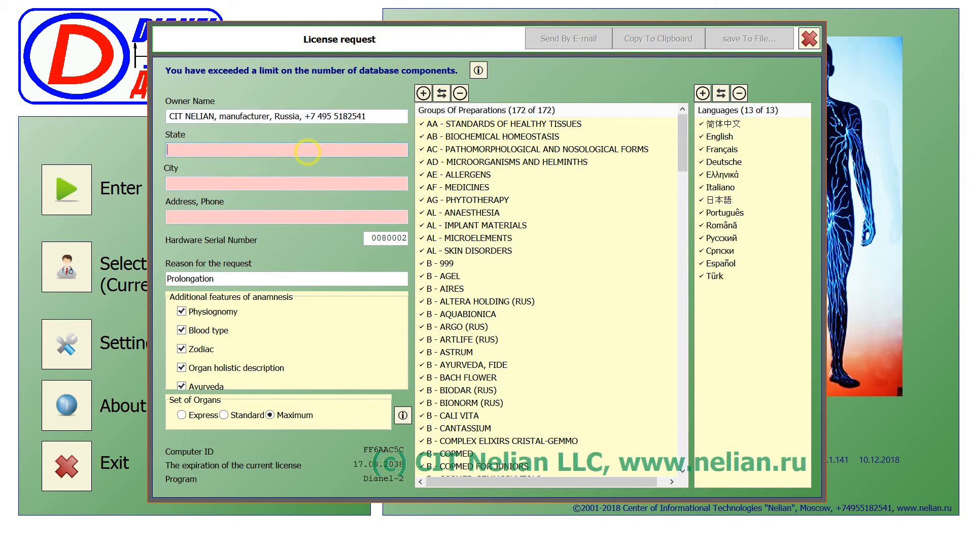
type("Mosco")
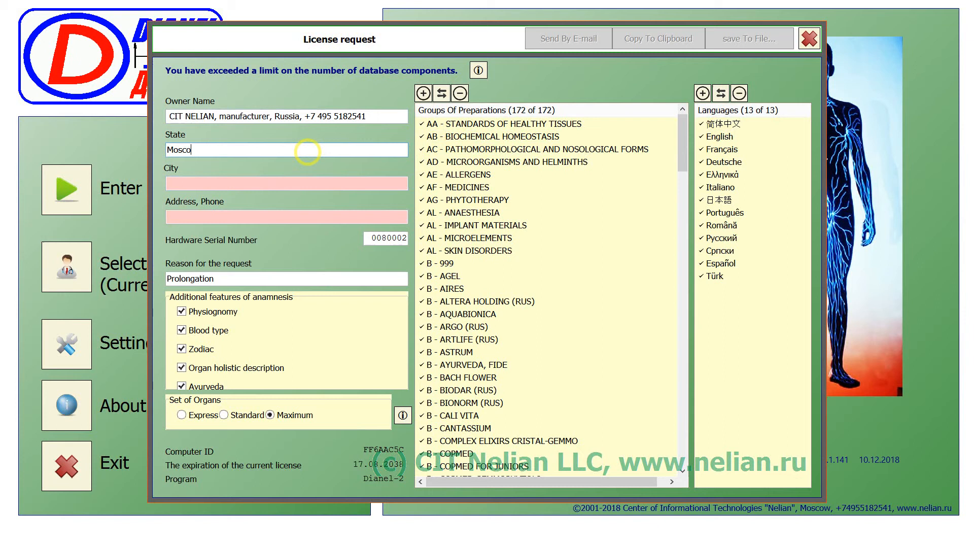
type("w")
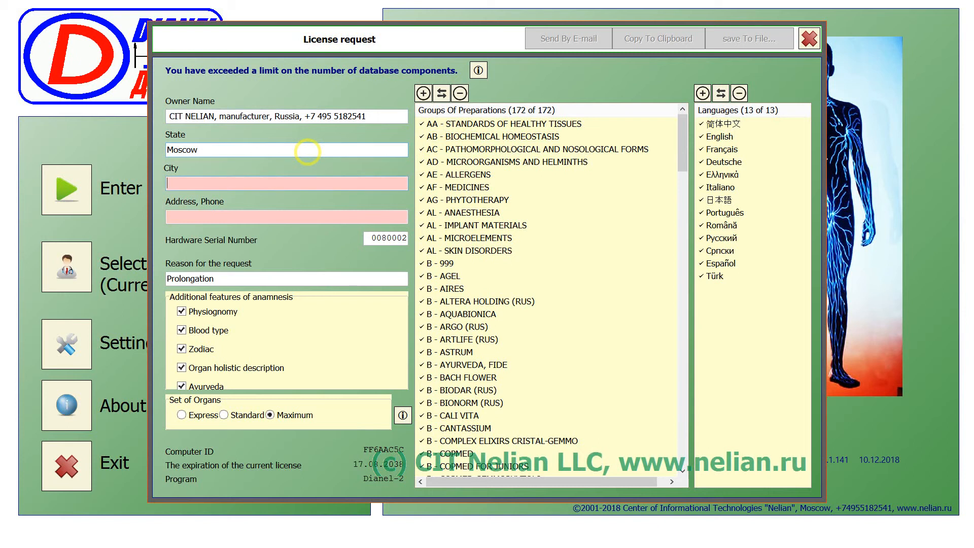
type("Moscow")
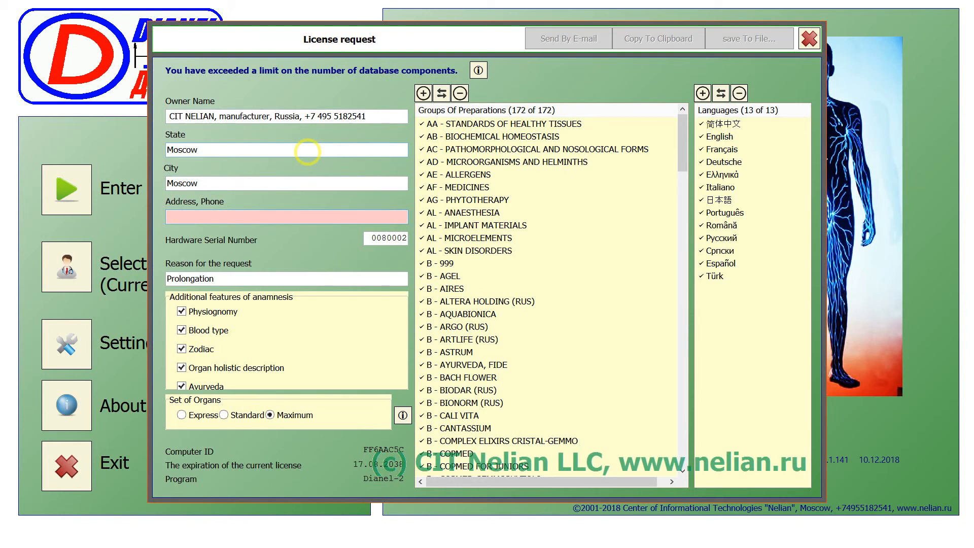
type("+71")
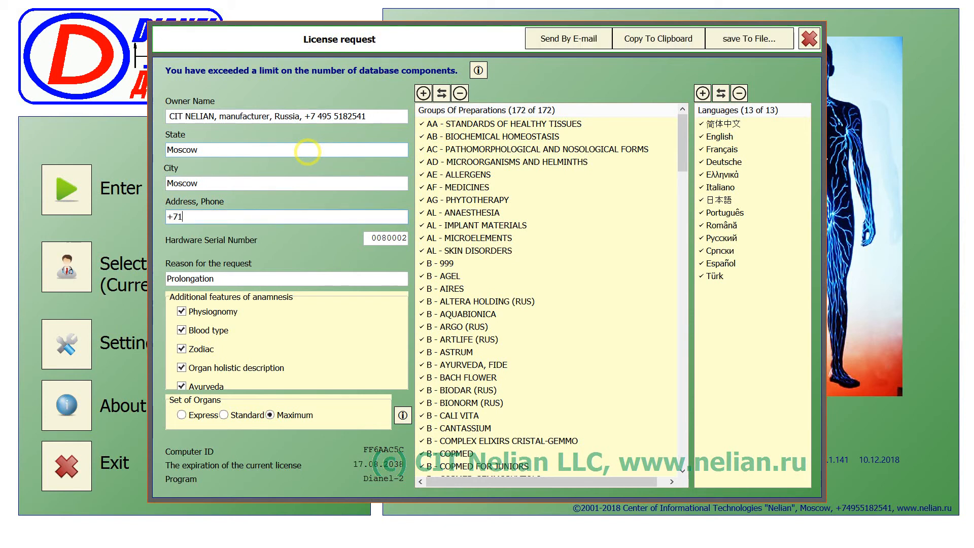
type("4")
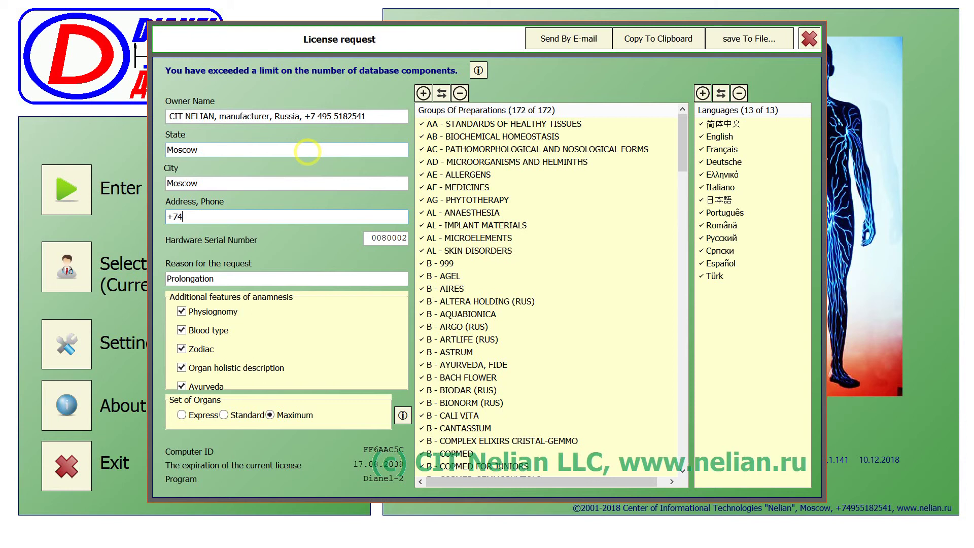
type("95")
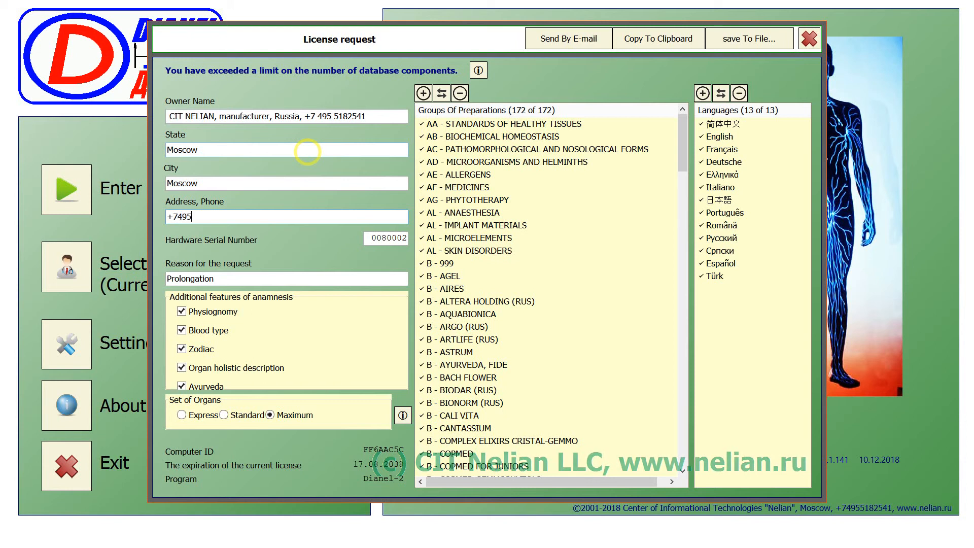
type("5182541")
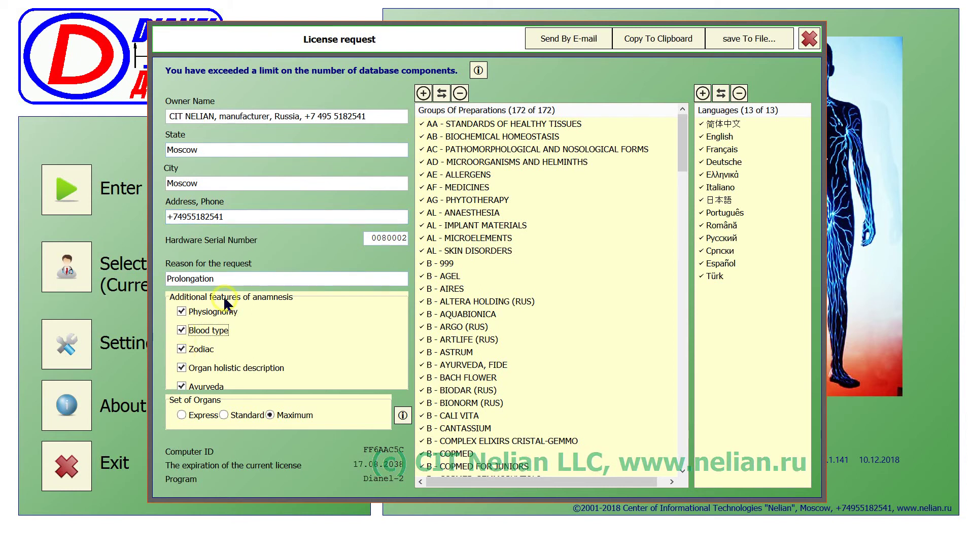
mouse_move(292, 316)
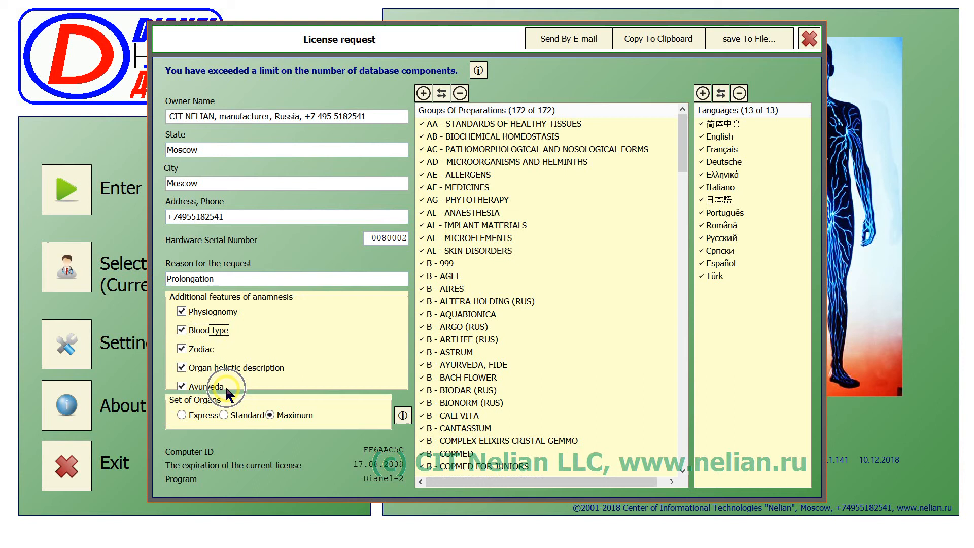
mouse_move(195, 407)
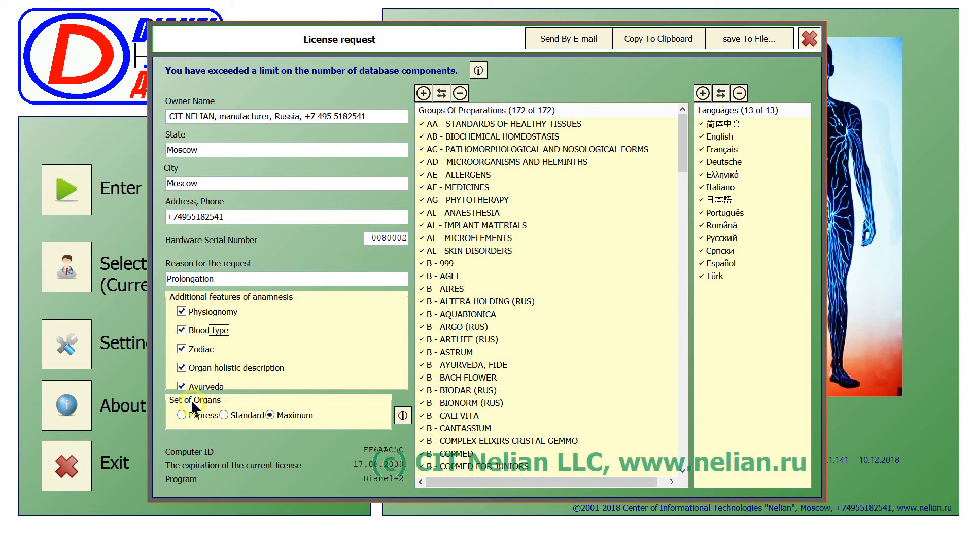
mouse_move(410, 205)
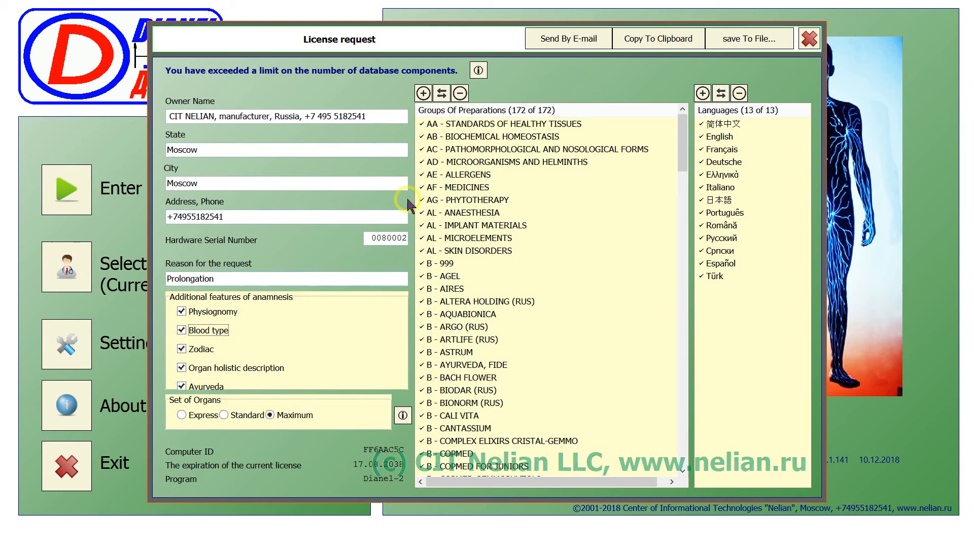
Adjust selections in the preparation groups list of the request
left_click(503, 123)
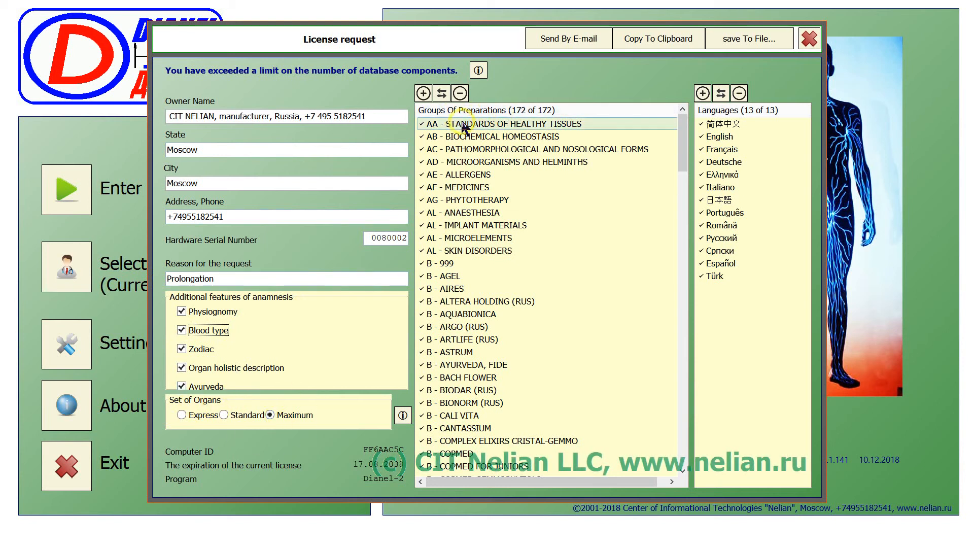
left_click(474, 237)
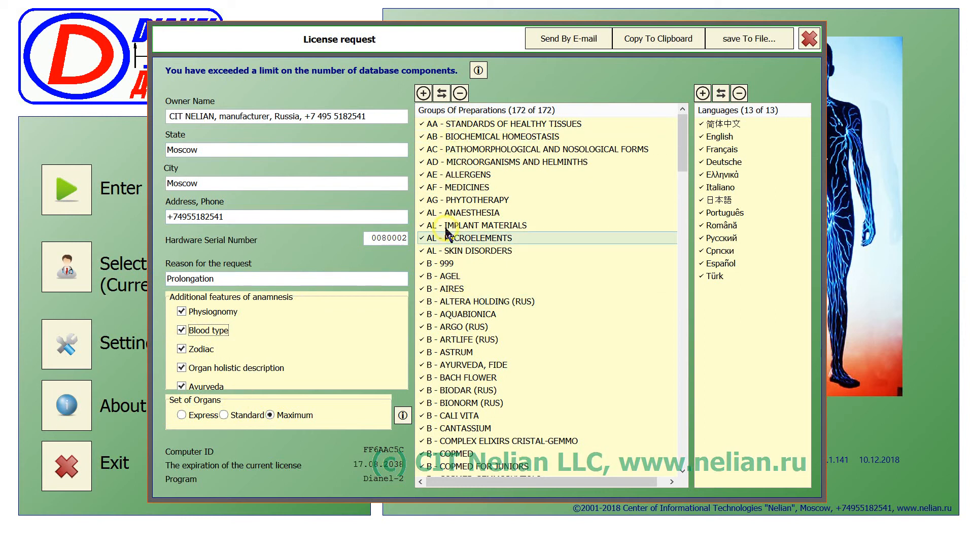
left_click(462, 187)
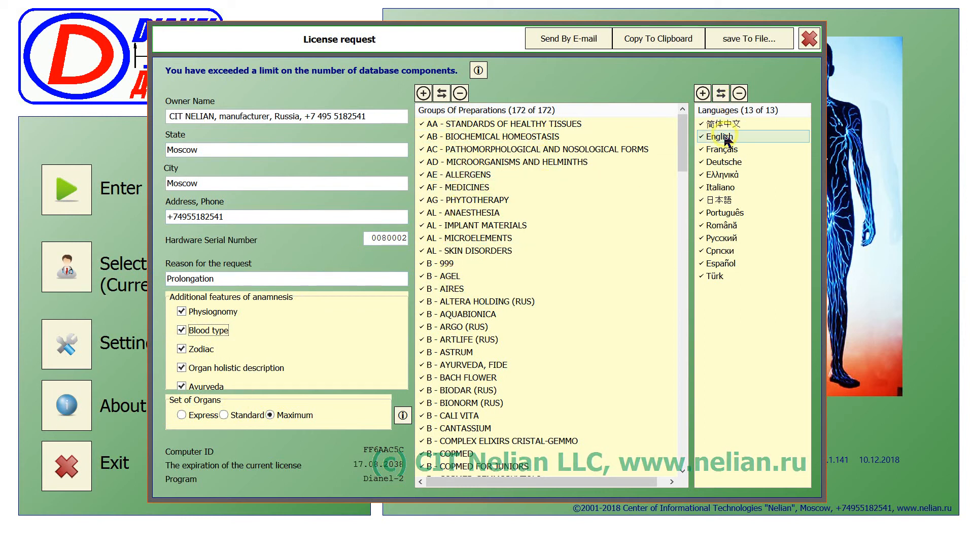
mouse_move(723, 149)
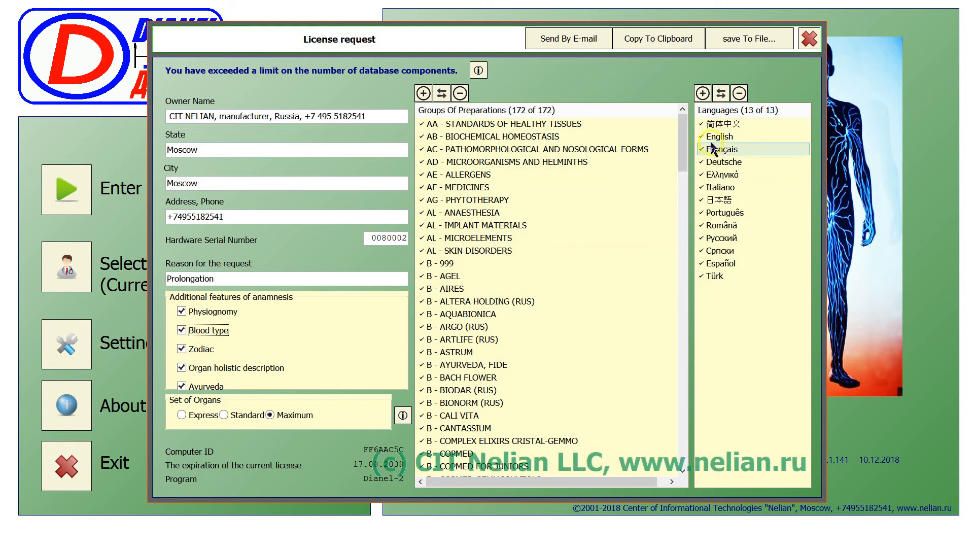
Clear all languages and keep only English and Русский selected
left_click(739, 93)
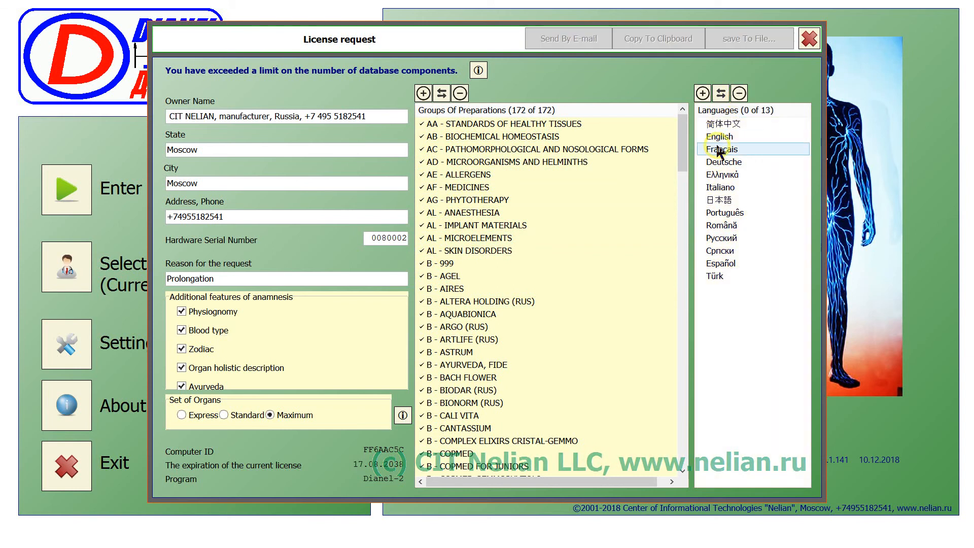
left_click(721, 135)
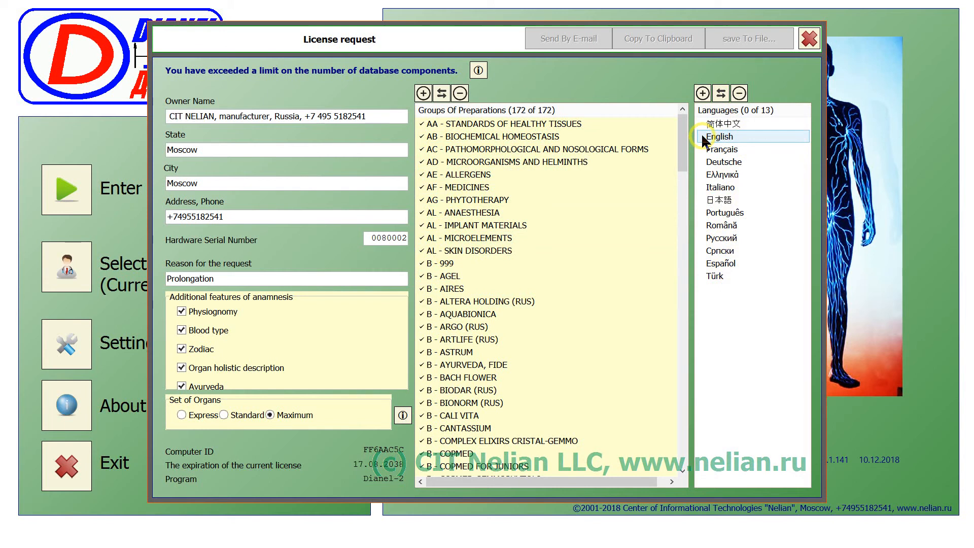
left_click(720, 136)
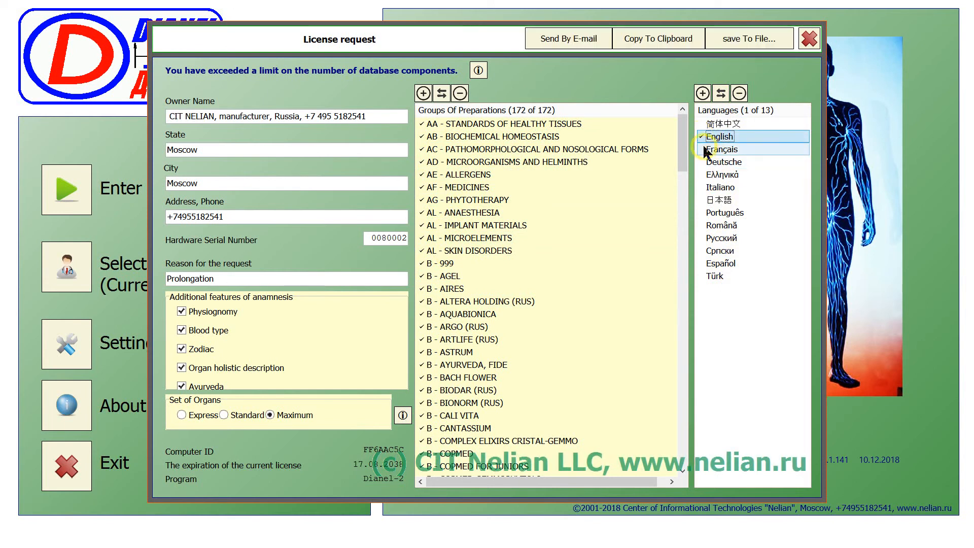
left_click(722, 237)
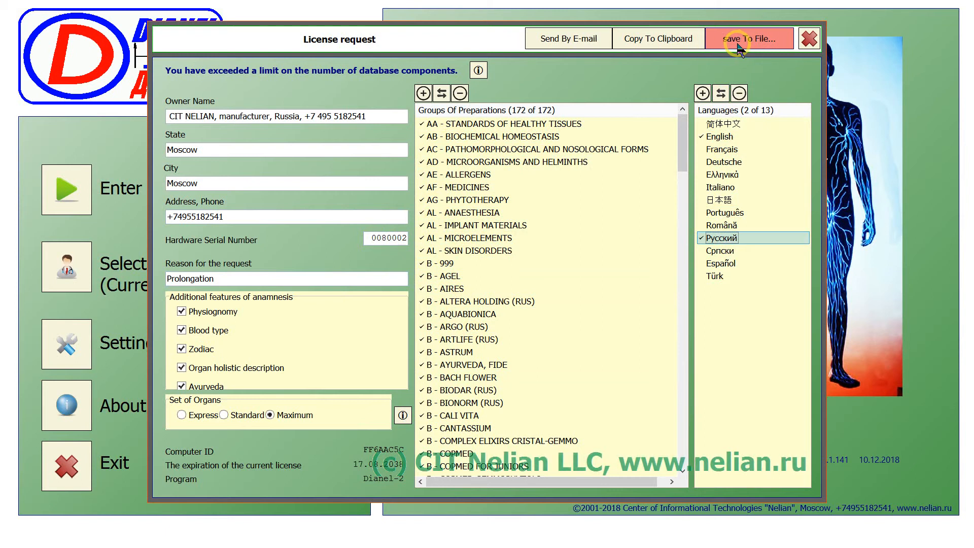
Start saving the request to a file named Nelian request
left_click(748, 37)
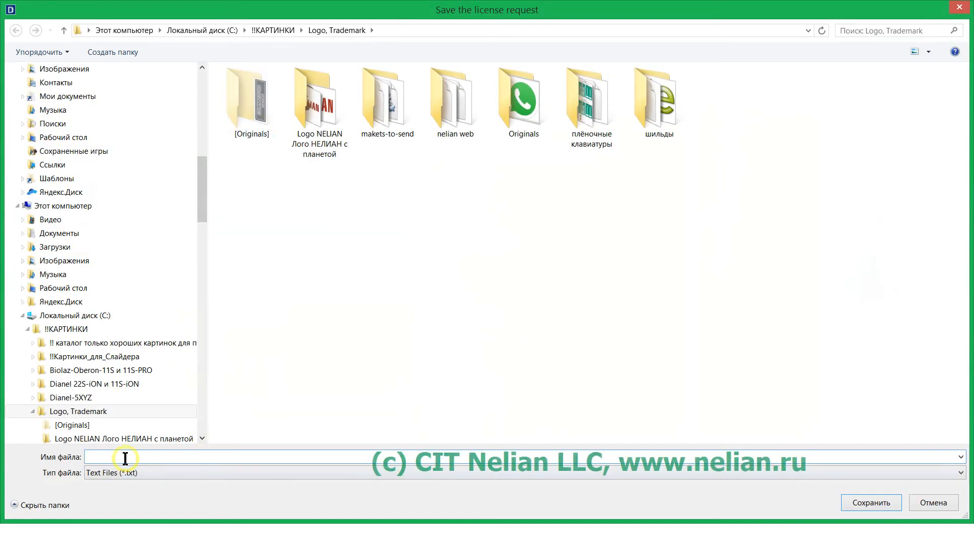
mouse_move(159, 461)
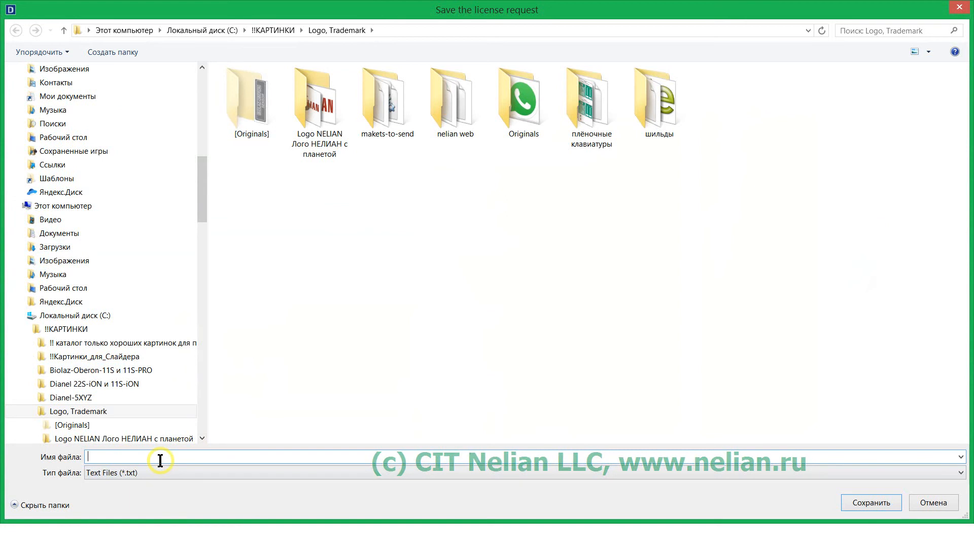
type("my")
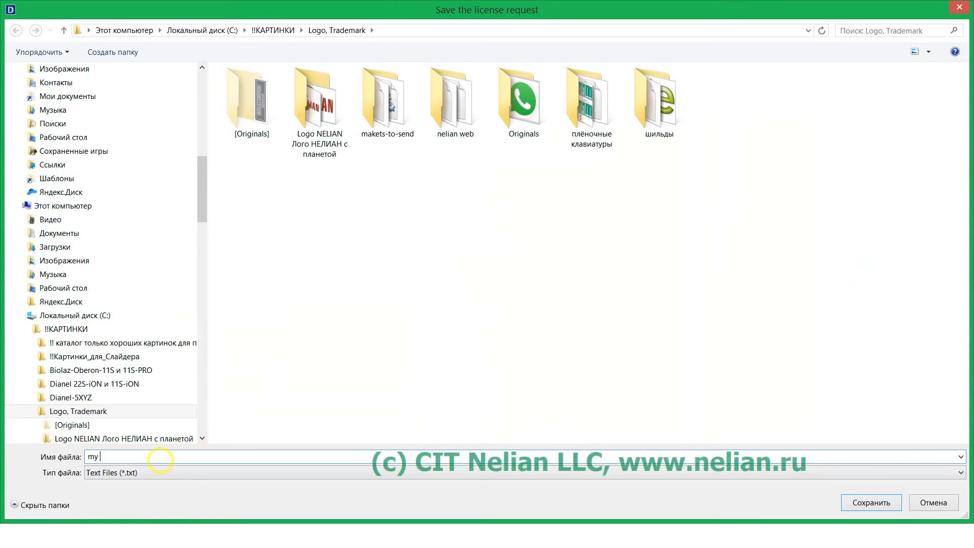
key("BackSpace")
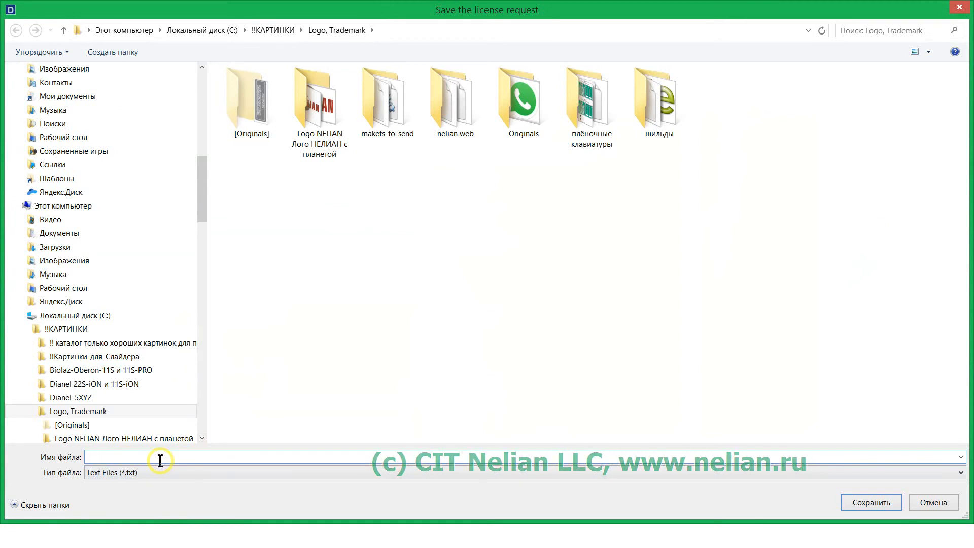
type("Nelian")
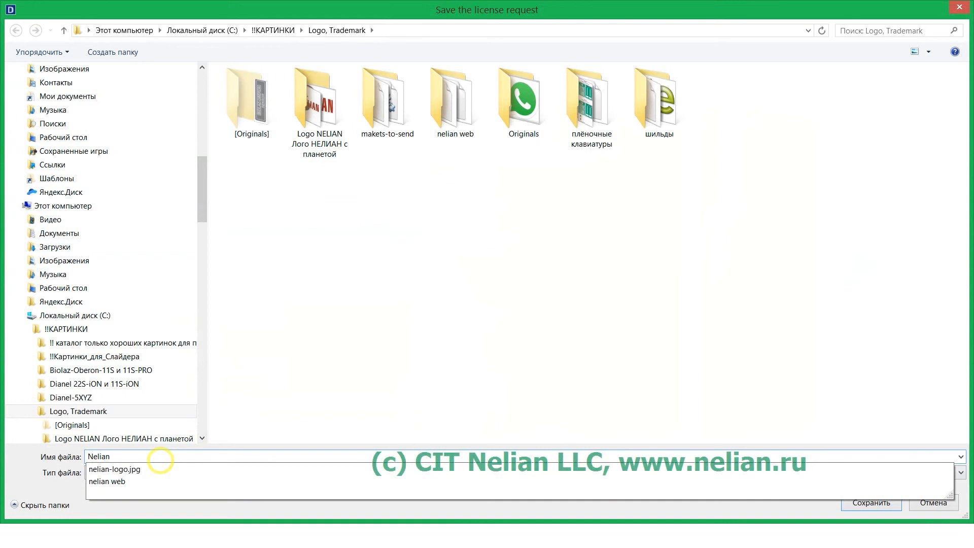
type("req")
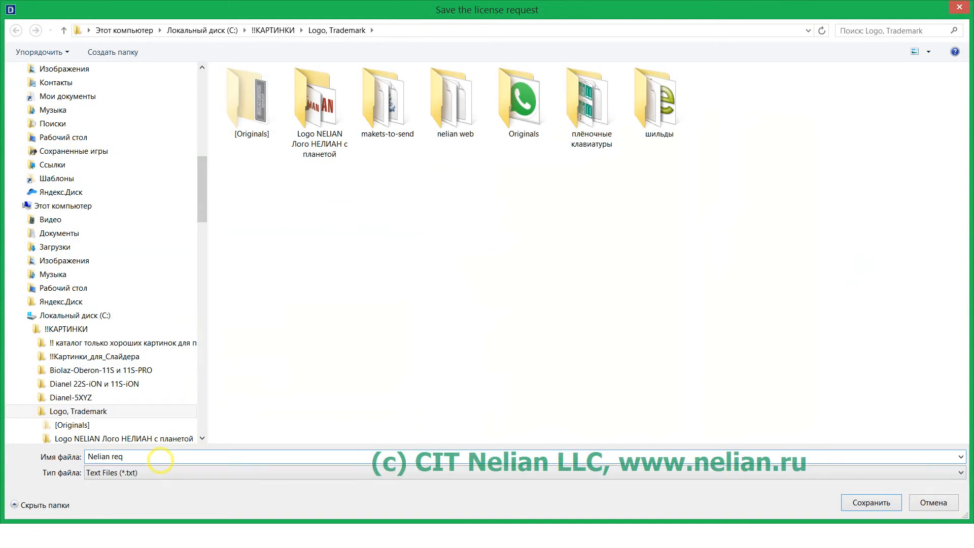
type("uest")
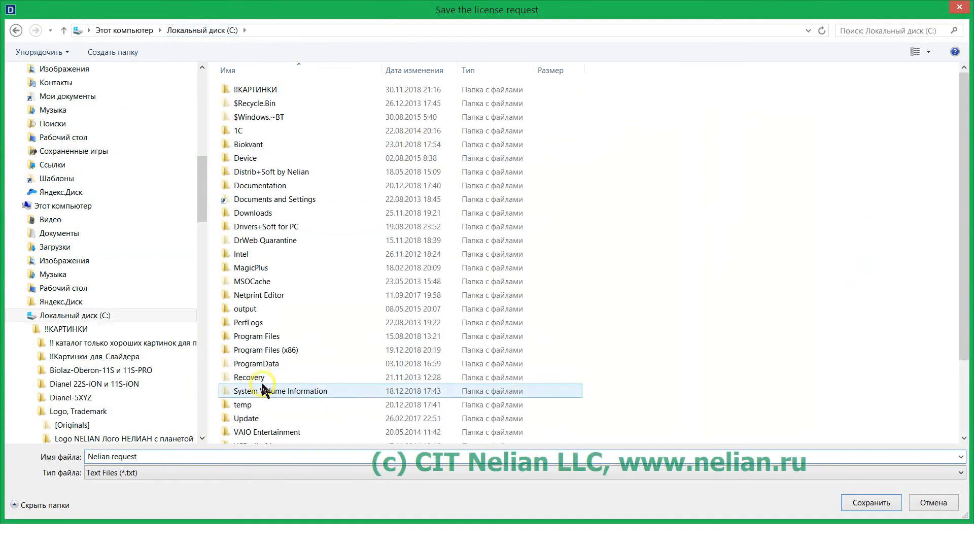
Save the Nelian request text file into the temp folder on drive C
double_click(242, 404)
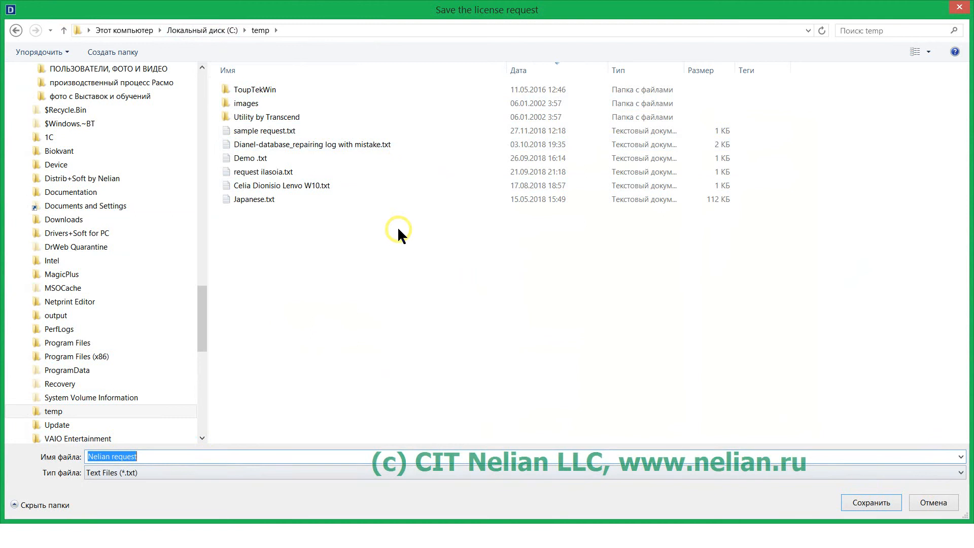
mouse_move(284, 46)
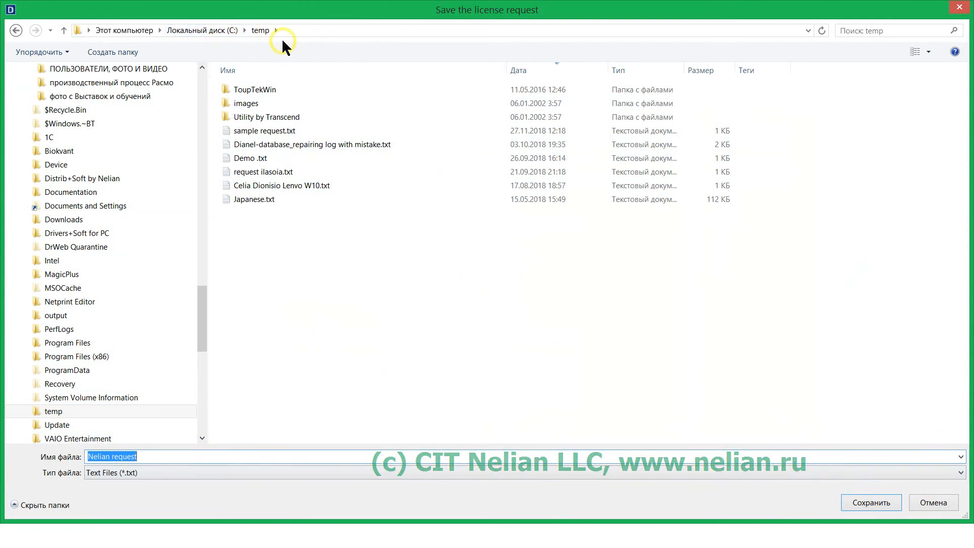
mouse_move(161, 483)
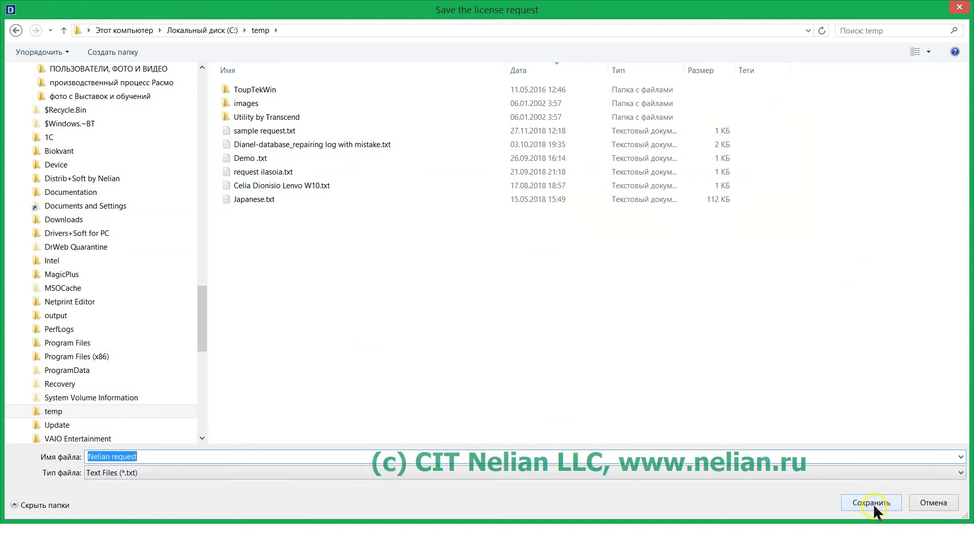
left_click(870, 502)
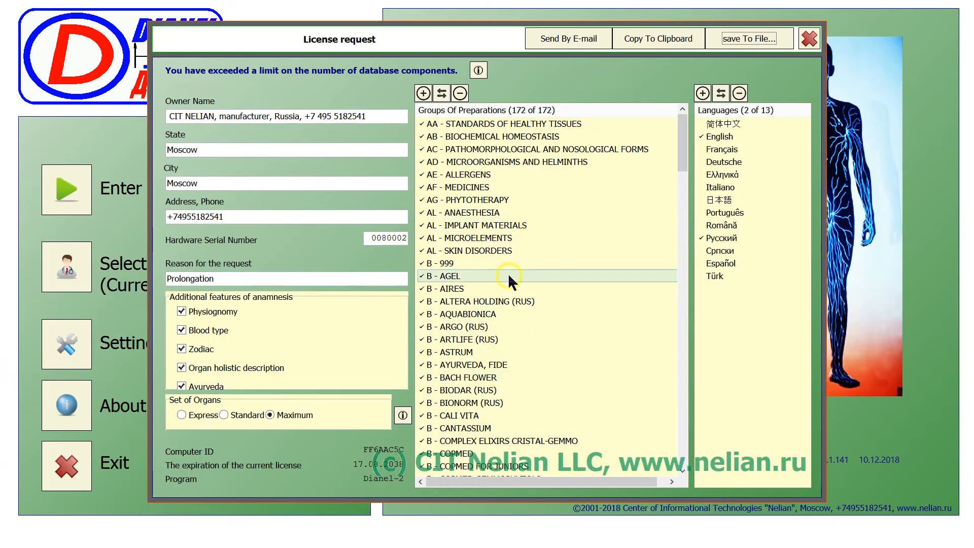
mouse_move(501, 286)
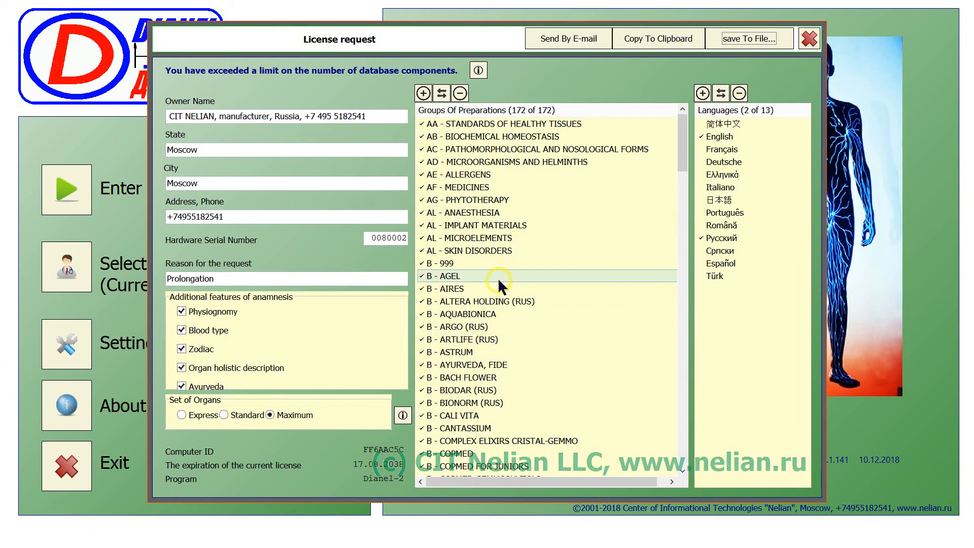
mouse_move(556, 93)
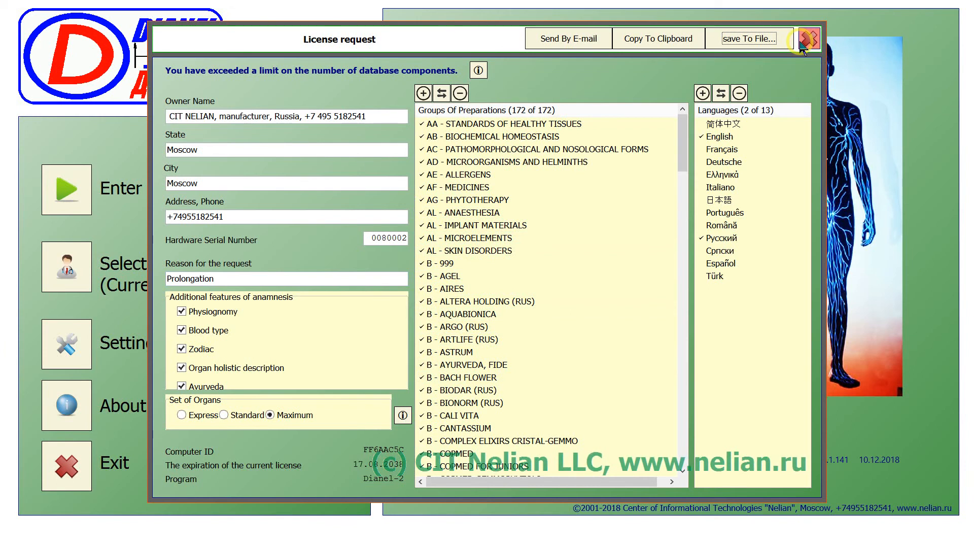
Close the license request form and the license information
left_click(806, 37)
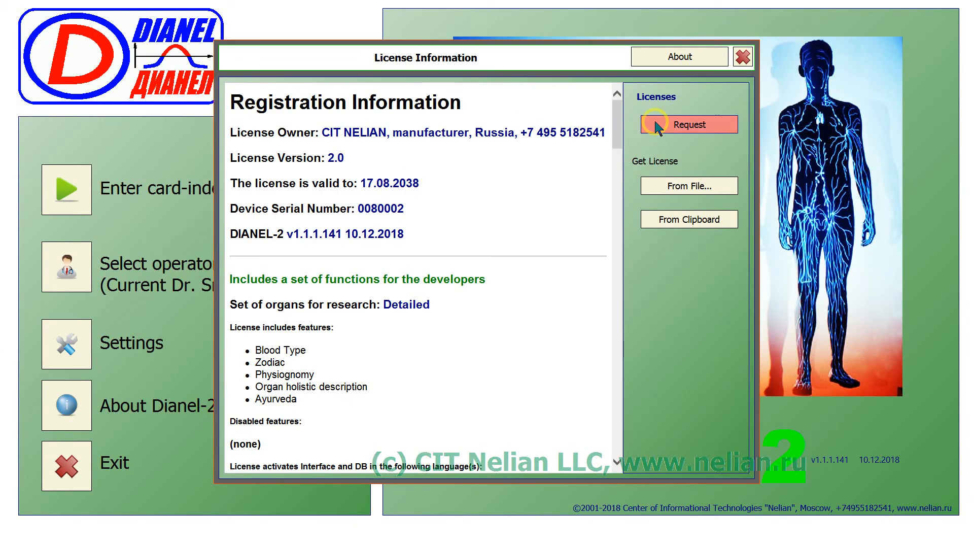
left_click(742, 57)
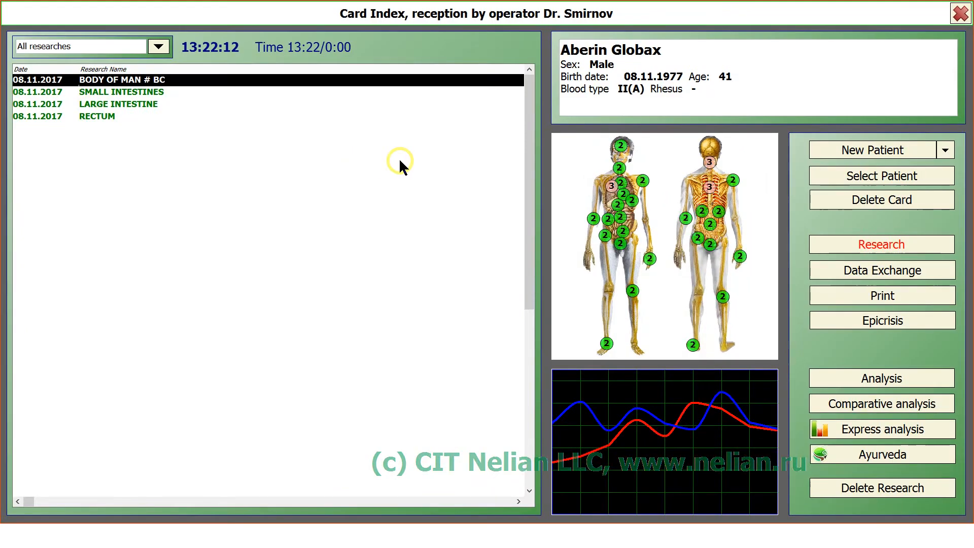
mouse_move(561, 345)
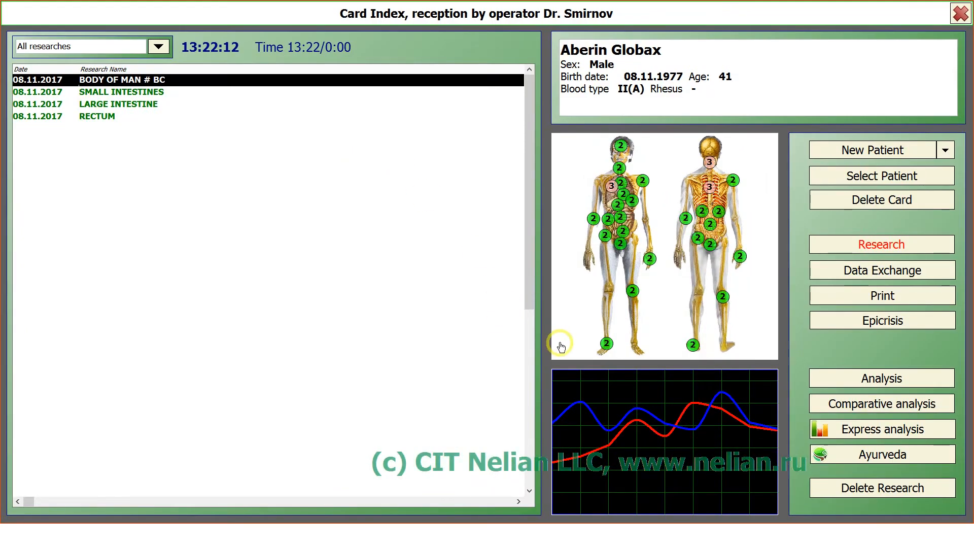
Open the etalons for the other patient's MALE URINARY BLADDER, rear view research
left_click(880, 176)
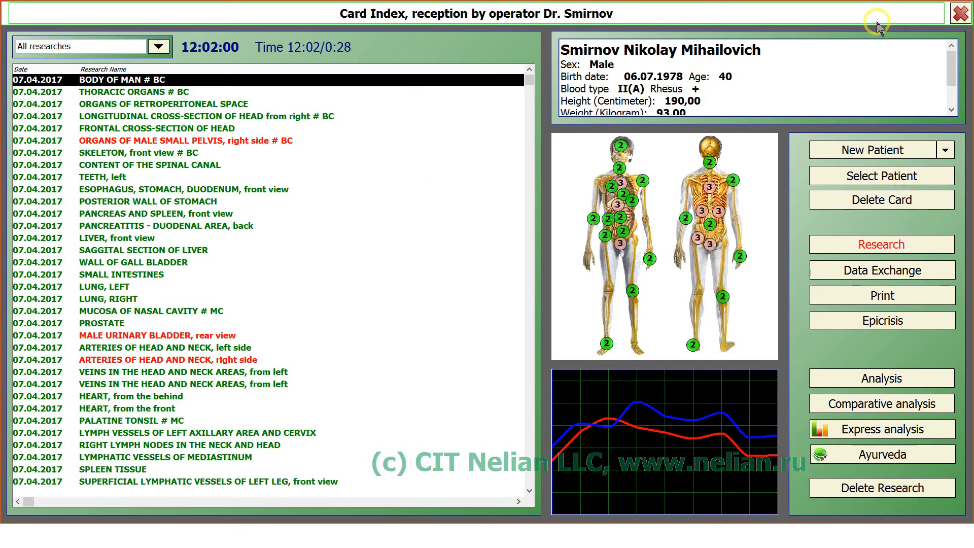
left_click(157, 335)
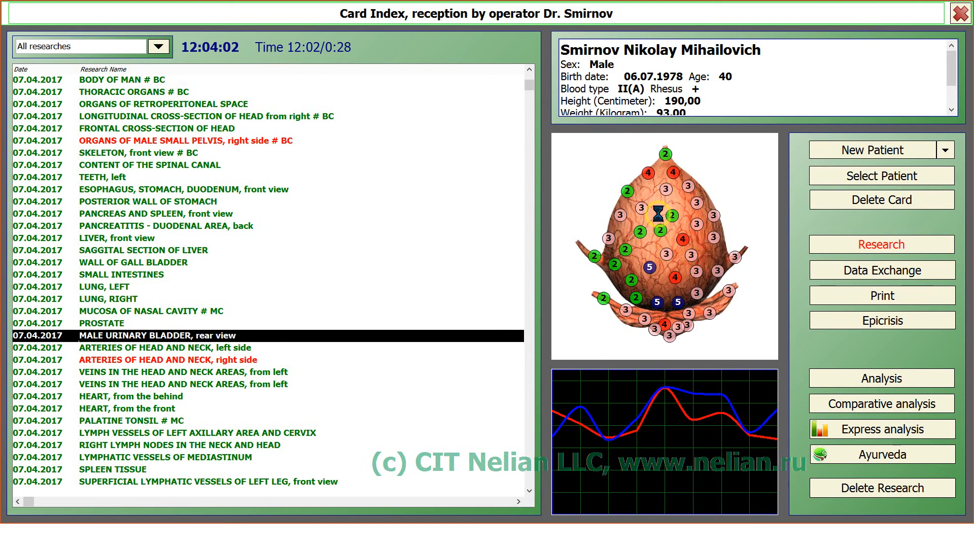
left_click(881, 377)
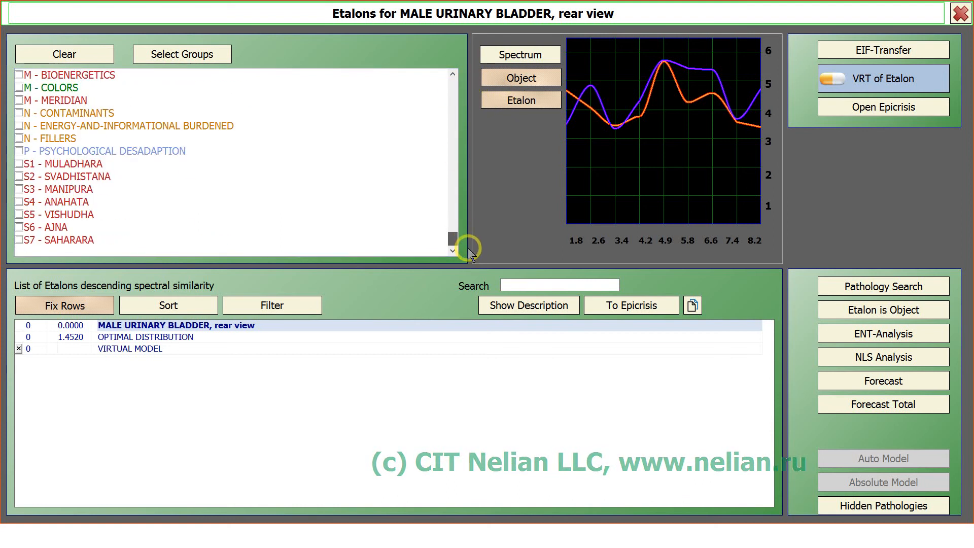
Include the I - Asanas group in the etalon comparison
scroll("up", 3)
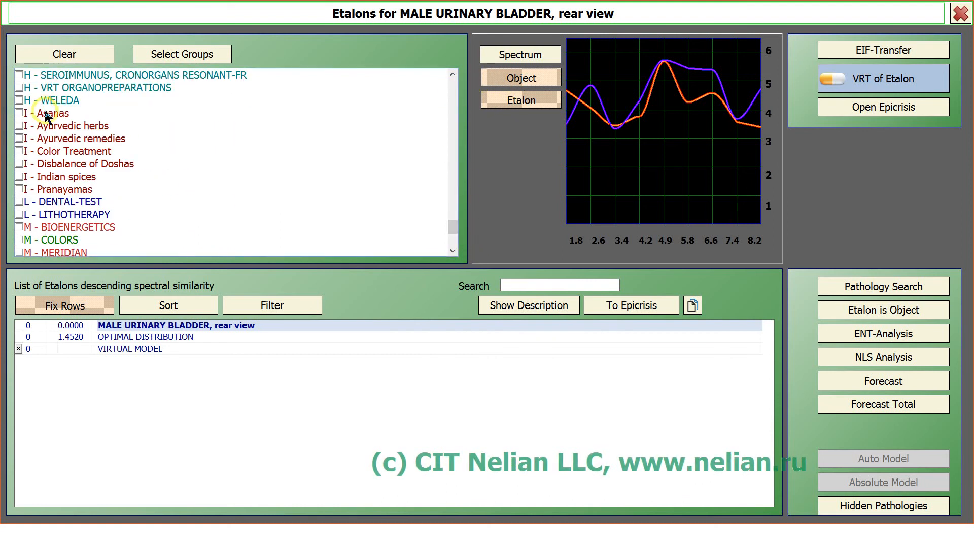
left_click(20, 113)
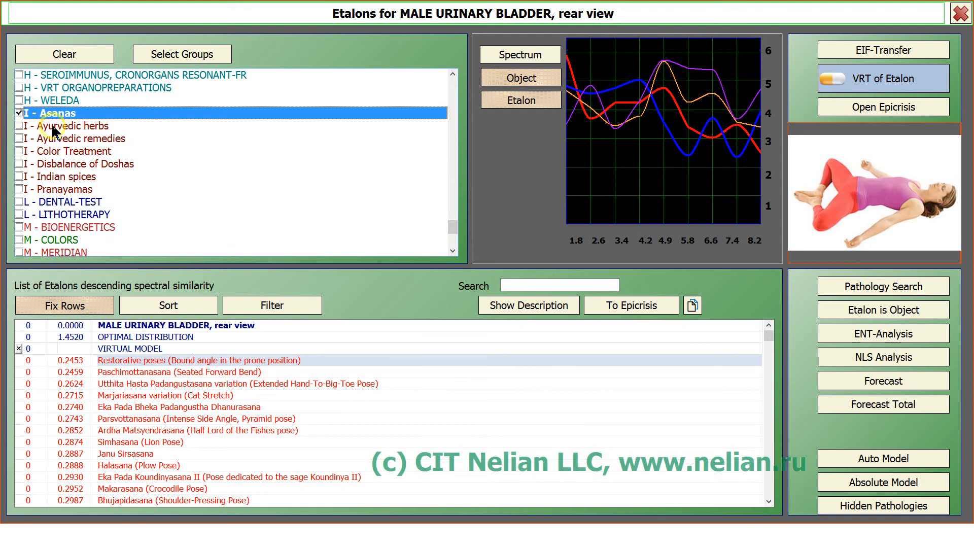
mouse_move(68, 134)
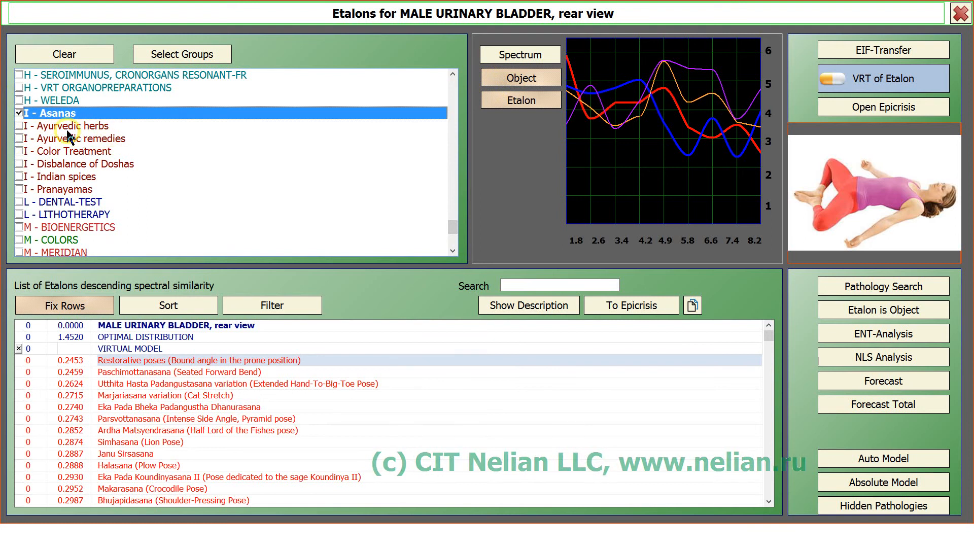
mouse_move(87, 155)
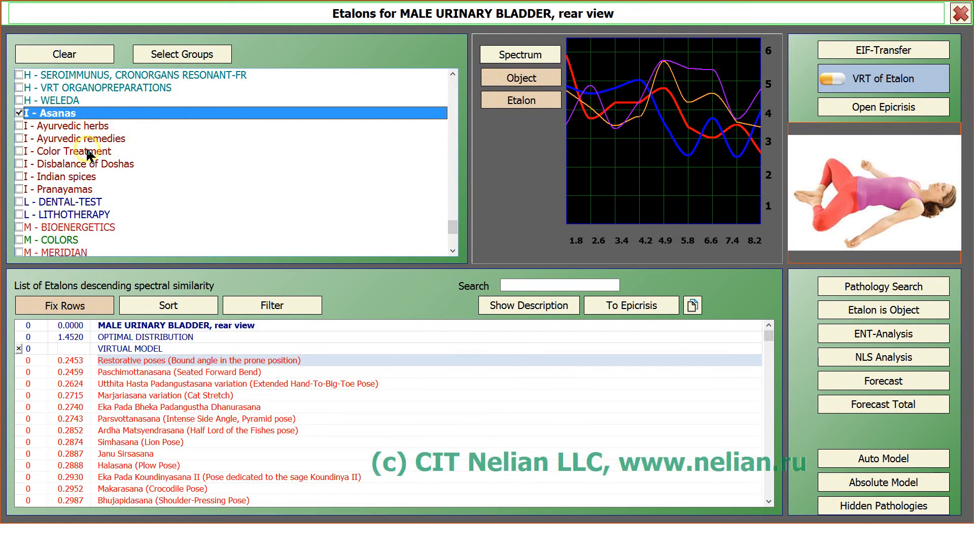
mouse_move(46, 173)
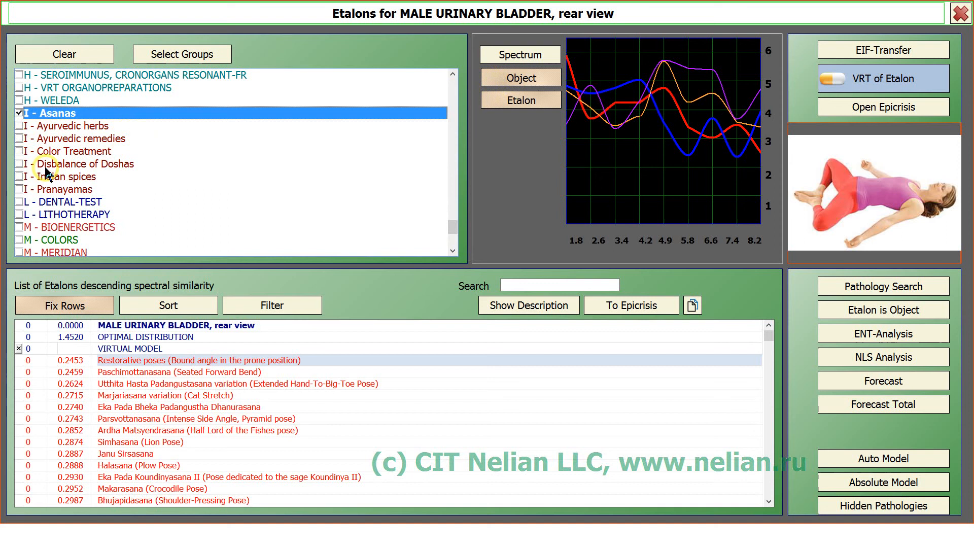
mouse_move(109, 187)
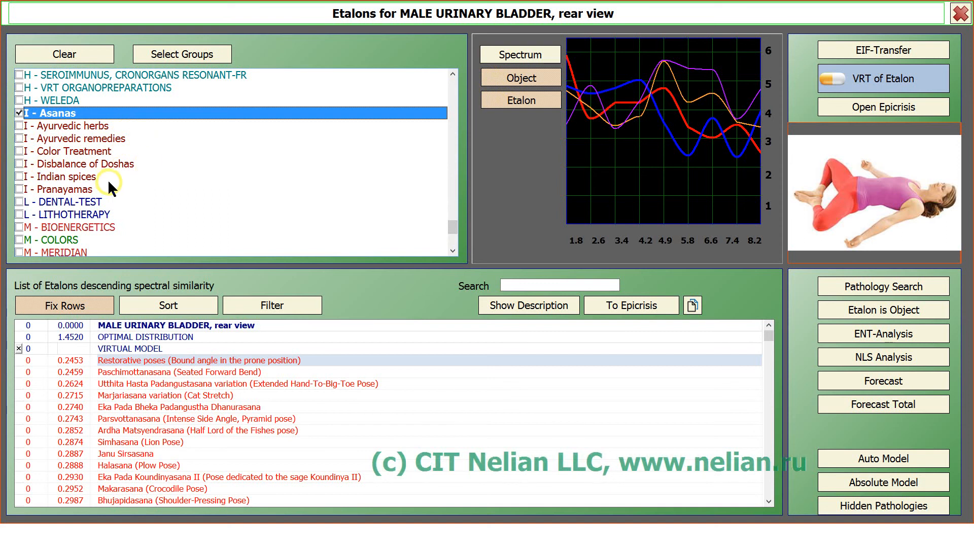
mouse_move(139, 193)
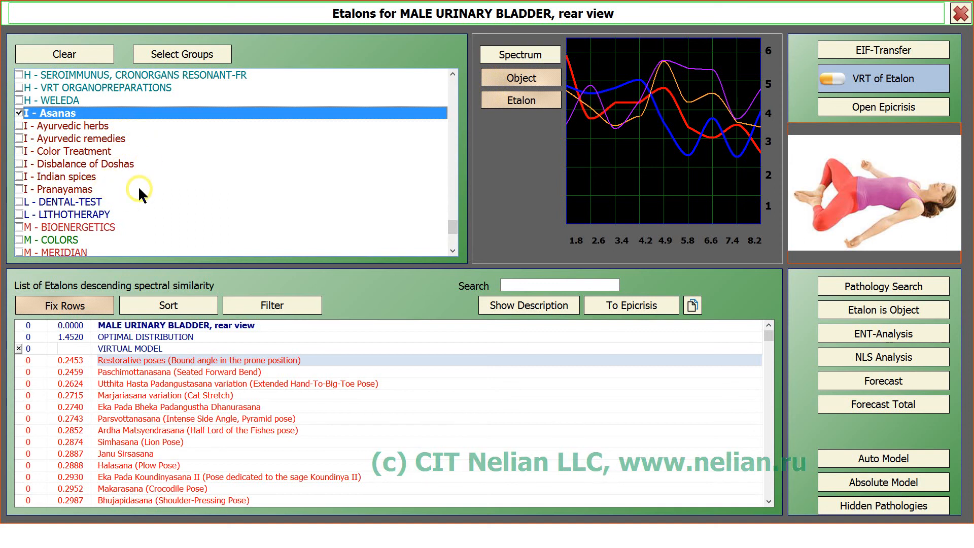
mouse_move(55, 131)
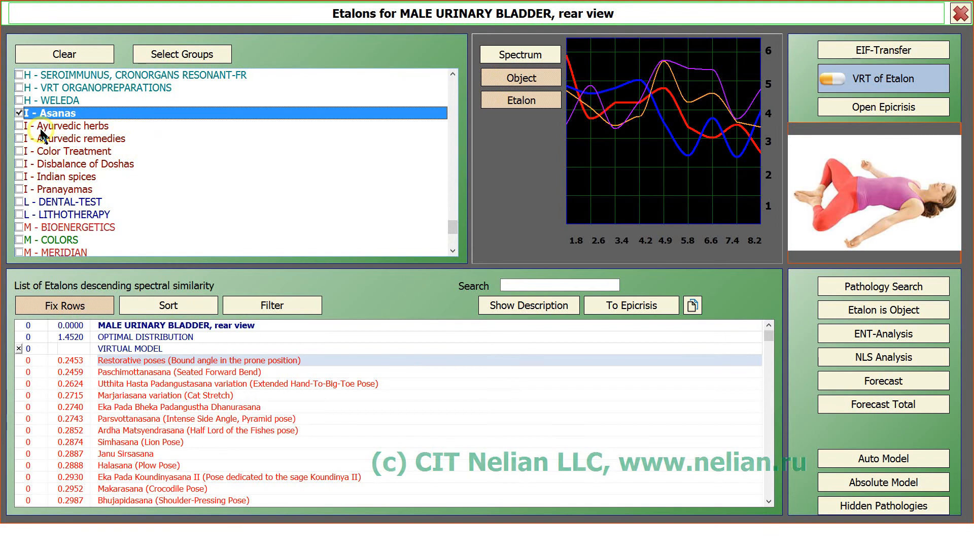
mouse_move(44, 144)
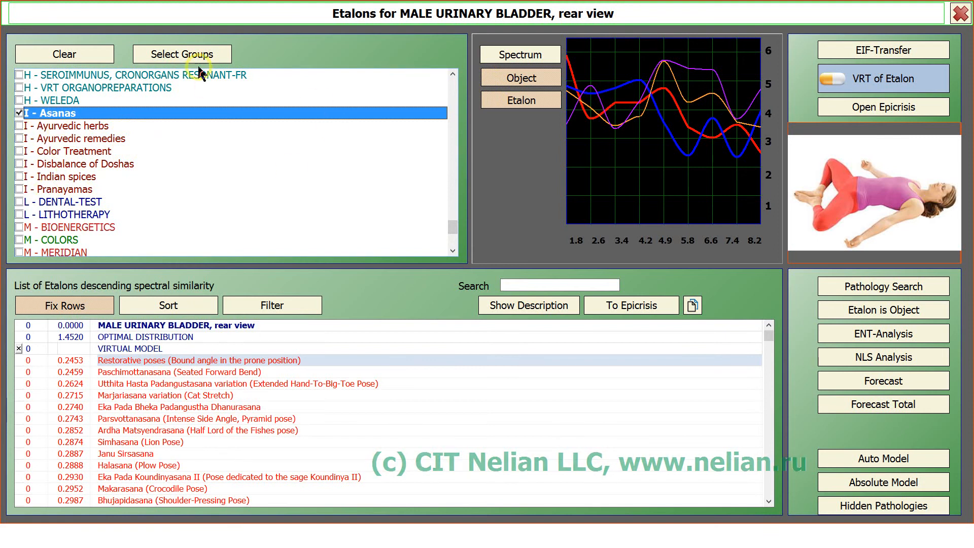
Browse the Select Groups choice for Ayurvedic, Color Treatment and Doshas groups, then close it
left_click(181, 54)
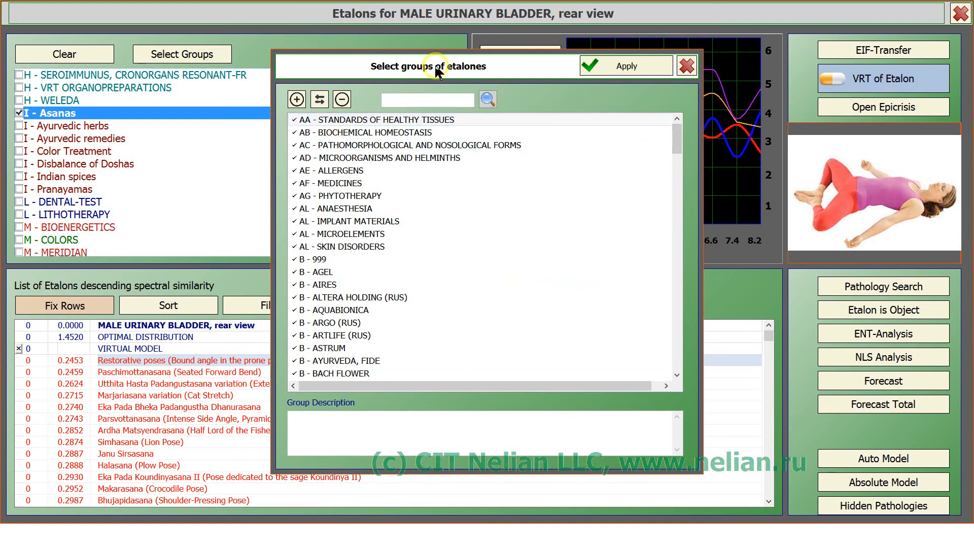
mouse_move(700, 156)
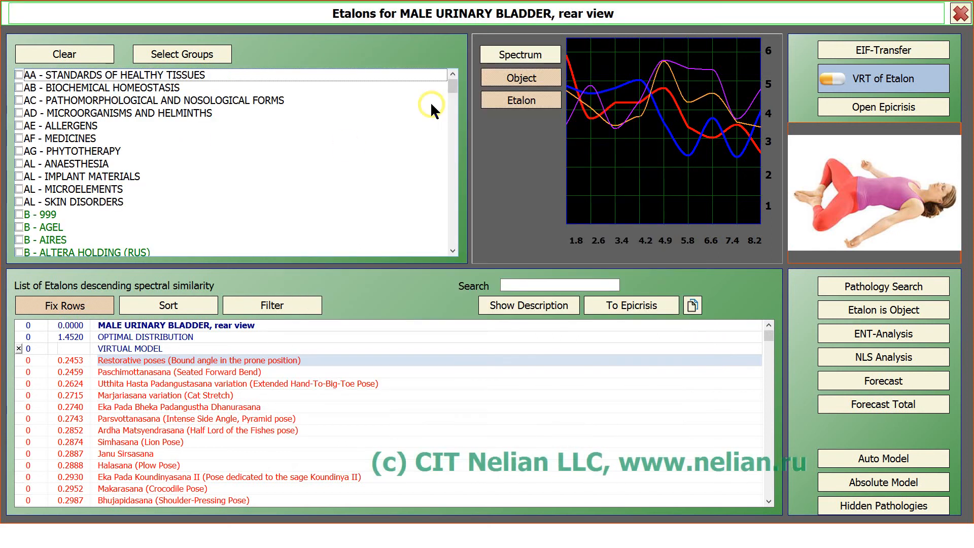
scroll("down", 3)
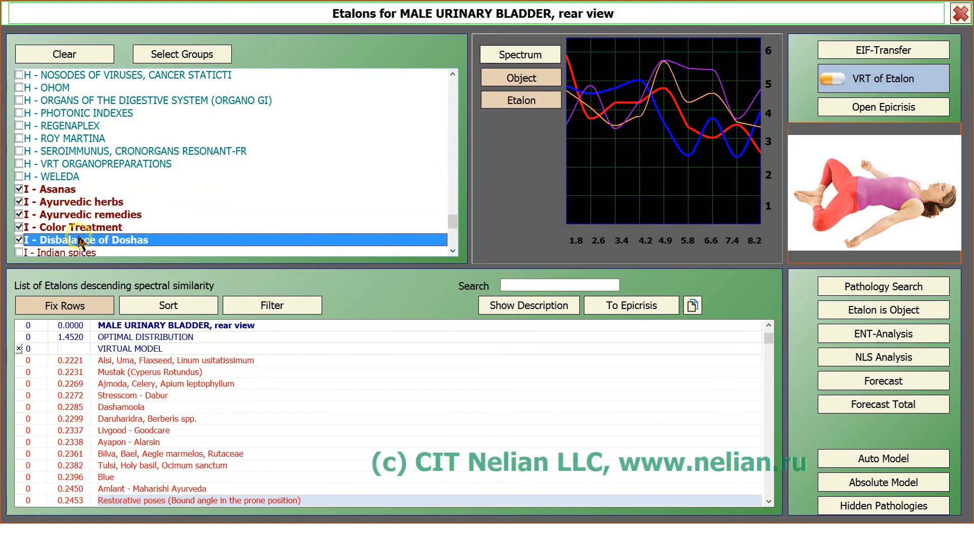
scroll("down", 3)
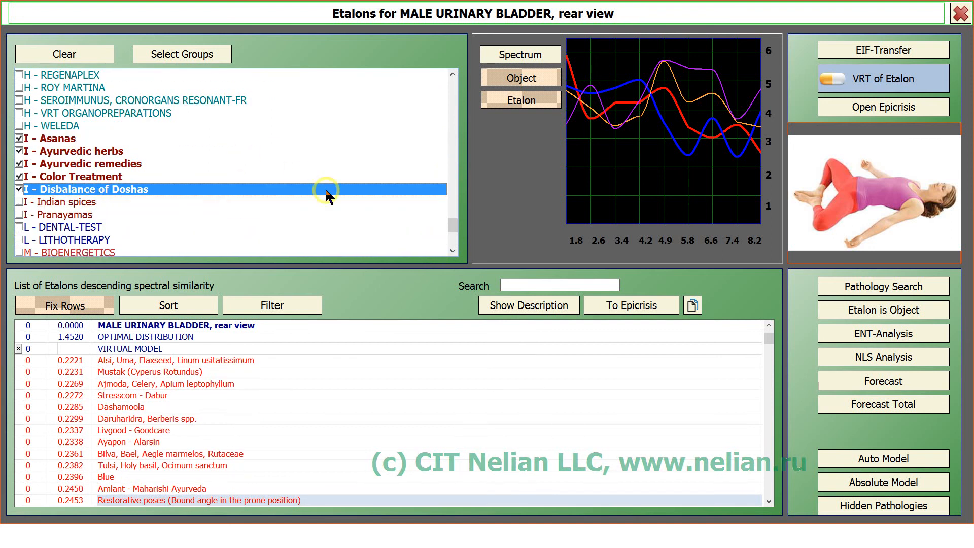
left_click(181, 53)
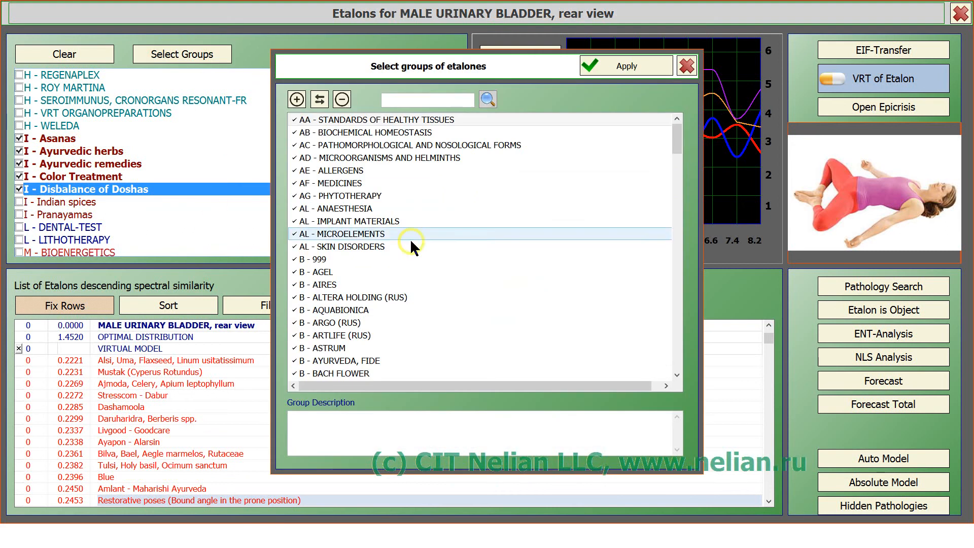
scroll("down", 3)
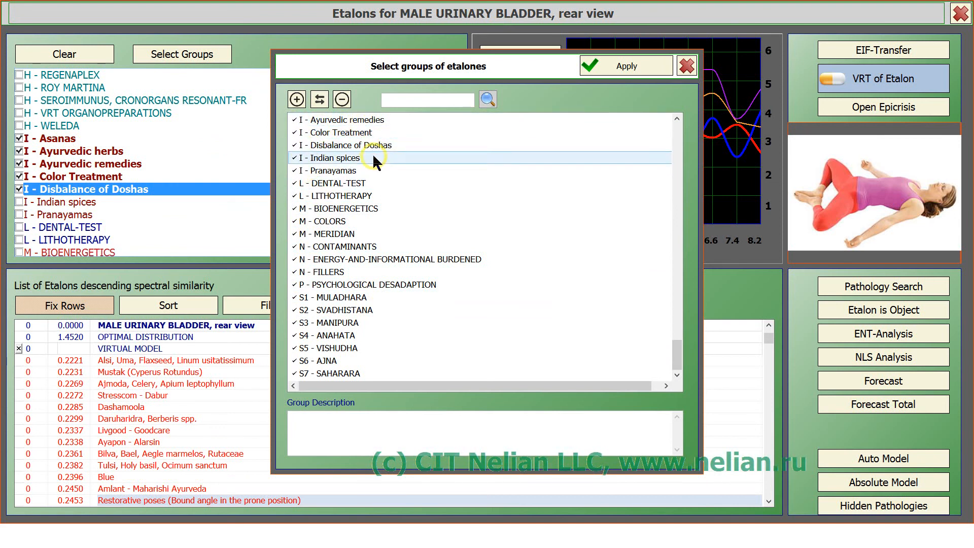
left_click(624, 65)
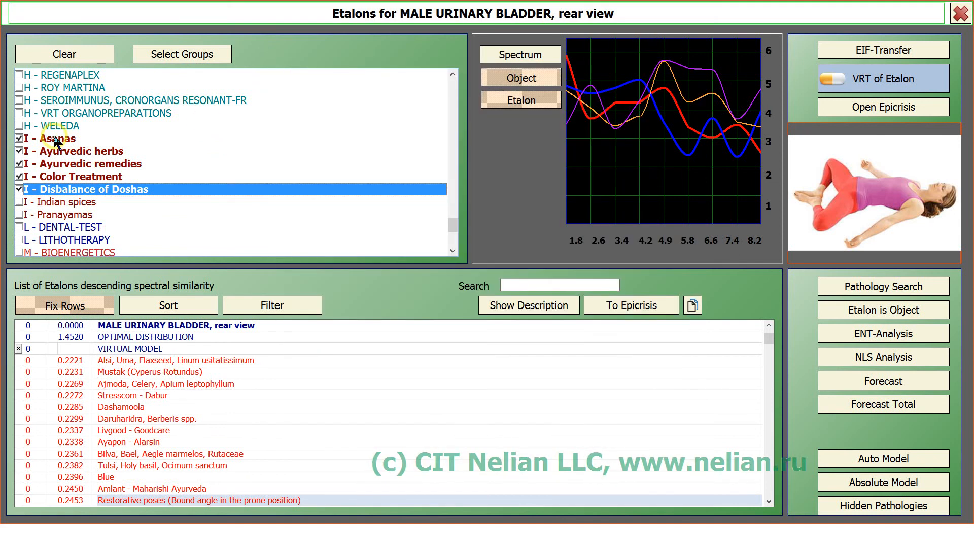
mouse_move(802, 51)
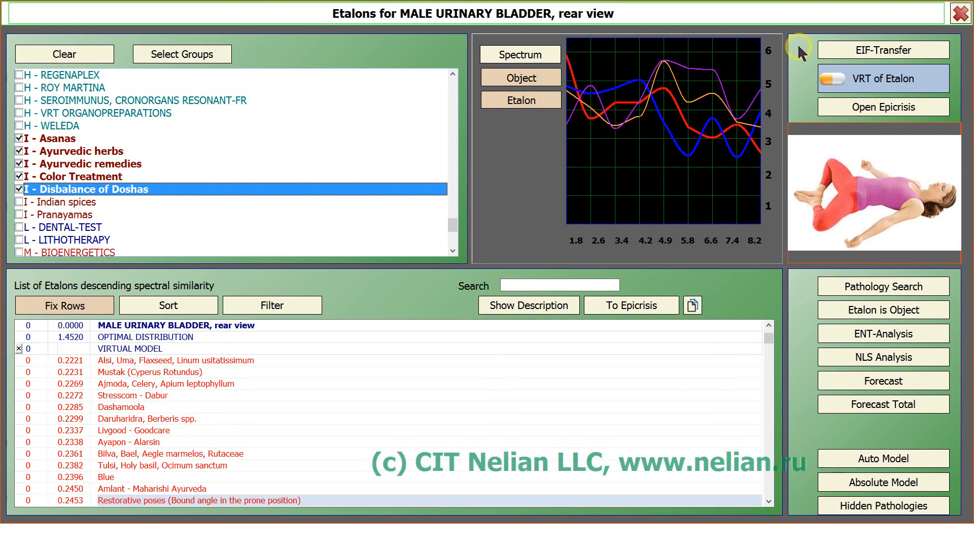
mouse_move(351, 128)
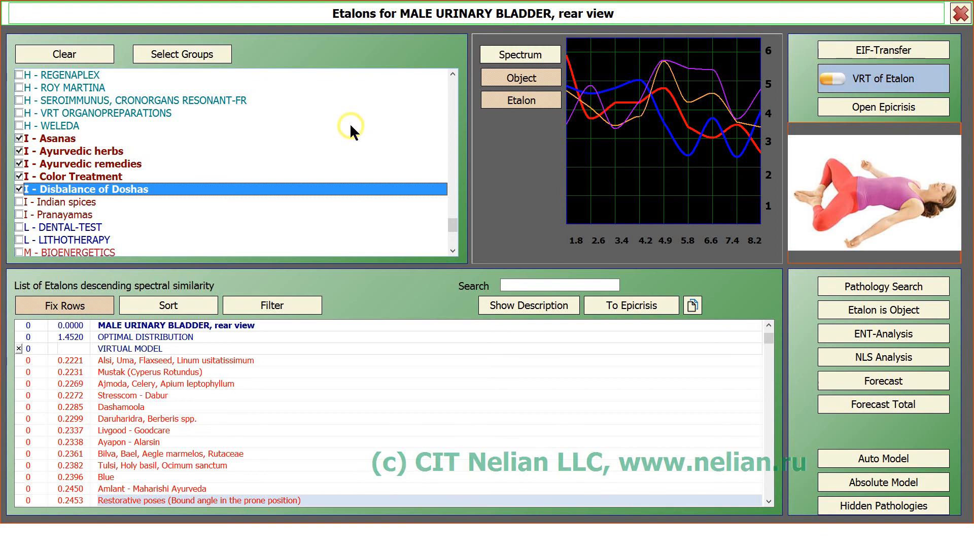
mouse_move(340, 139)
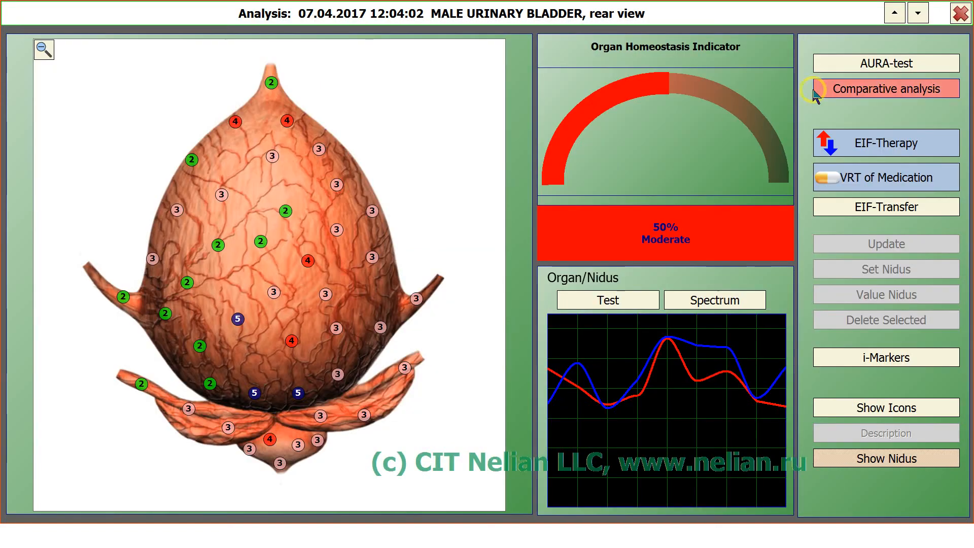
Close the bladder analysis and start a new license request from Registration
left_click(884, 89)
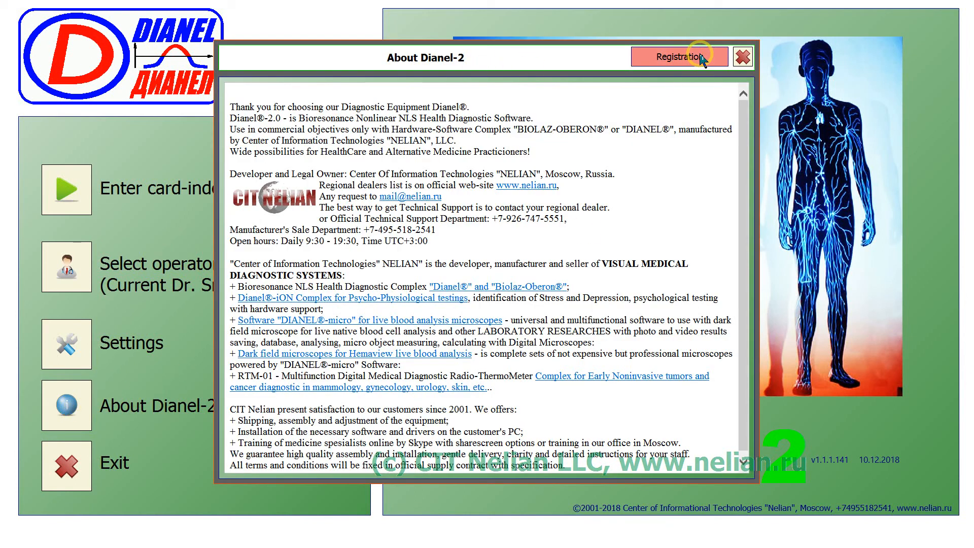
left_click(679, 57)
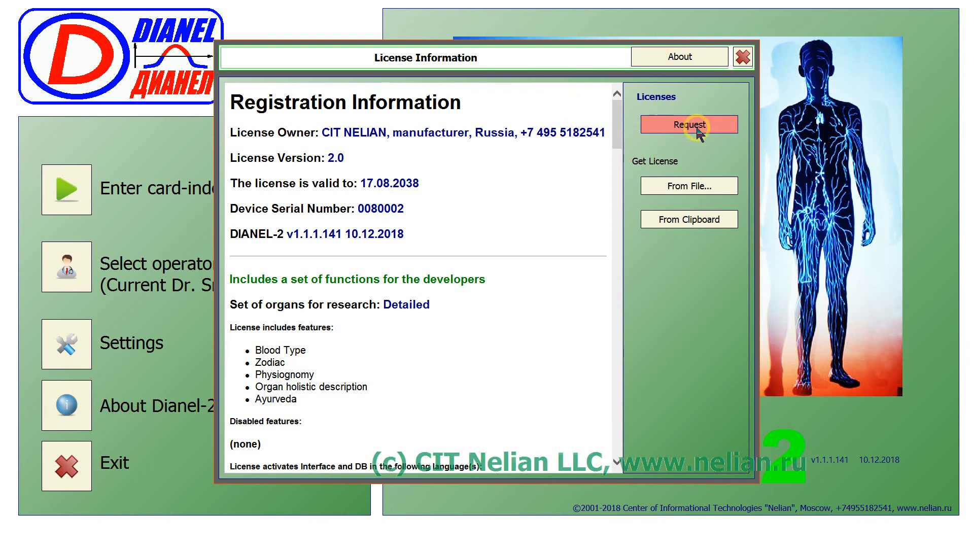
left_click(687, 124)
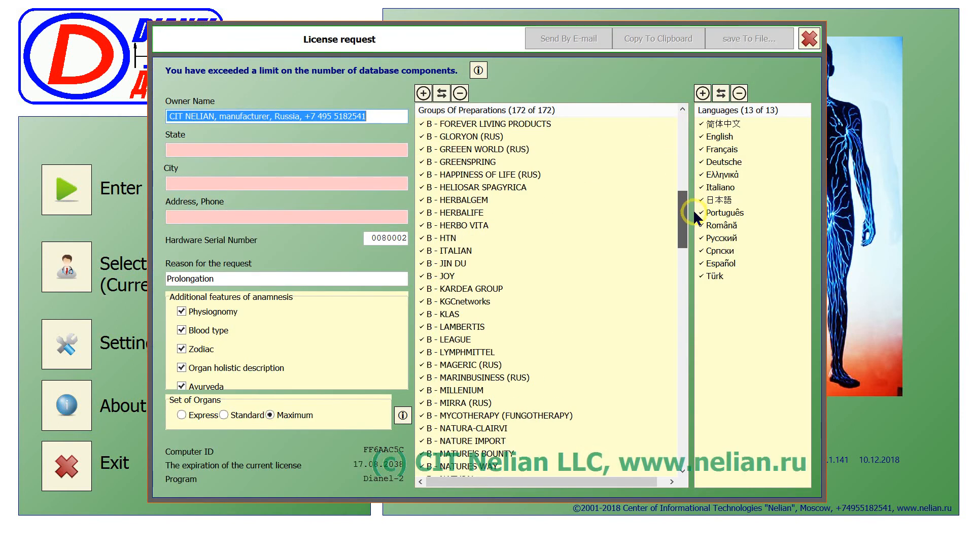
scroll("down", 3)
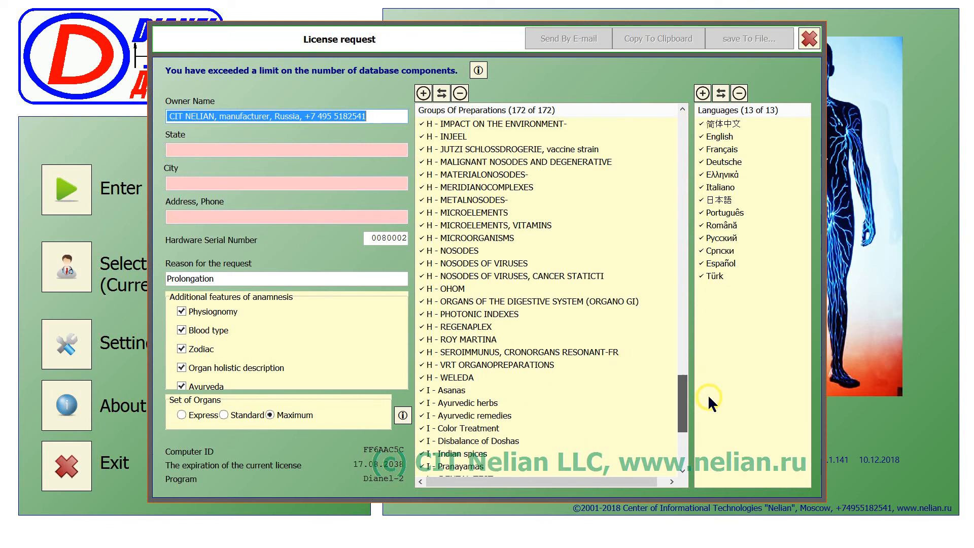
scroll("down", 3)
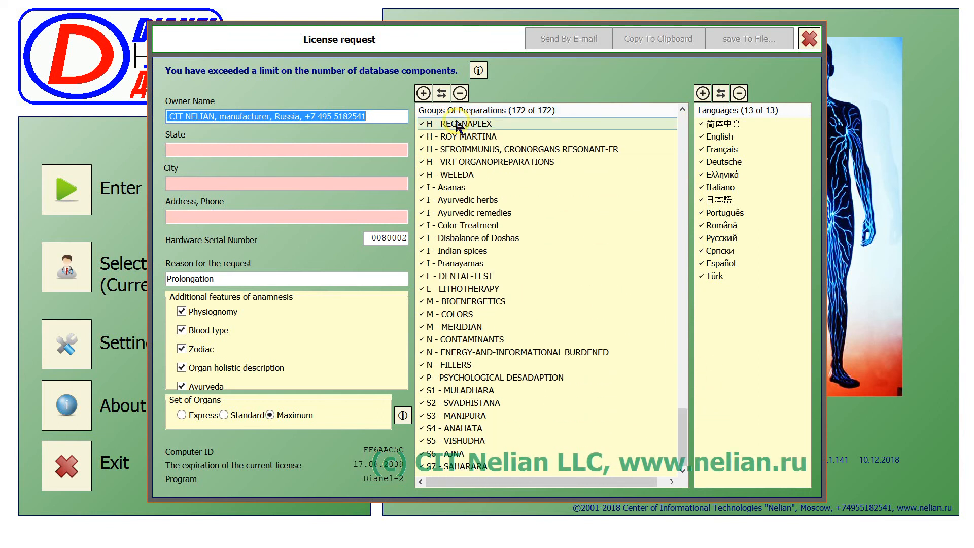
left_click(454, 364)
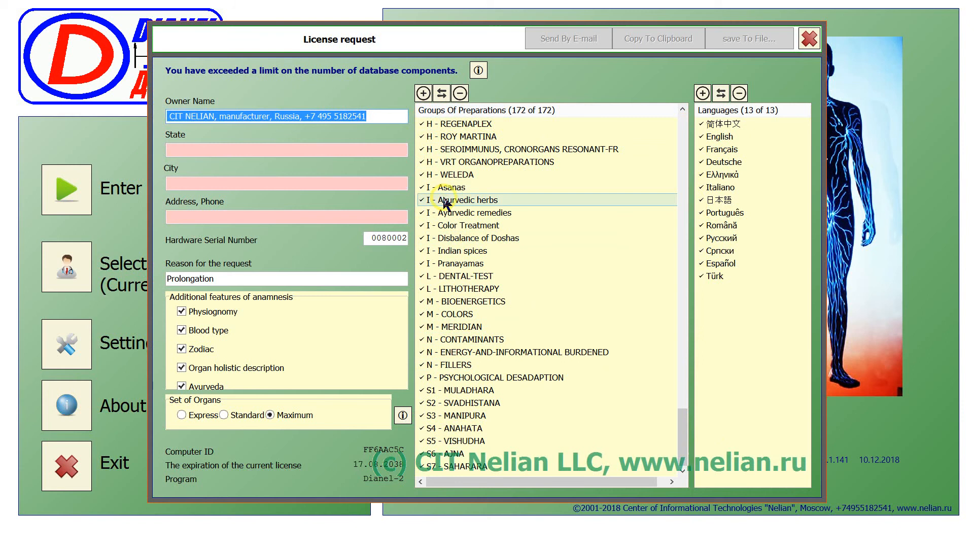
left_click(422, 200)
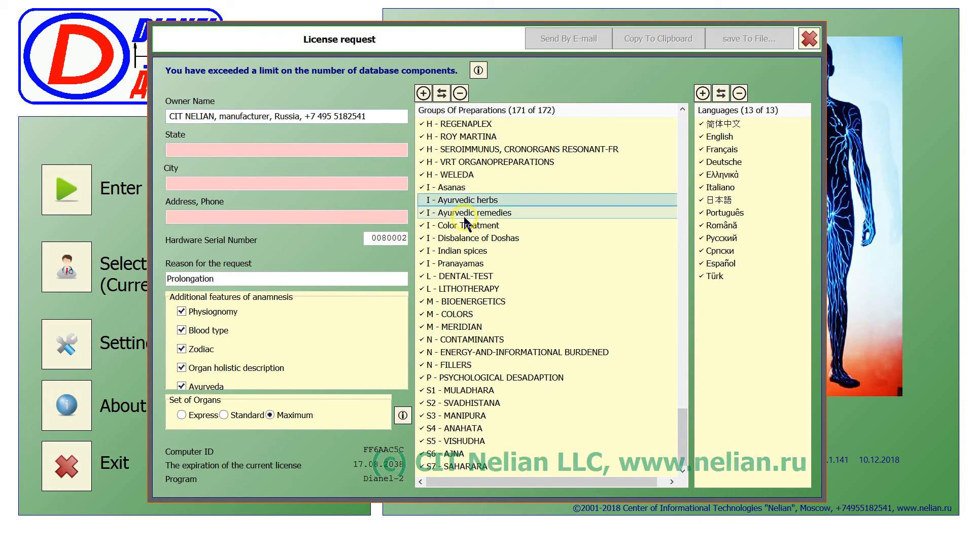
left_click(472, 212)
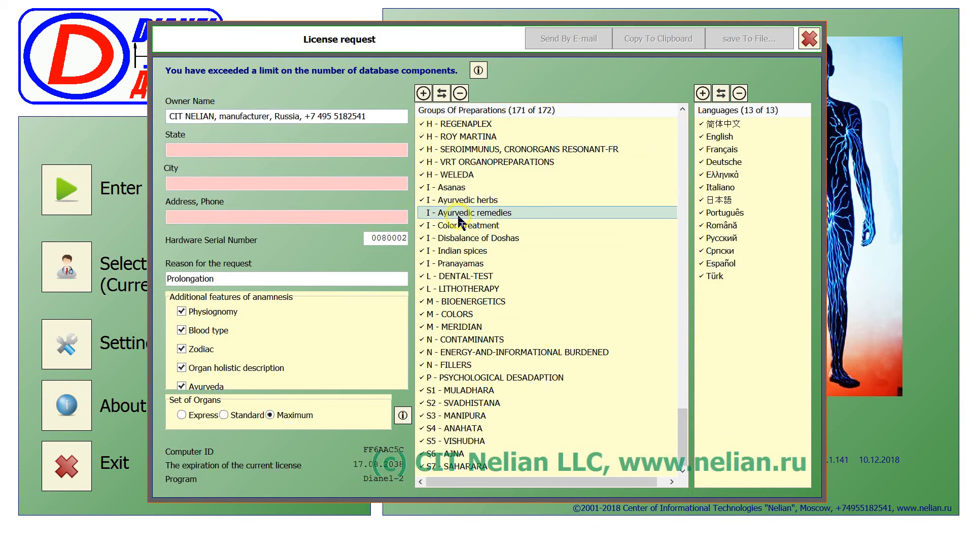
left_click(470, 225)
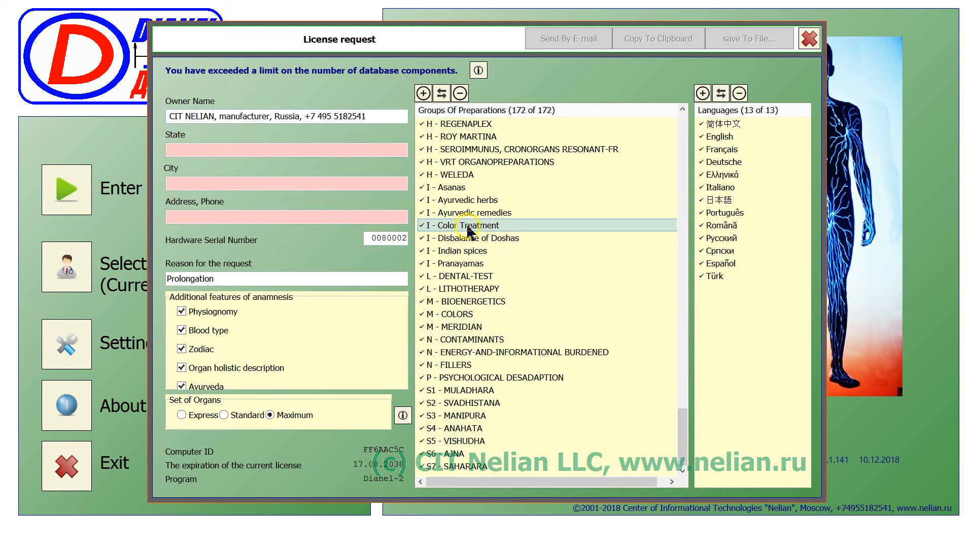
left_click(491, 238)
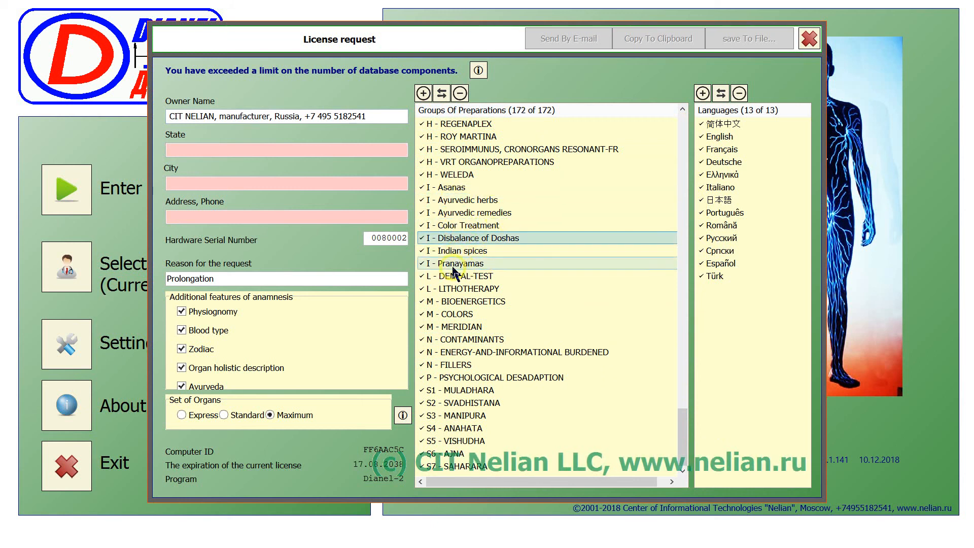
left_click(451, 187)
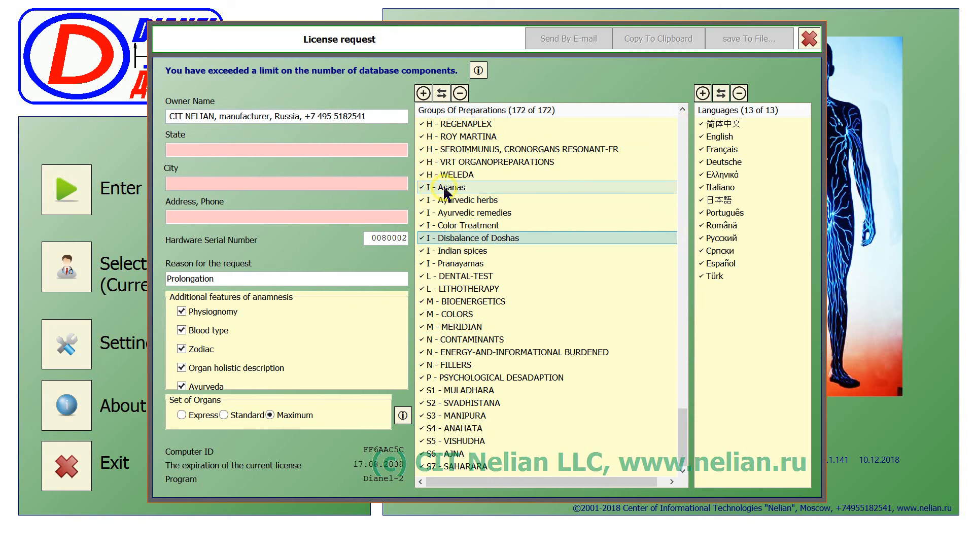
mouse_move(457, 119)
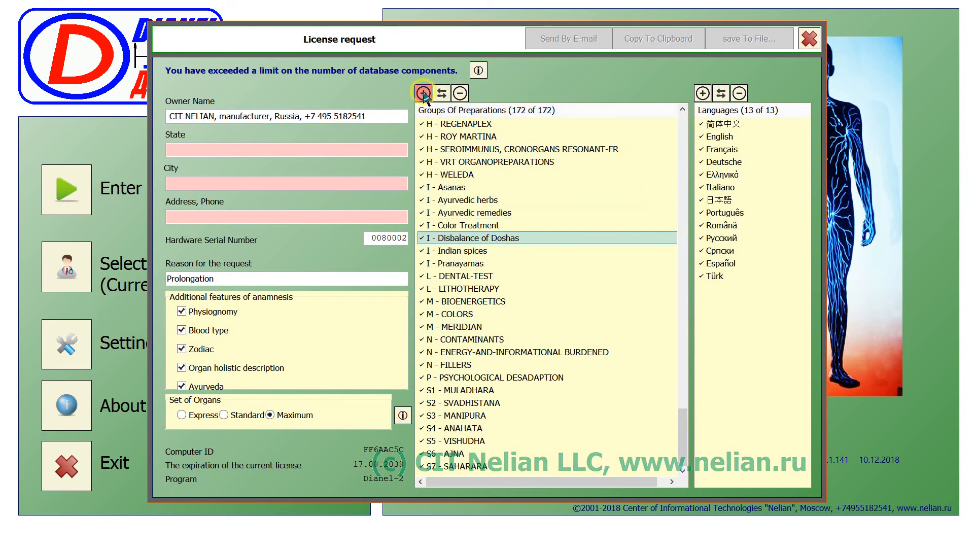
Clear all preparation groups and tick AA STANDARDS OF HEALTHY TISSUES through AG, AL and SKIN DISORDERS
left_click(424, 92)
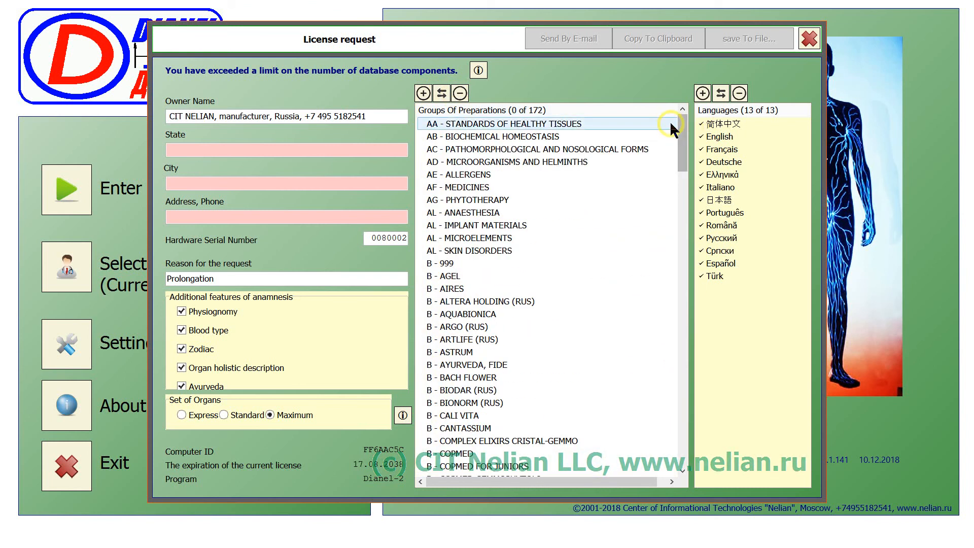
left_click(547, 149)
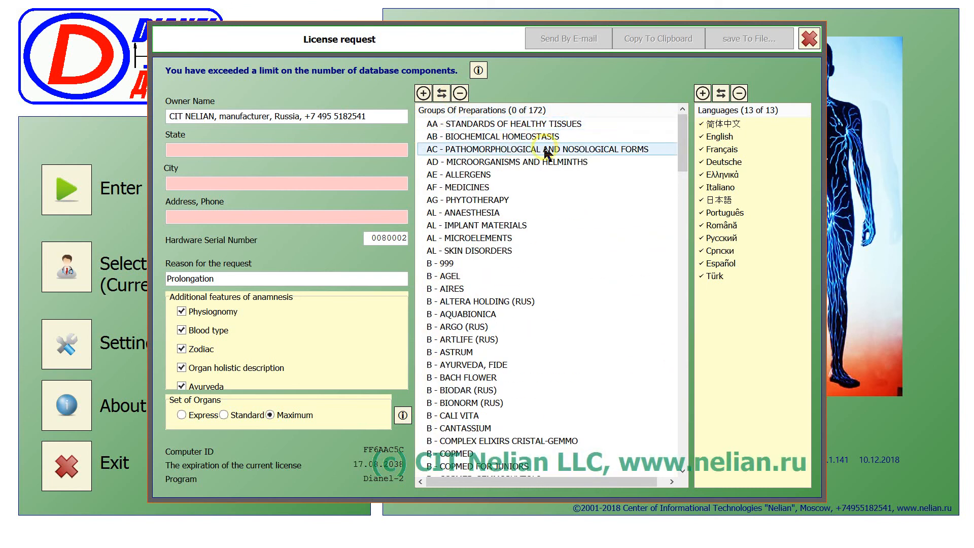
left_click(504, 124)
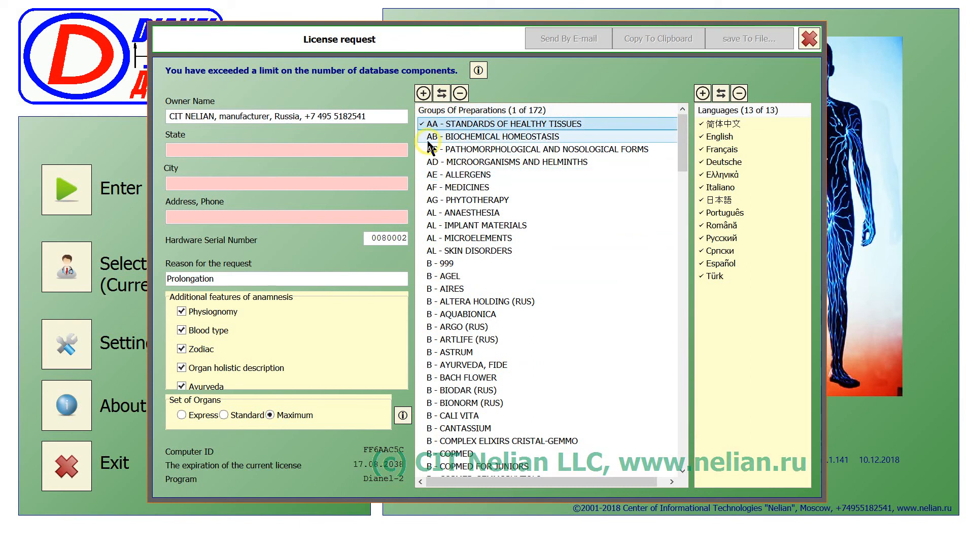
left_click(463, 175)
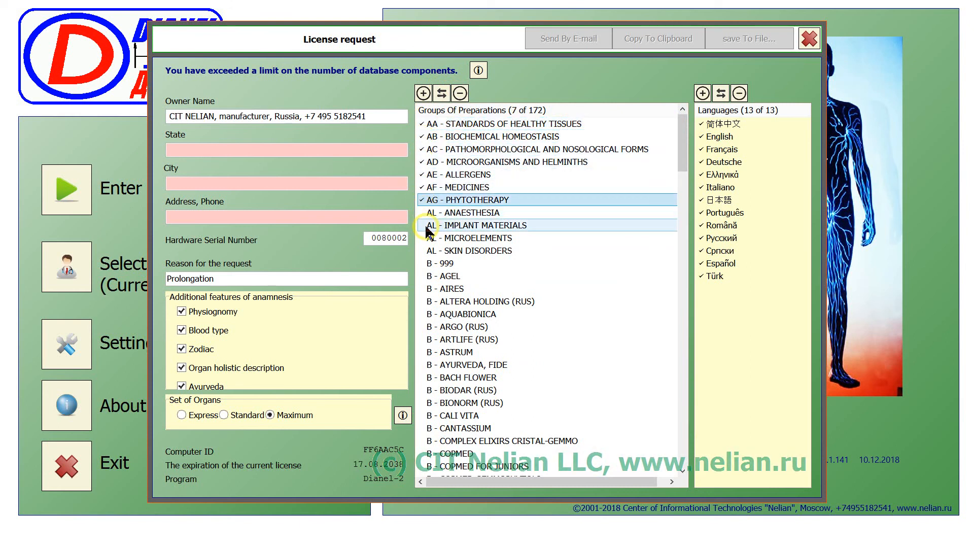
left_click(485, 225)
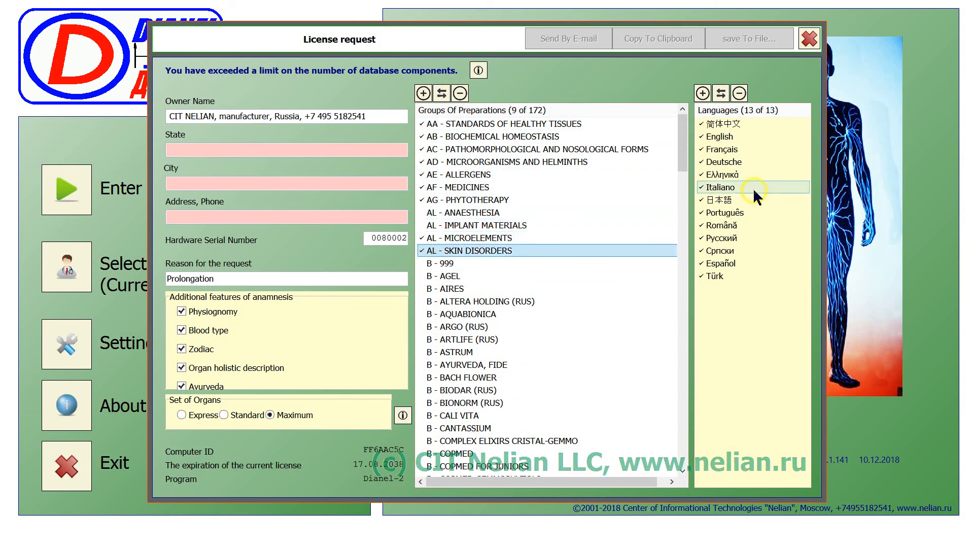
Tick the B groups, blood-group bans and diets, FOOD ADDITIVES and F RECOMMENDED FOOD
scroll("down", 3)
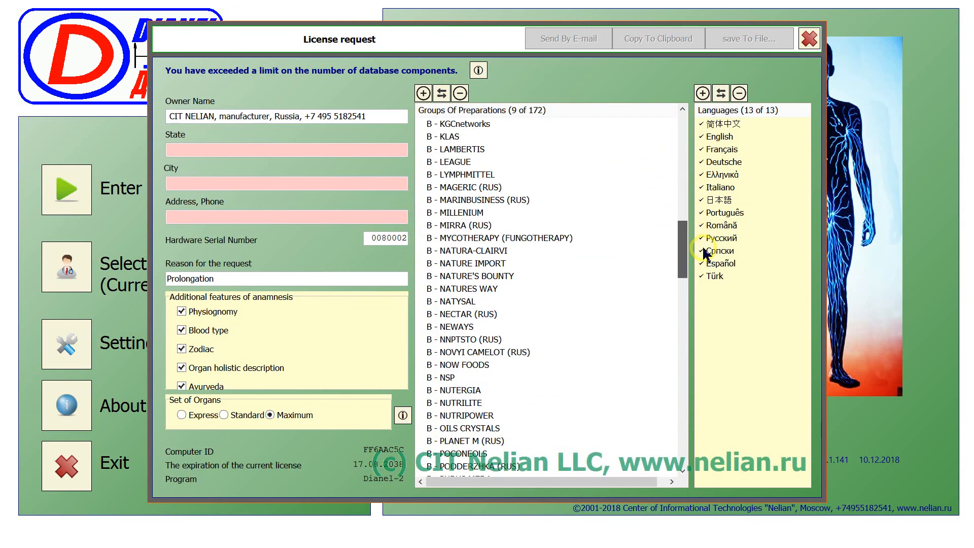
left_click(473, 263)
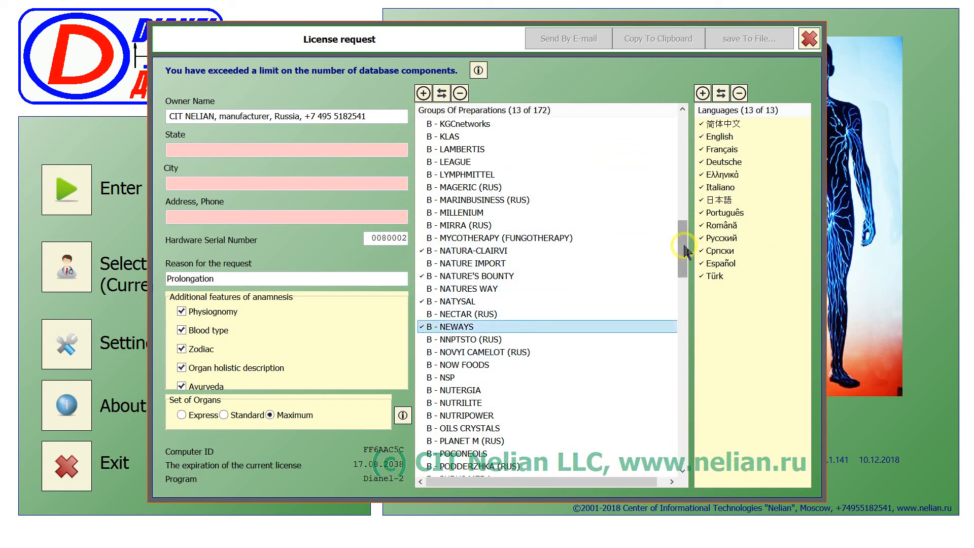
scroll("down", 3)
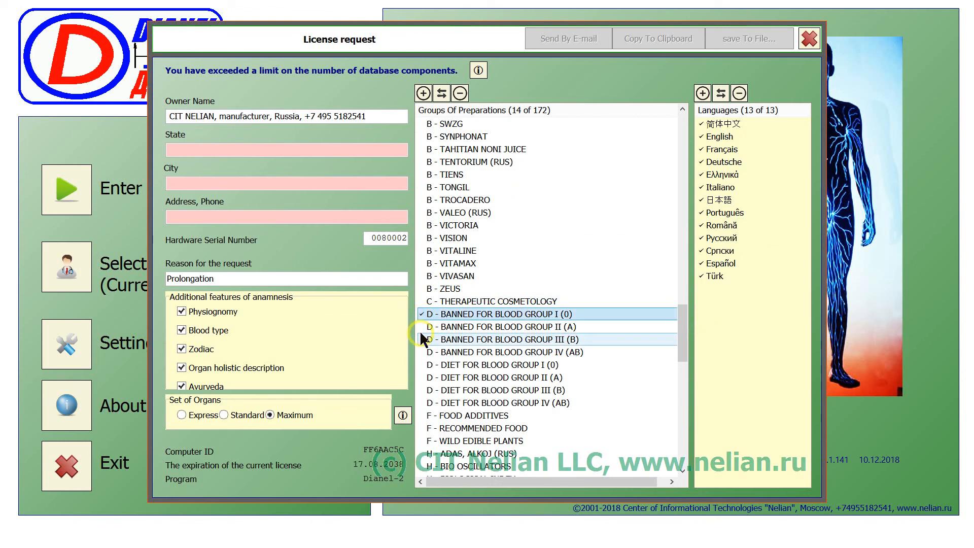
left_click(503, 352)
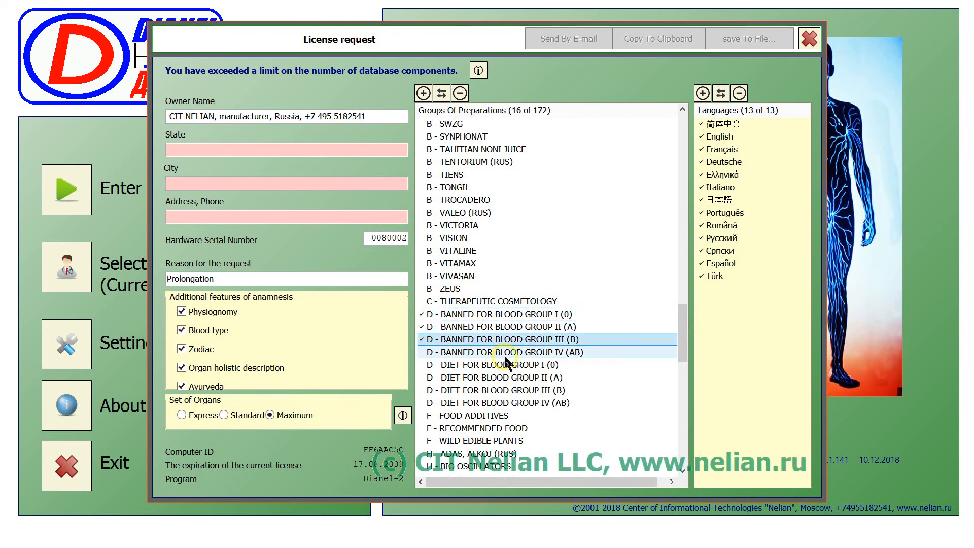
left_click(497, 377)
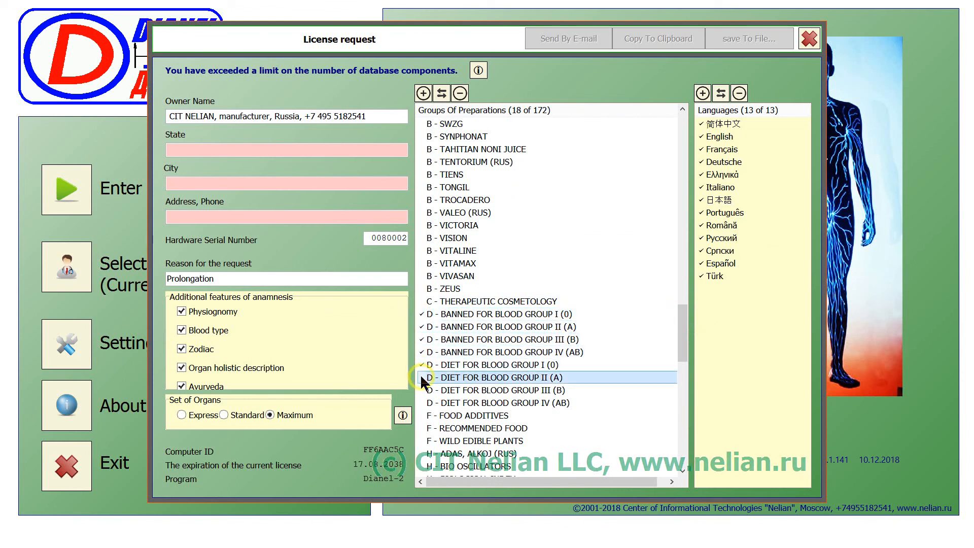
left_click(478, 415)
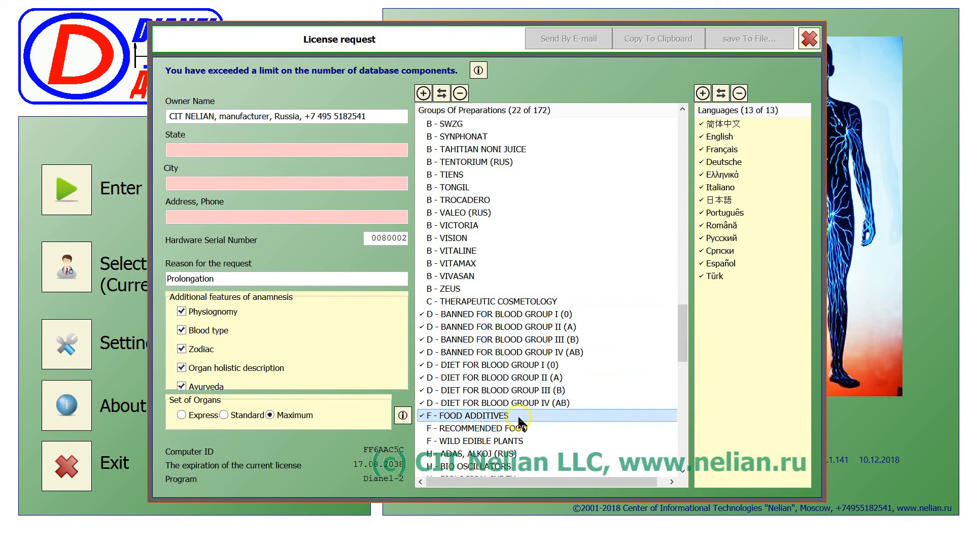
left_click(478, 428)
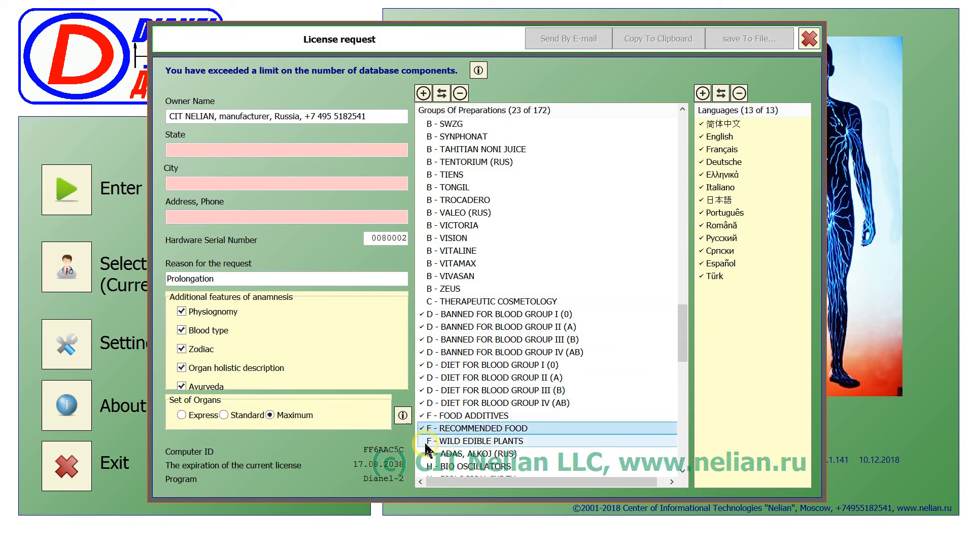
left_click(481, 440)
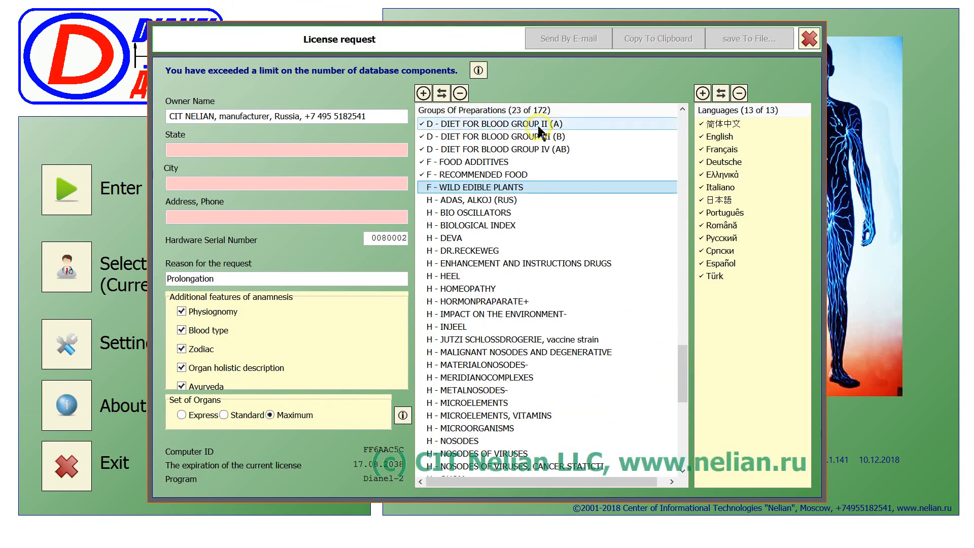
Tick Indian spices, Pranayamas, DENTAL-TEST, BIOENERGETICS, ENERGY-AND-INFORMATIONAL BURDENED and S1–S7, reaching 40 of 172
scroll("down", 3)
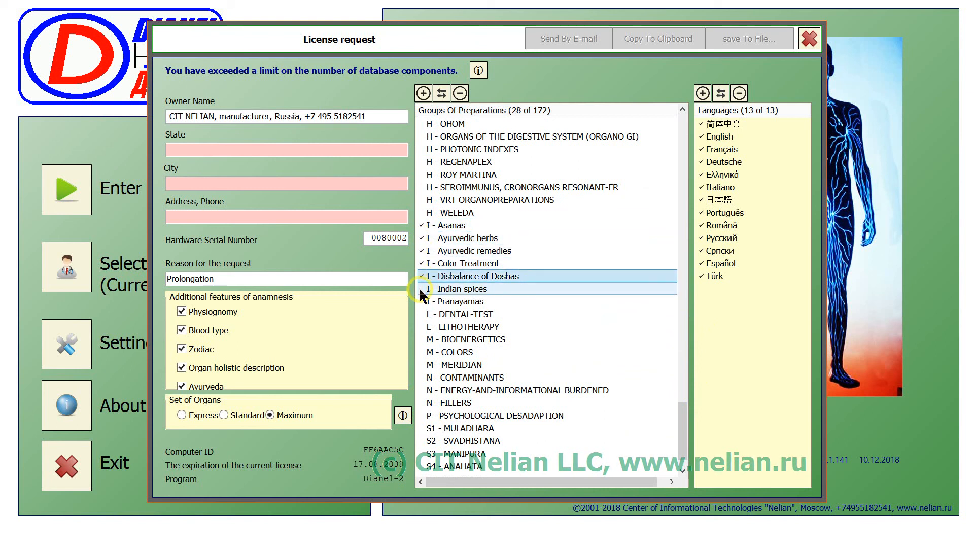
left_click(463, 314)
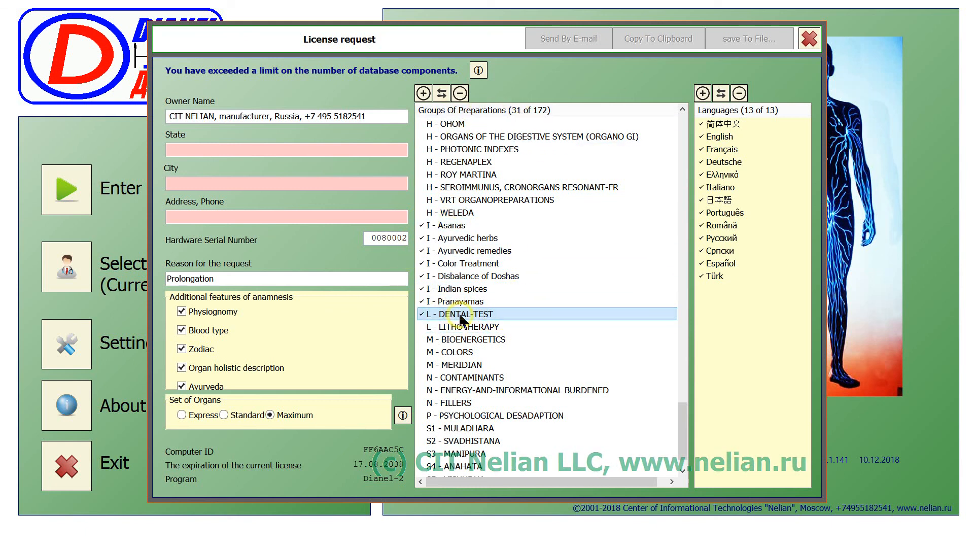
mouse_move(359, 316)
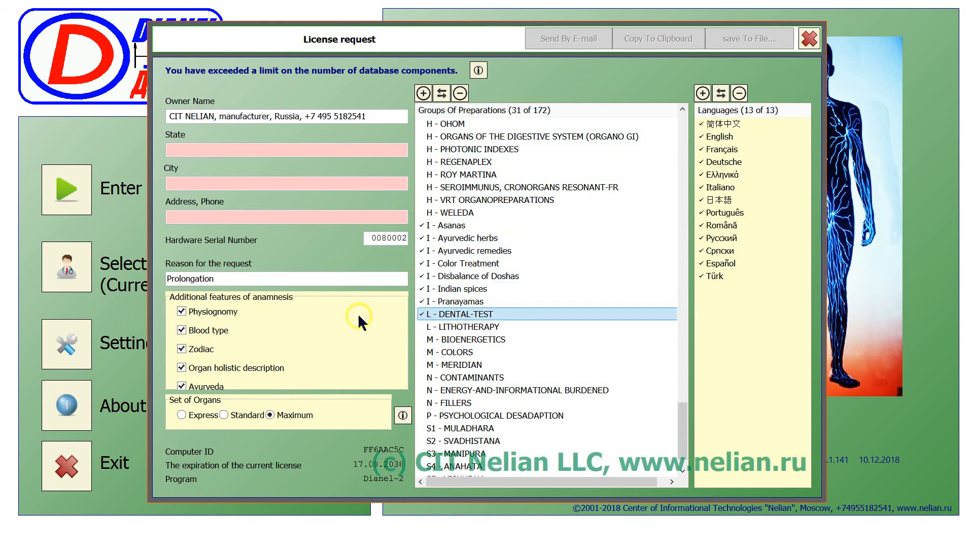
mouse_move(183, 409)
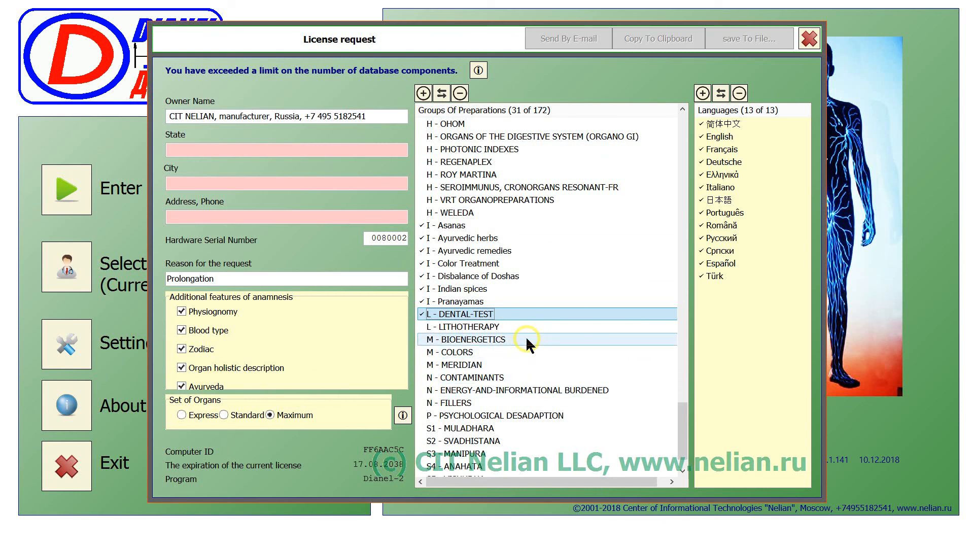
mouse_move(696, 403)
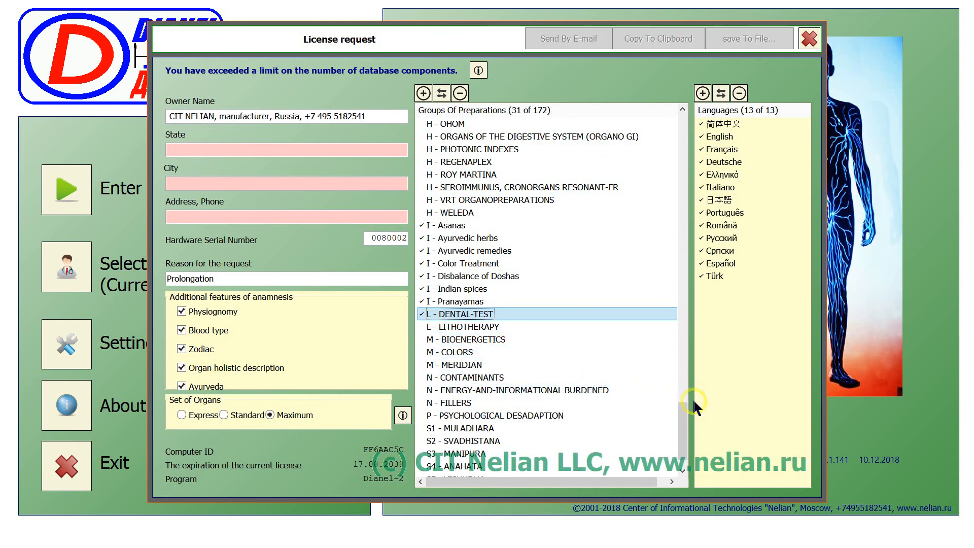
scroll("down", 3)
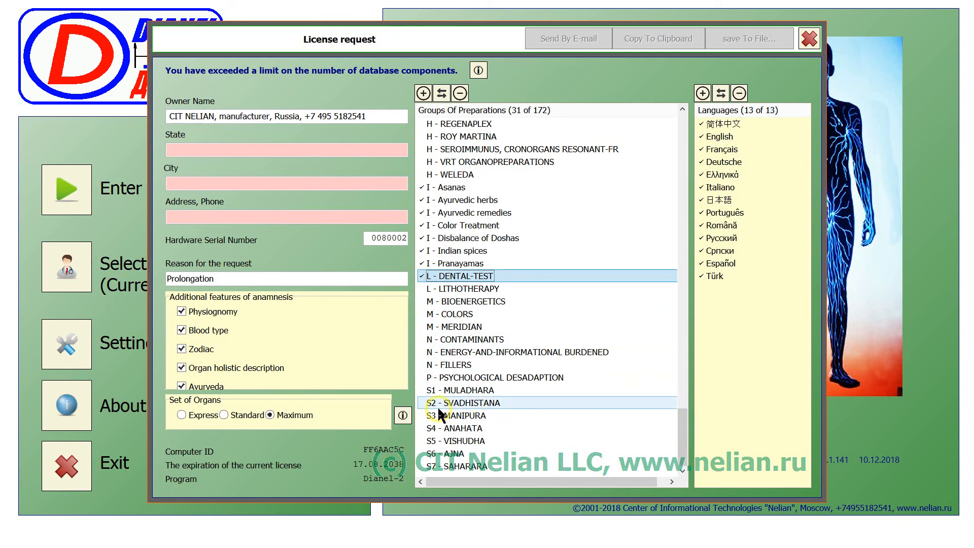
left_click(461, 389)
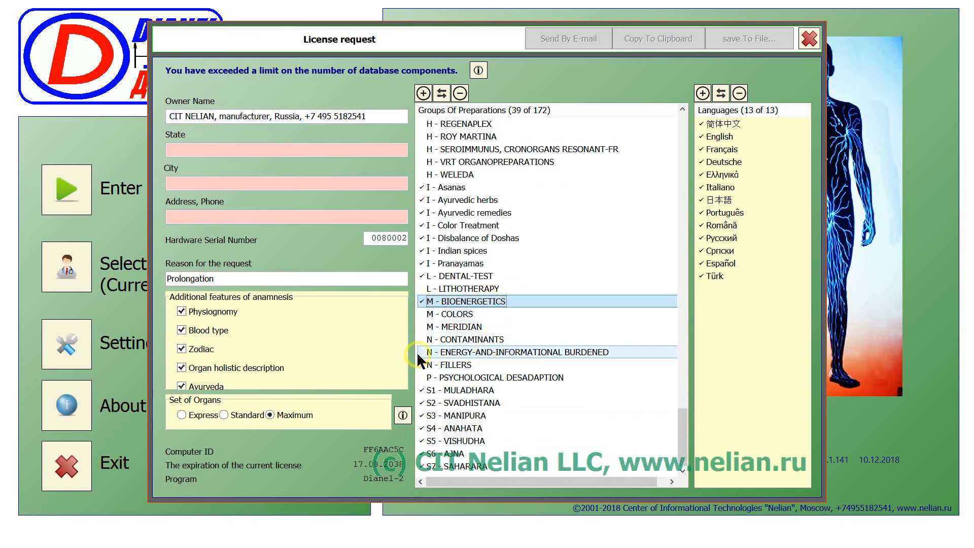
left_click(509, 352)
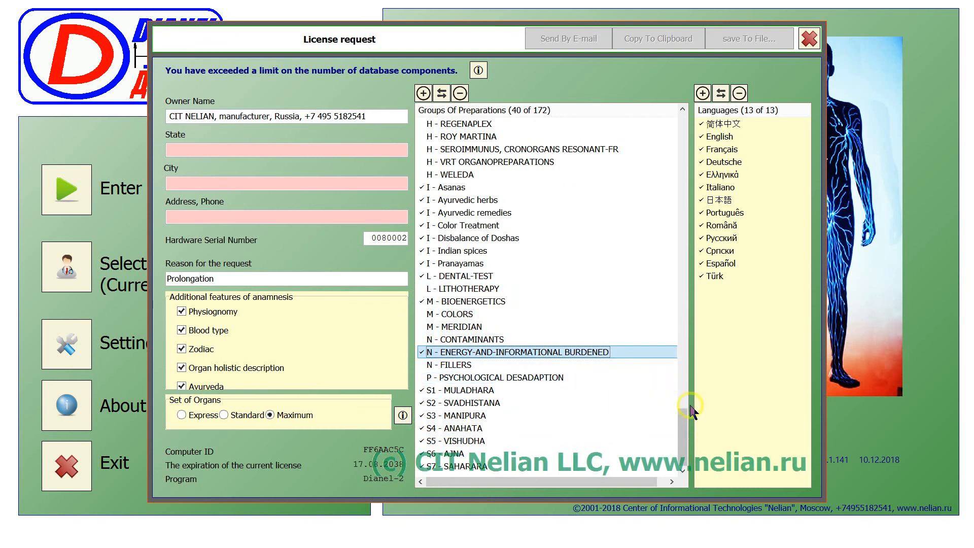
Adjust the upper groups: toggle MATERIALONOSODES-, tick INJEEL and untick METALNOSODES-
scroll("up", 3)
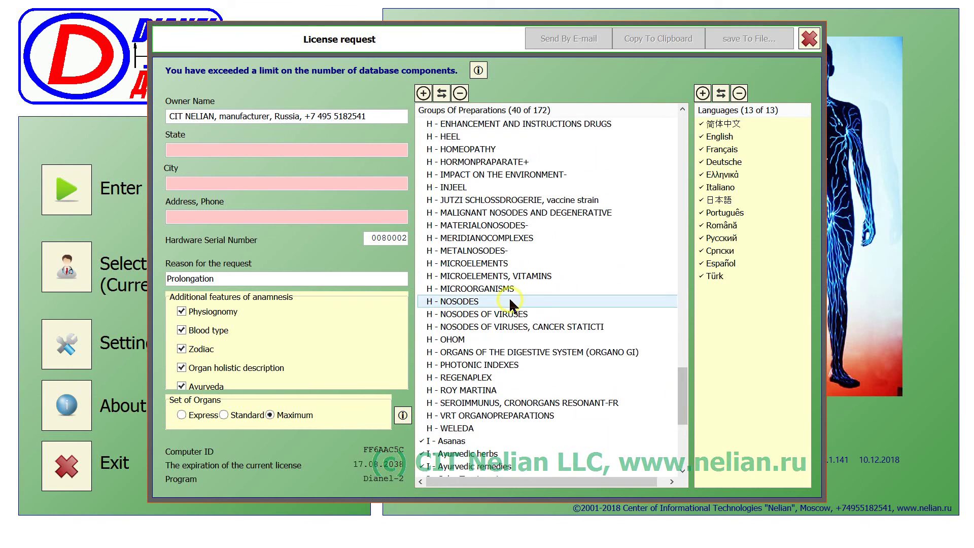
left_click(474, 225)
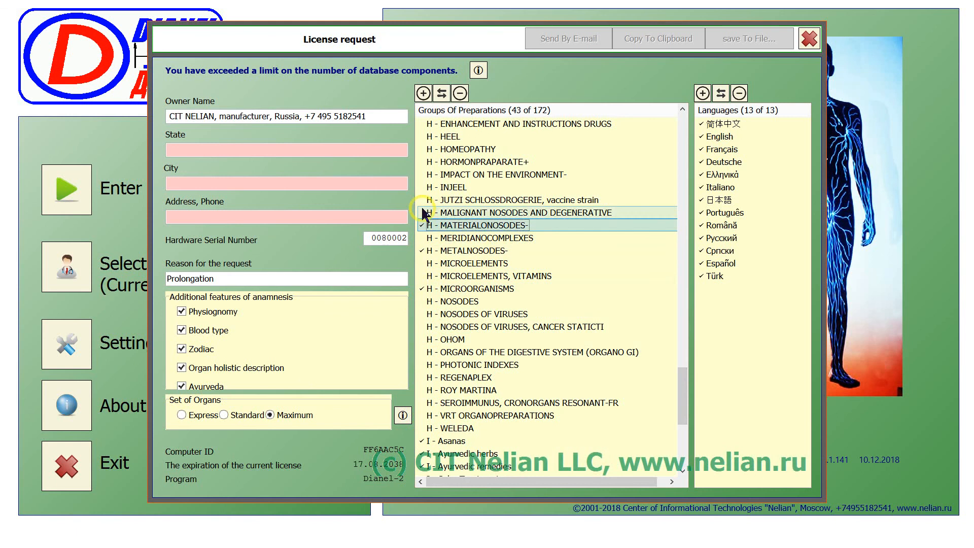
left_click(425, 187)
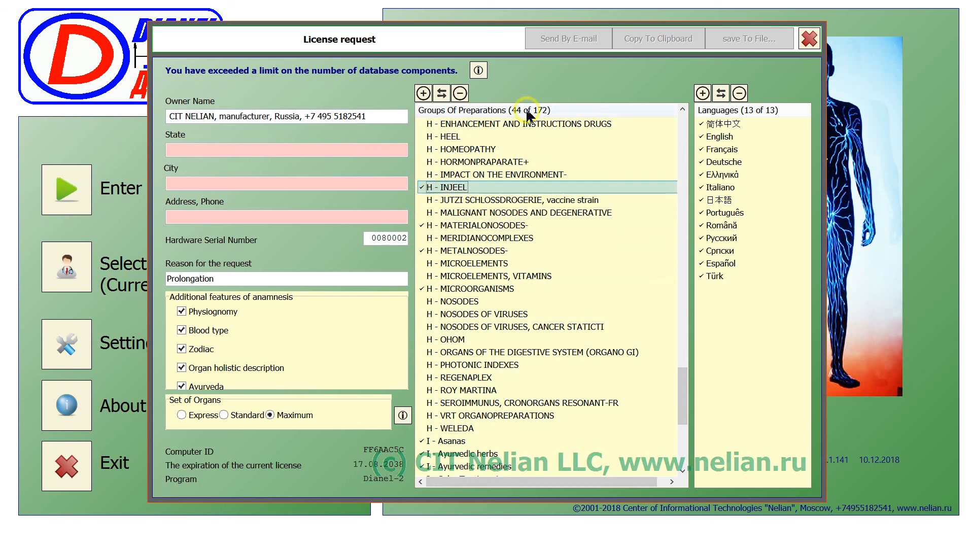
mouse_move(521, 124)
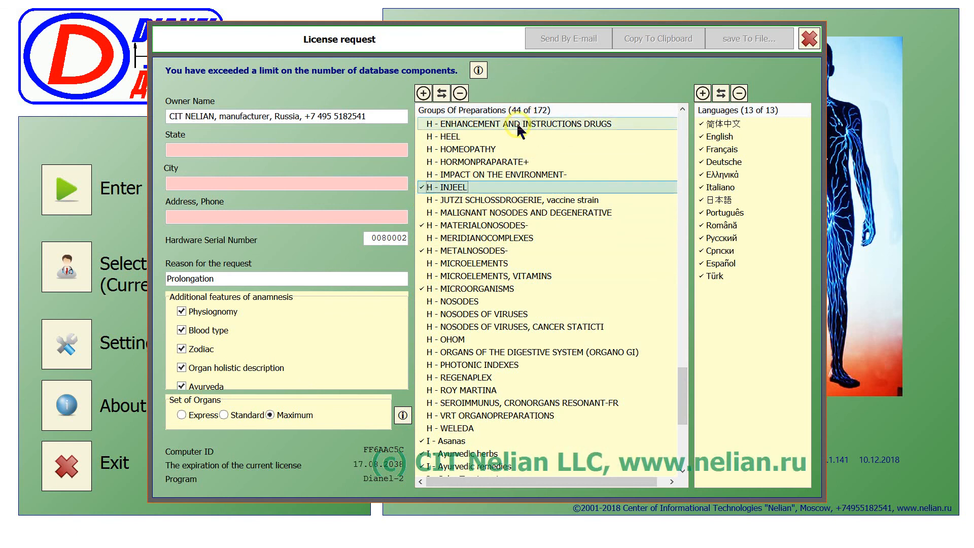
mouse_move(435, 193)
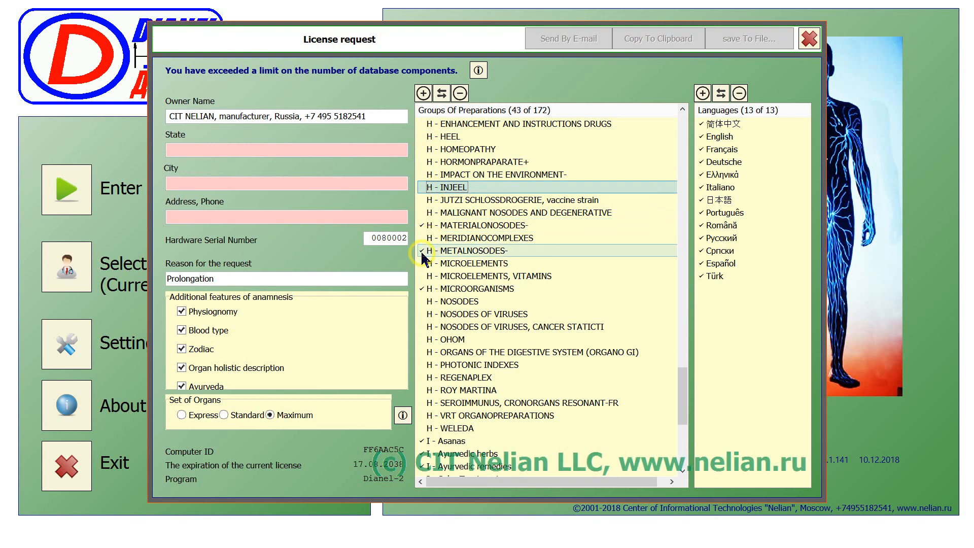
left_click(424, 250)
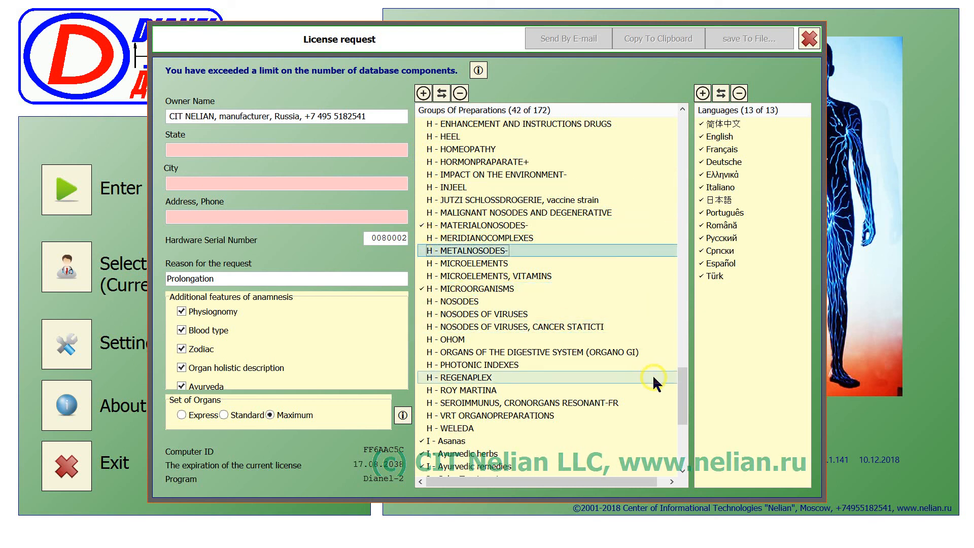
Untick Color Treatment so the header reads 40 of 172 groups
scroll("up", 3)
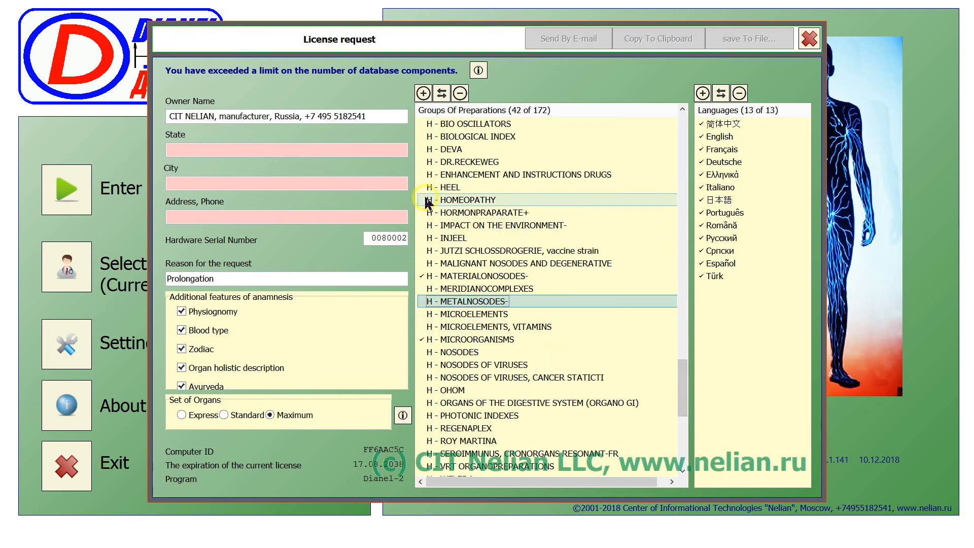
scroll("up", 3)
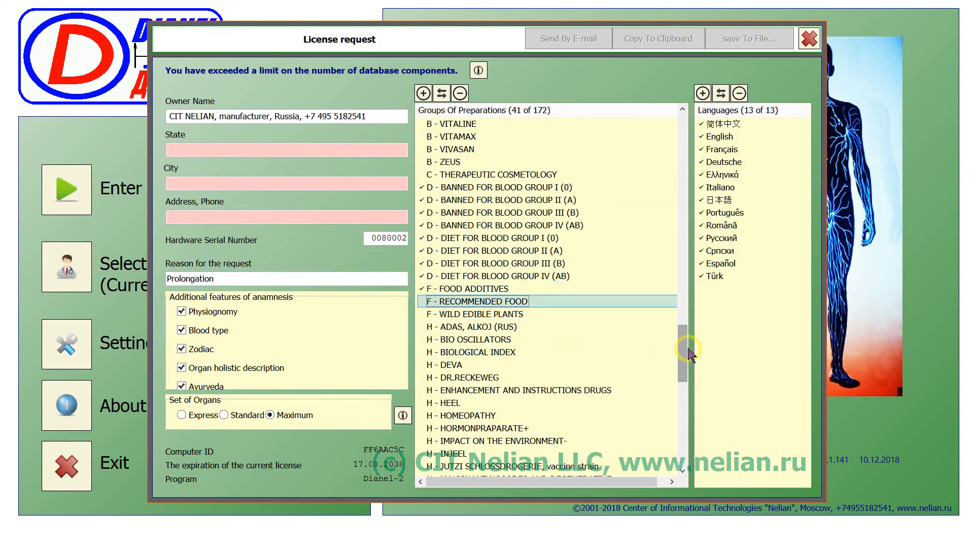
scroll("down", 3)
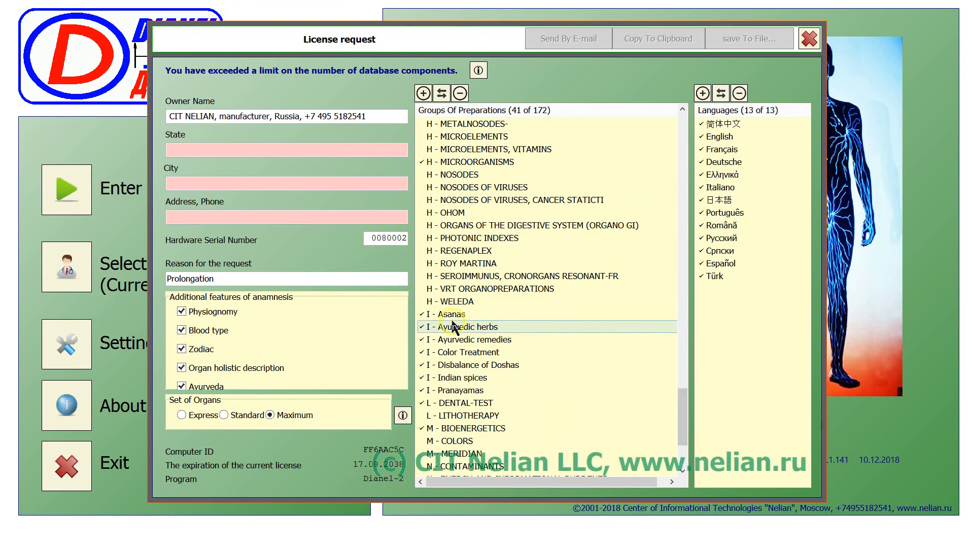
left_click(459, 377)
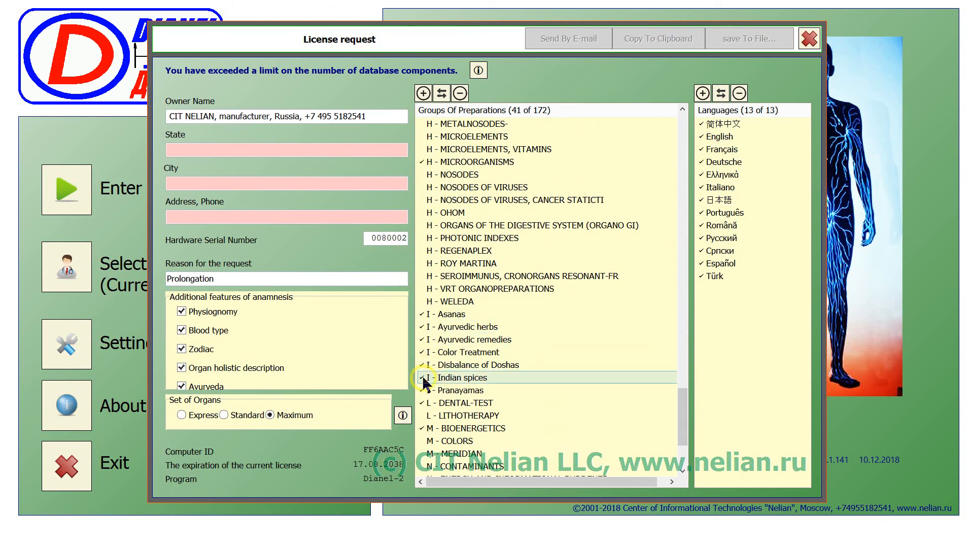
left_click(465, 352)
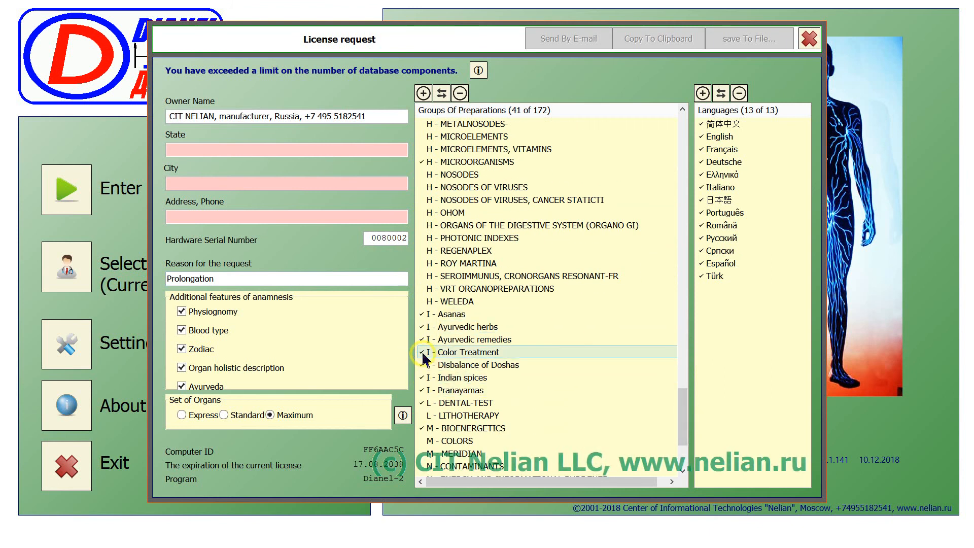
left_click(422, 352)
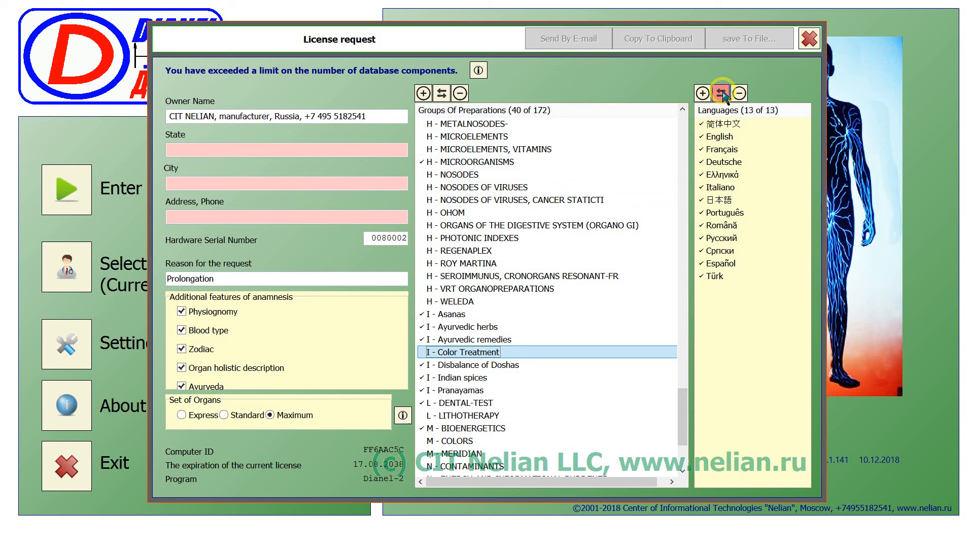
Leave English as the only language and save the request over Nelian request.txt, confirming replacement
left_click(720, 93)
type("вава")
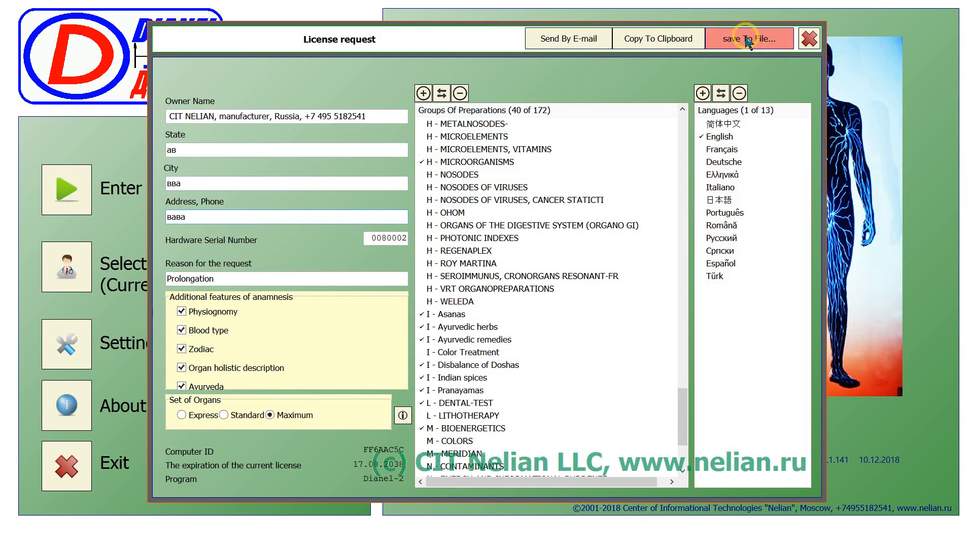
left_click(749, 37)
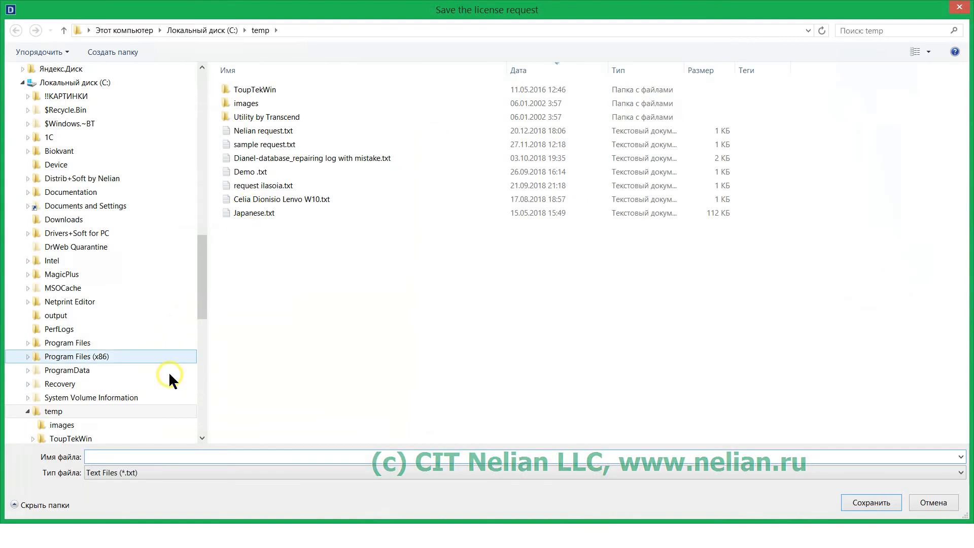
left_click(263, 131)
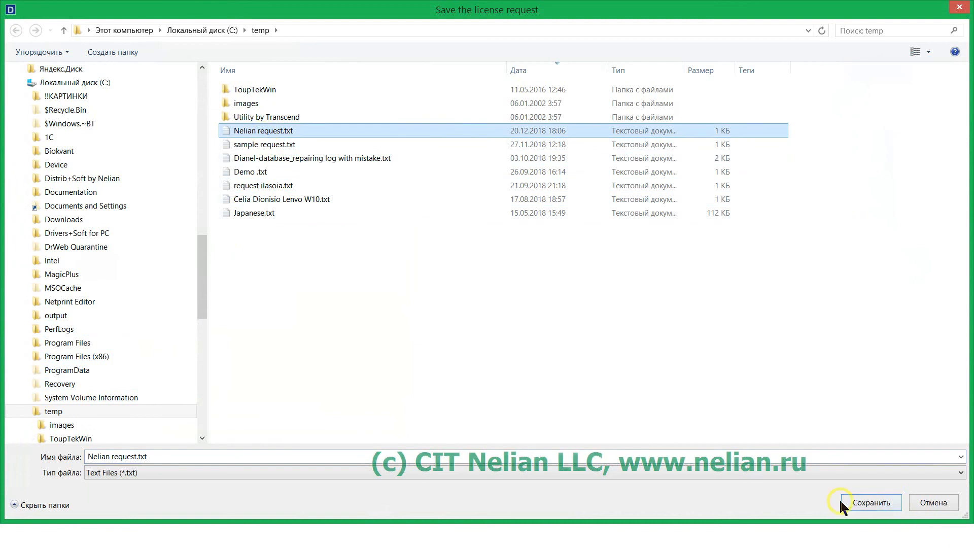
left_click(870, 502)
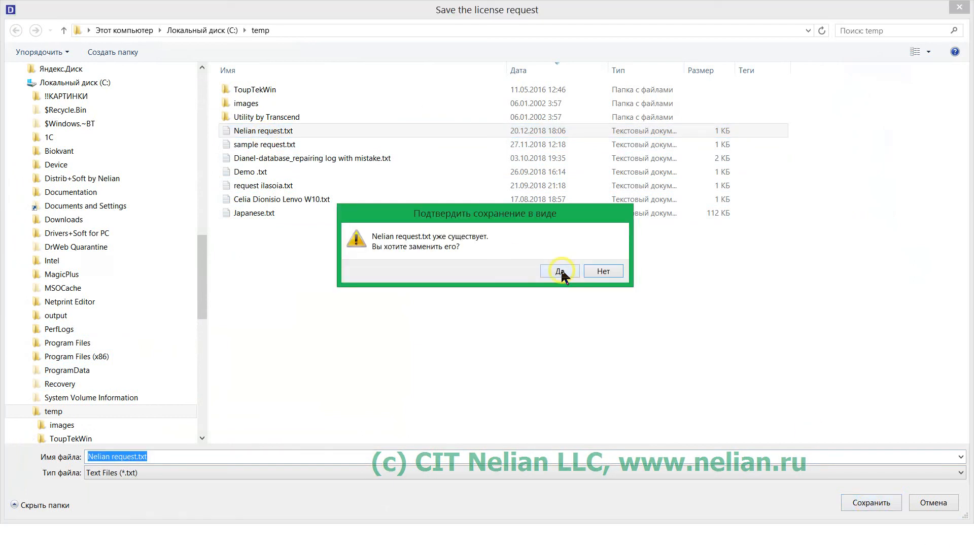
left_click(559, 270)
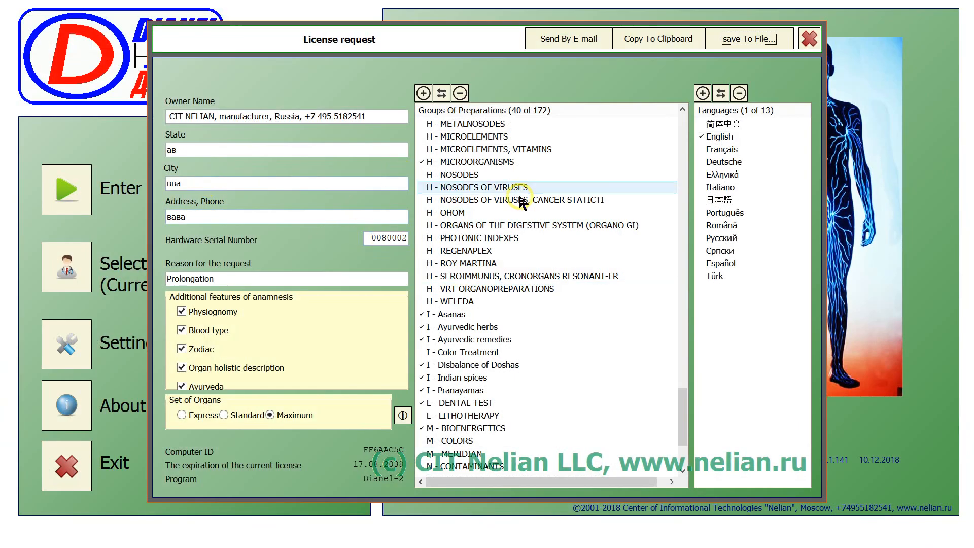
Tick NOSODES OF VIRUSES, PHOTONIC INDEXES, digestive organs and MERIDIANOCOMPLEXES until the limit warning appears
left_click(477, 237)
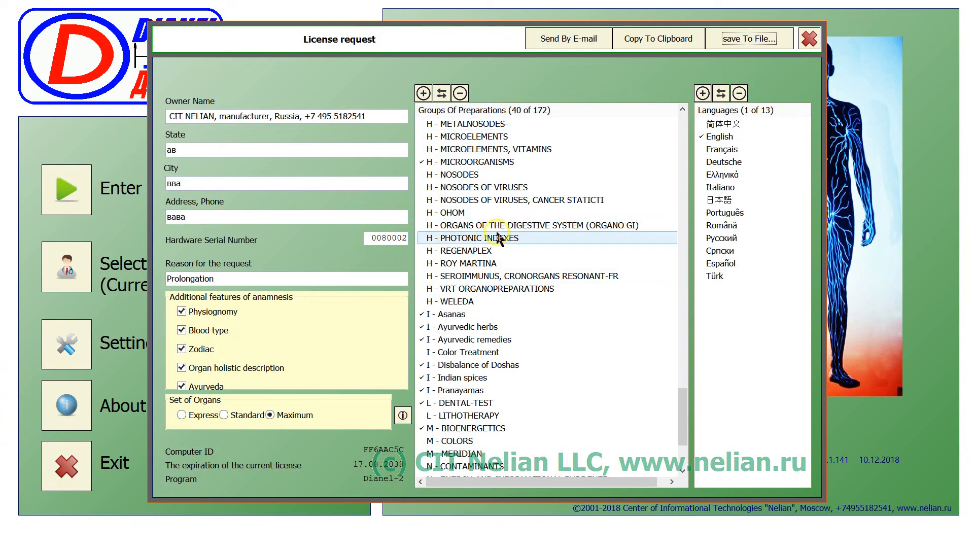
left_click(531, 225)
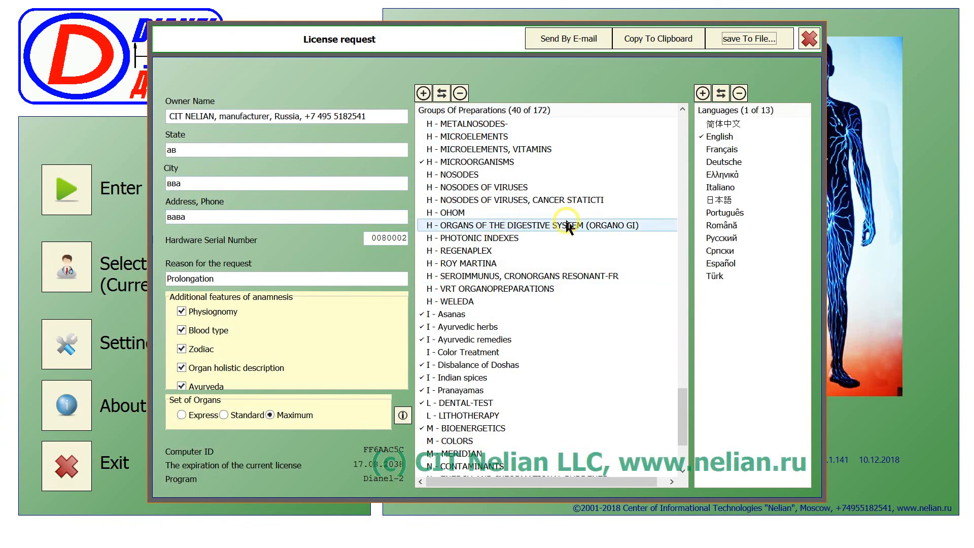
mouse_move(432, 236)
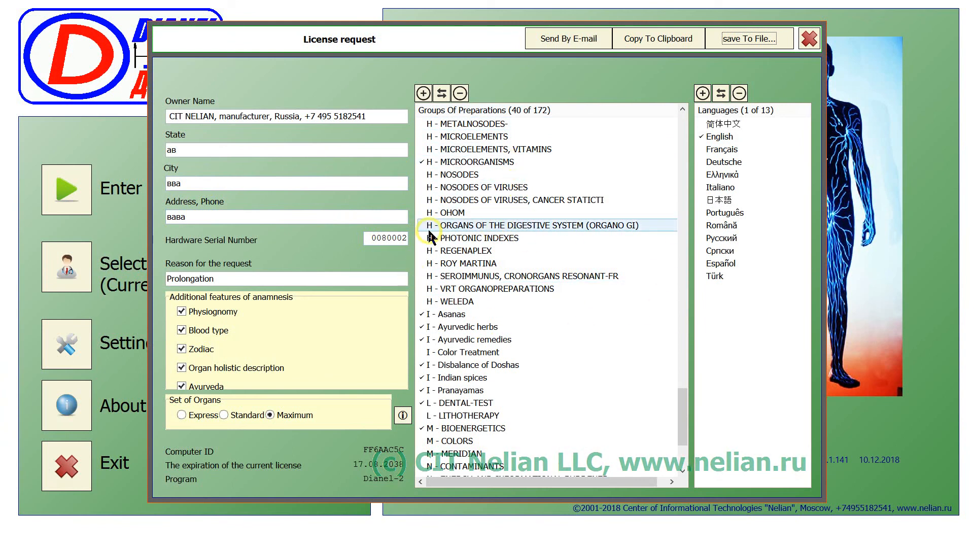
left_click(425, 200)
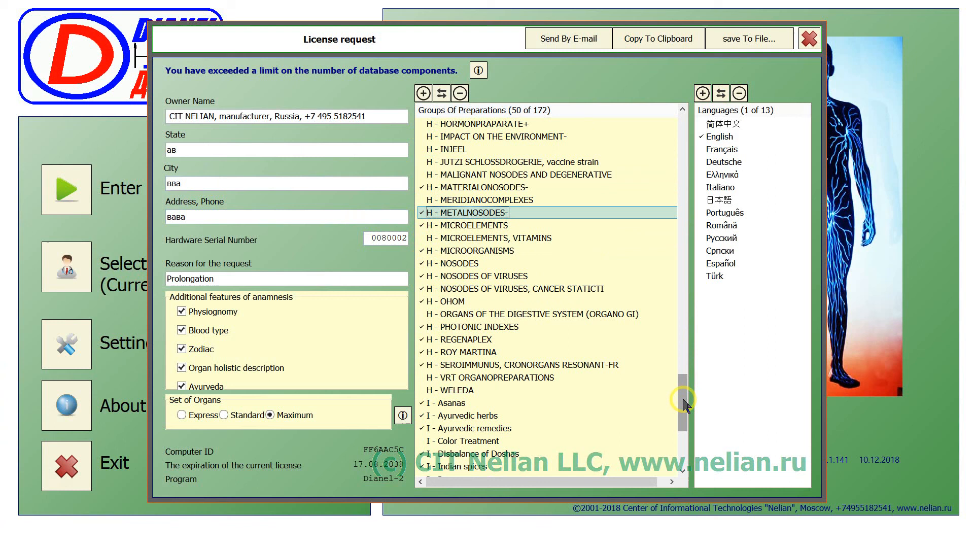
left_click(486, 199)
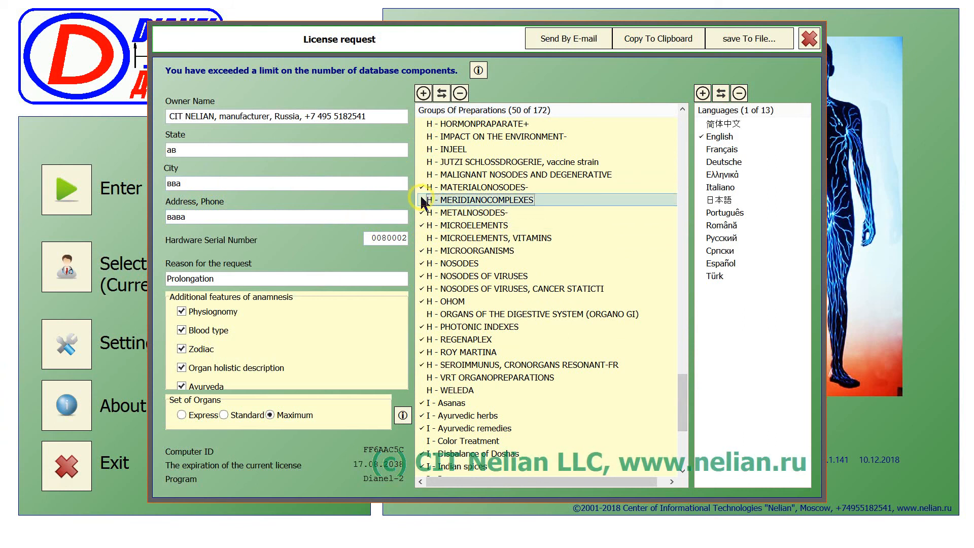
left_click(423, 200)
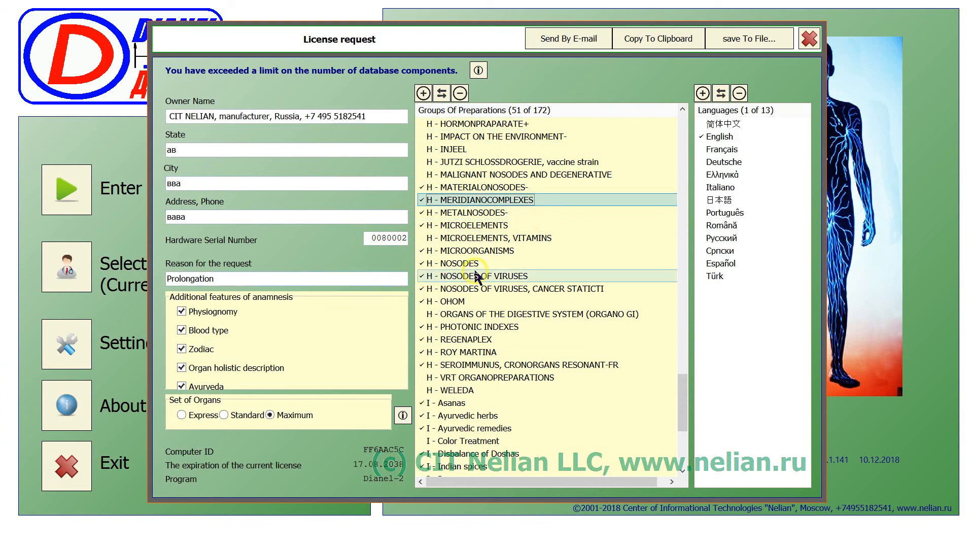
mouse_move(469, 250)
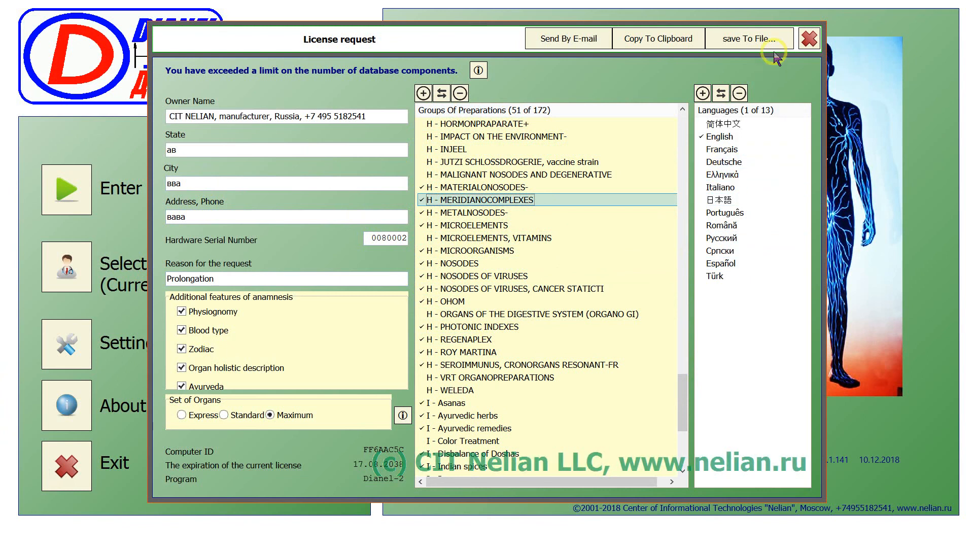
mouse_move(810, 38)
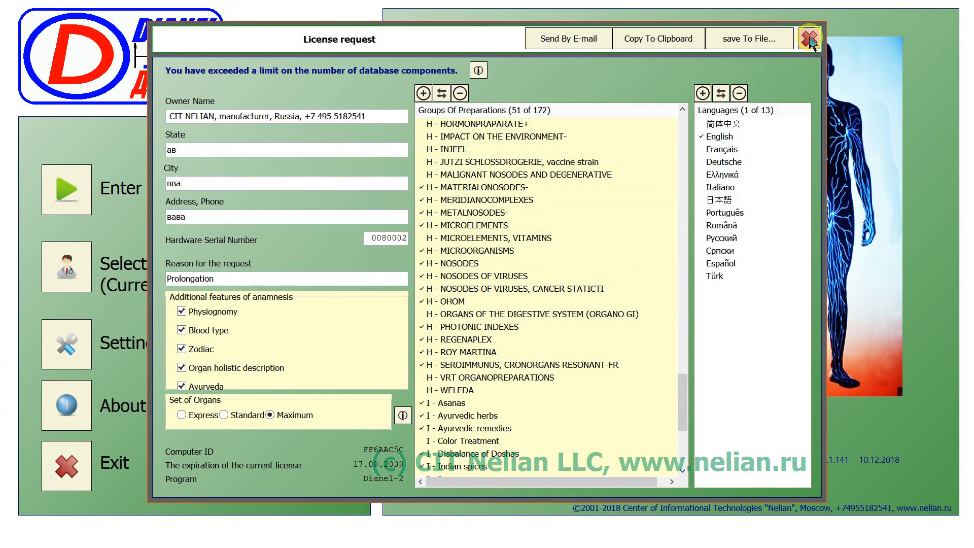